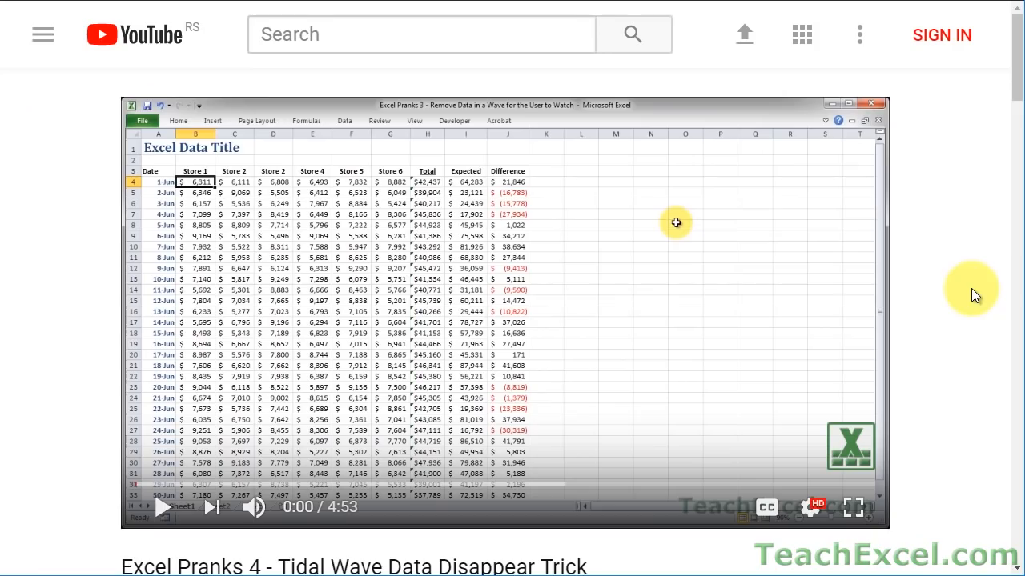
- Review the birth date in A2 and the quoted text in C3's formula
scroll("down", 3)
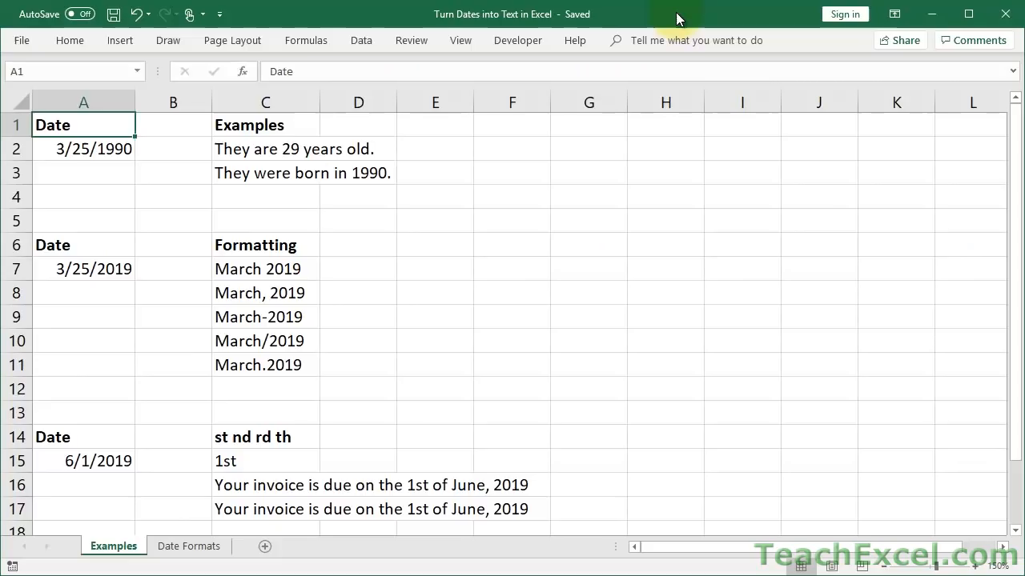
mouse_move(453, 330)
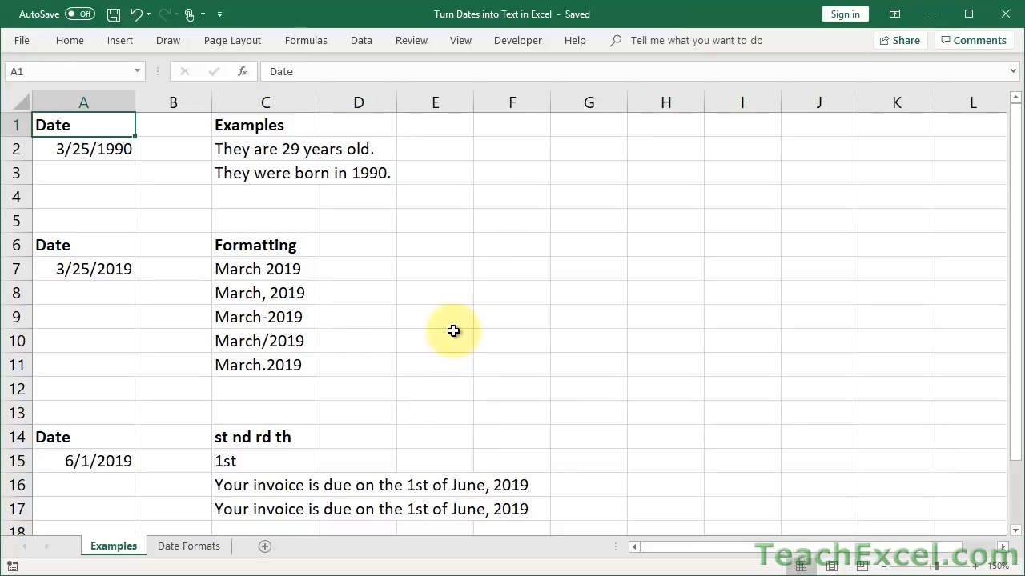
mouse_move(240, 132)
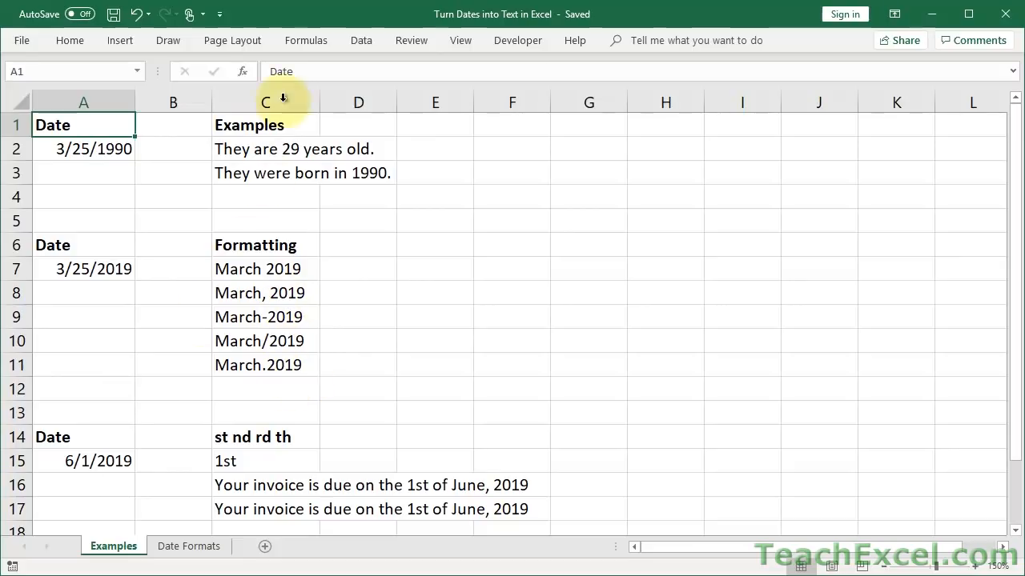
left_click(83, 149)
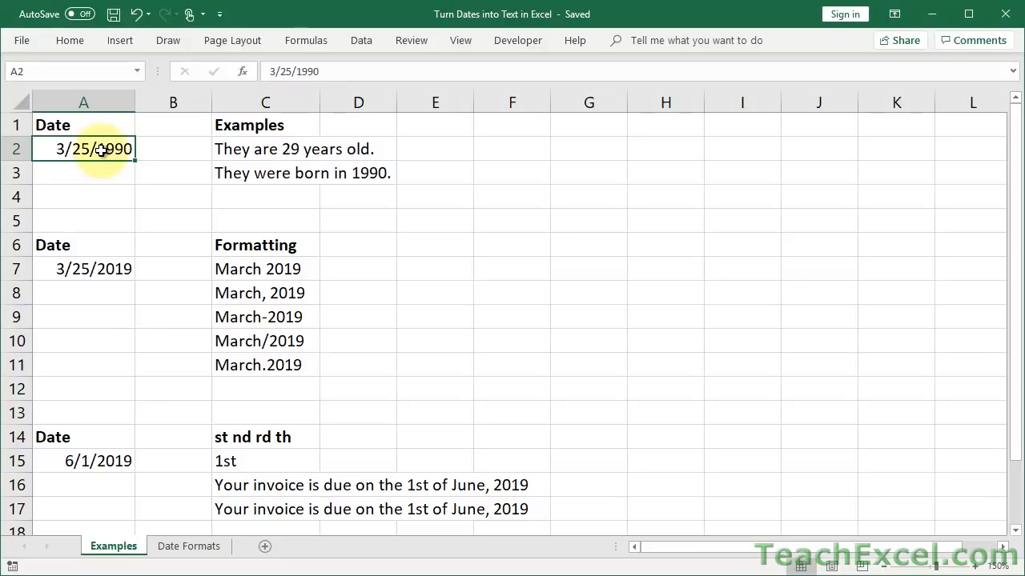
mouse_move(318, 152)
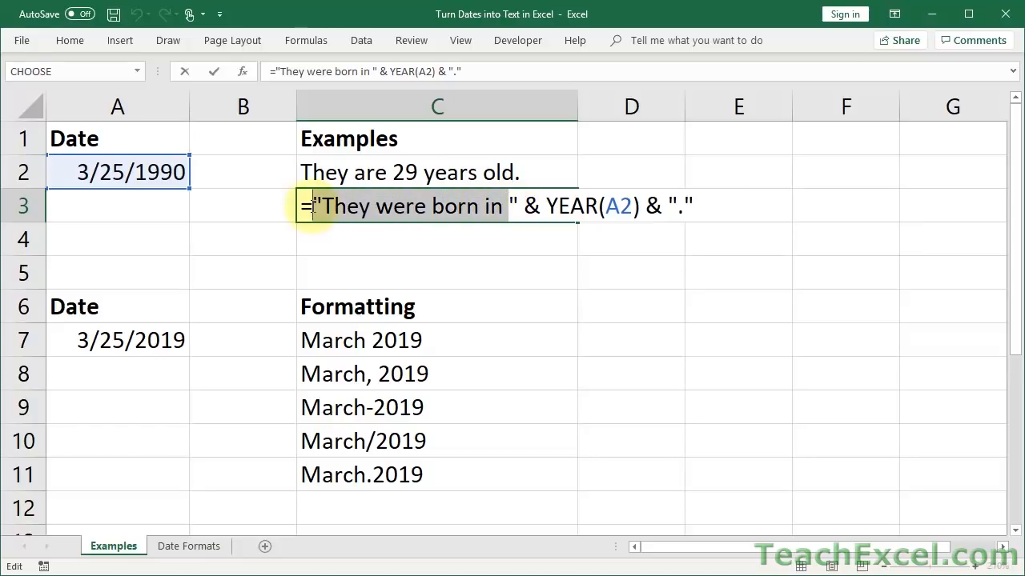
left_click(641, 206)
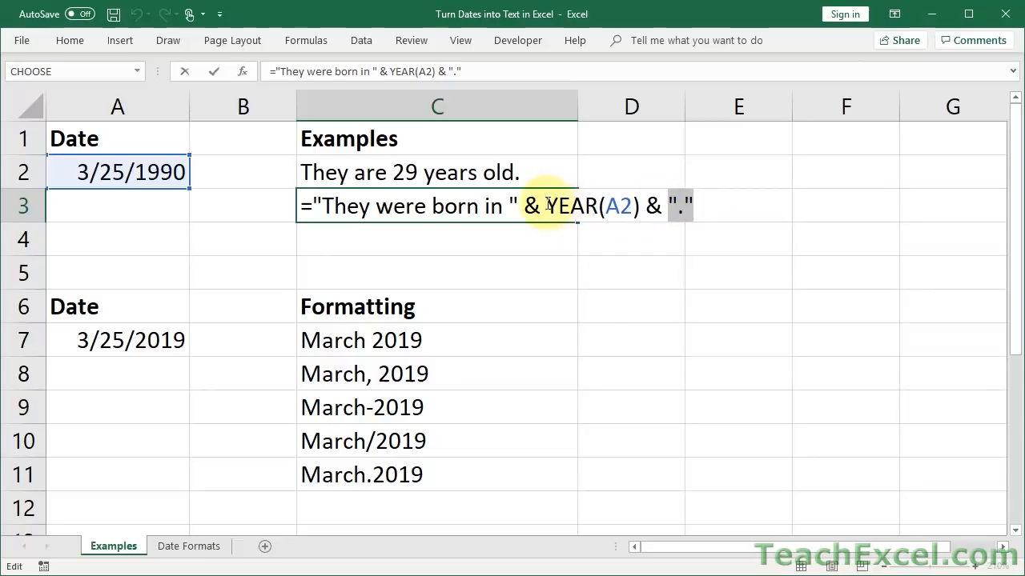
key("Enter")
type("=")
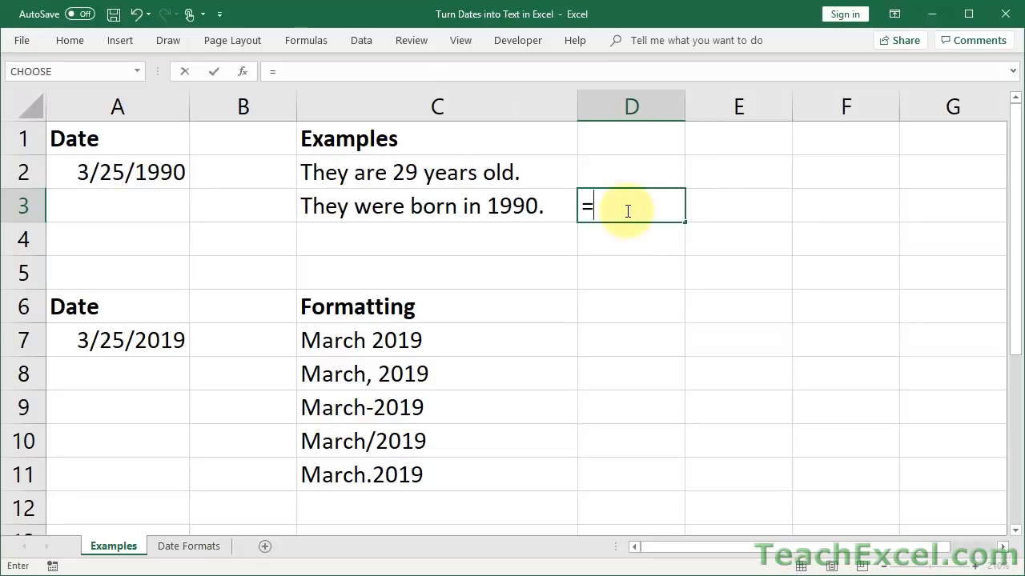
- Enter =YEAR(A2) in D3 to show 1990, and type 'This is text' in E3
type("YEAR(")
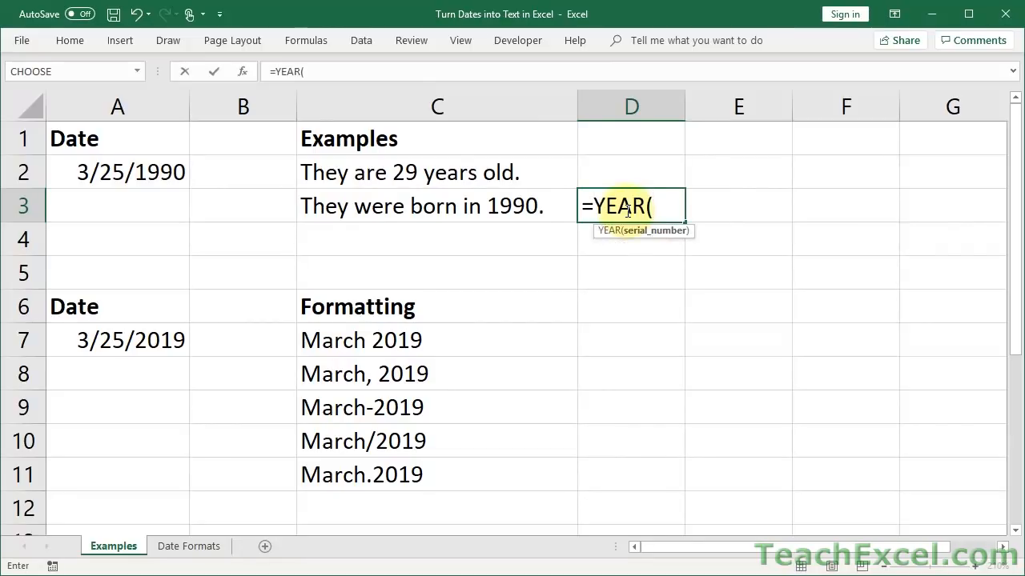
left_click(128, 171)
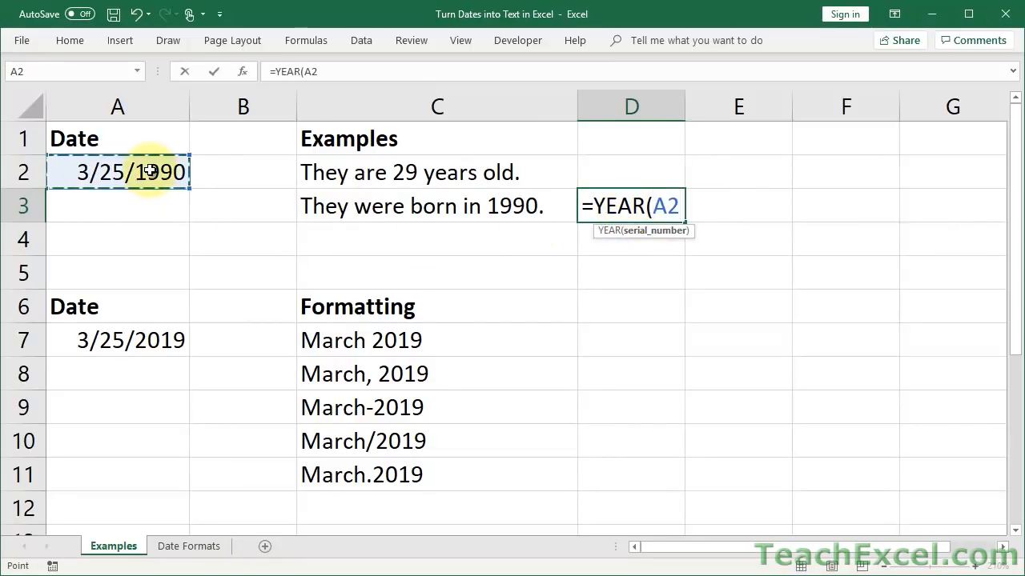
key("Enter")
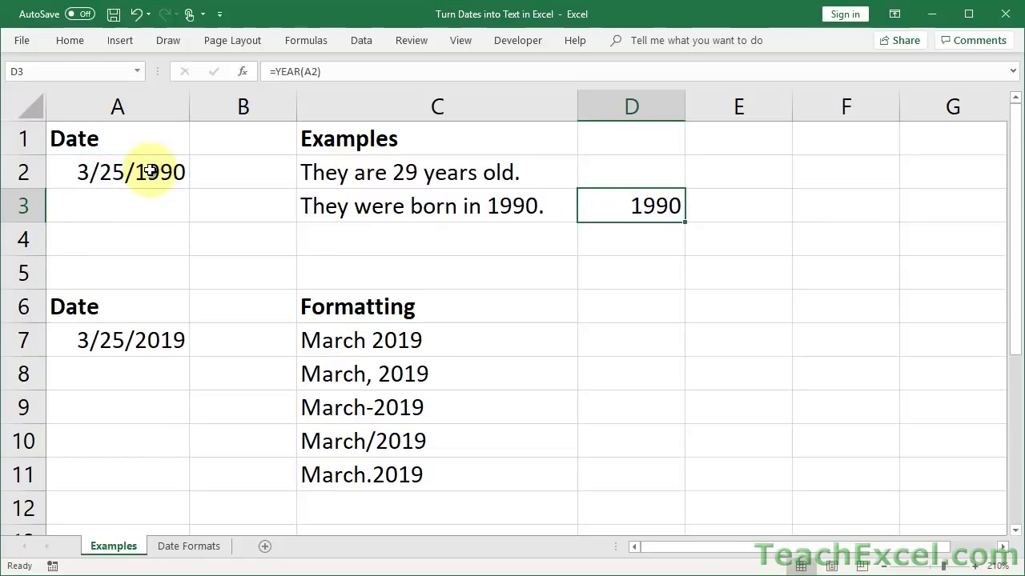
left_click(739, 206)
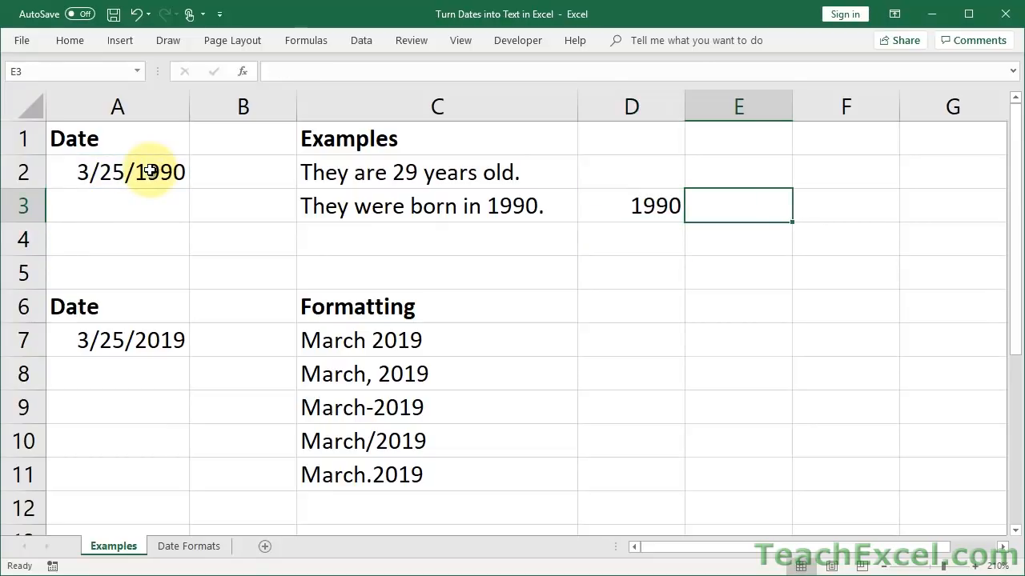
type("This is text")
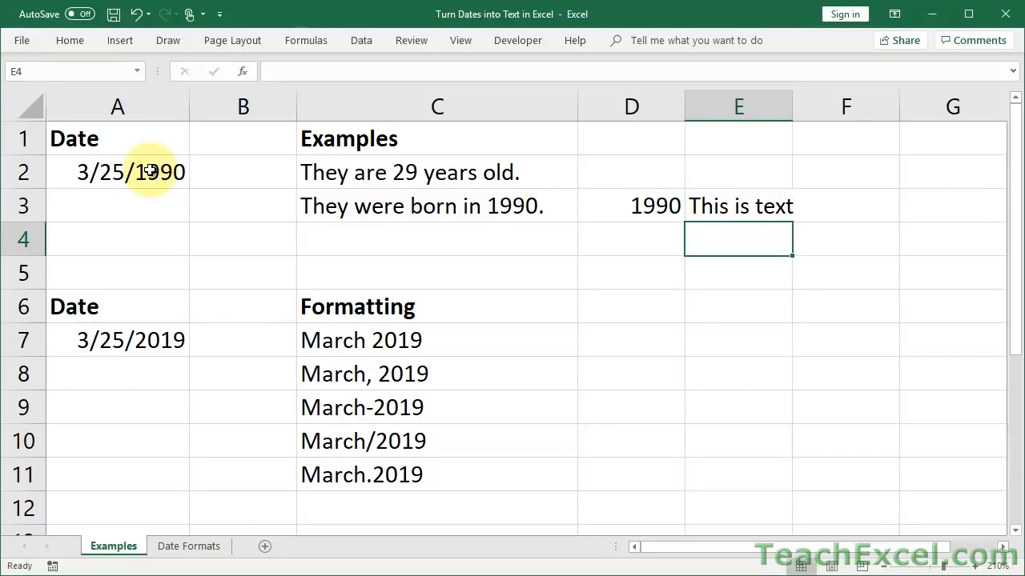
left_click(467, 206)
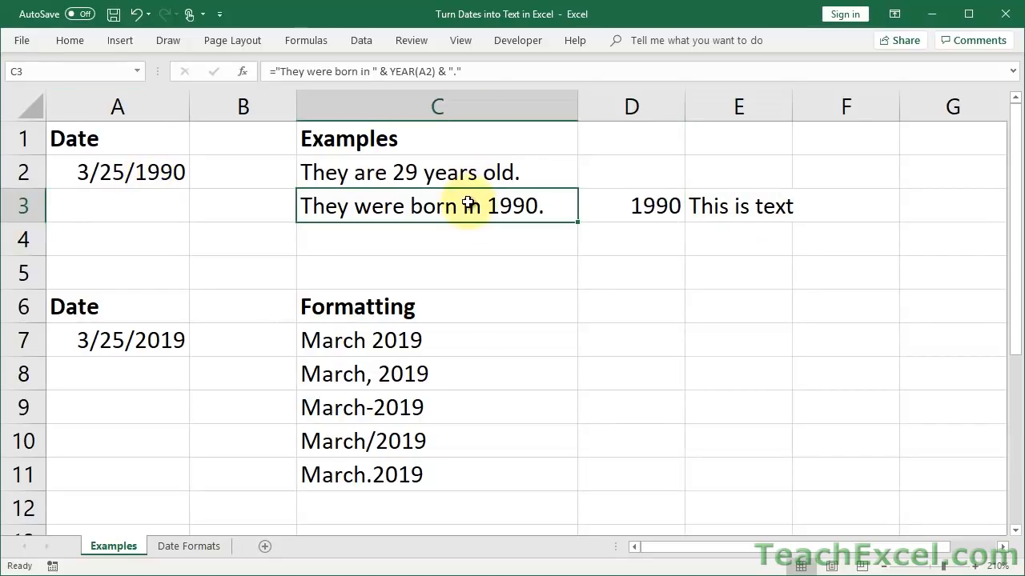
- Rebuild C3 as ="They were born in "&YEAR(A2)&"." to read 'They were born in 1990.'
key("Delete")
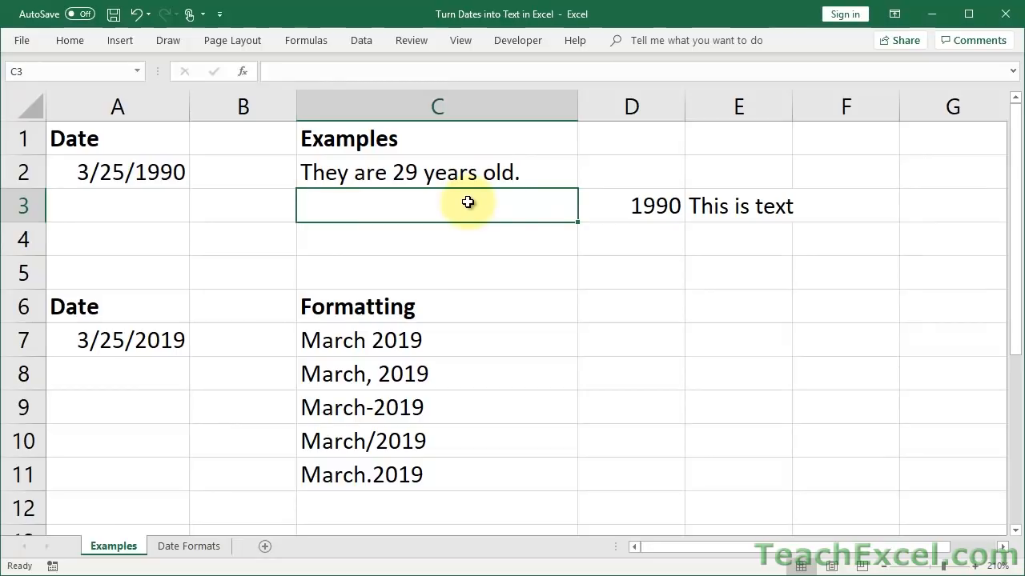
type("=")
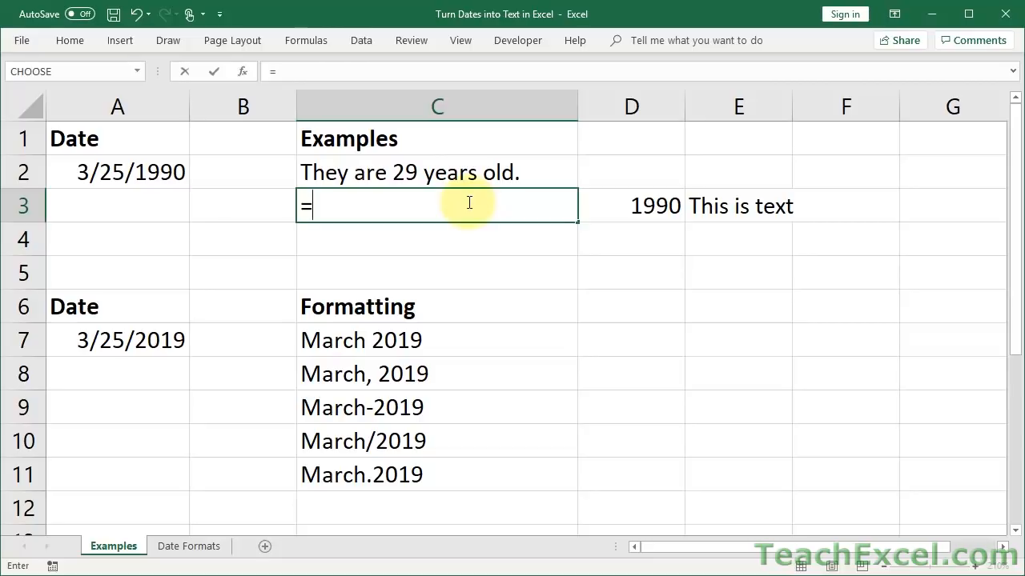
type("\"")
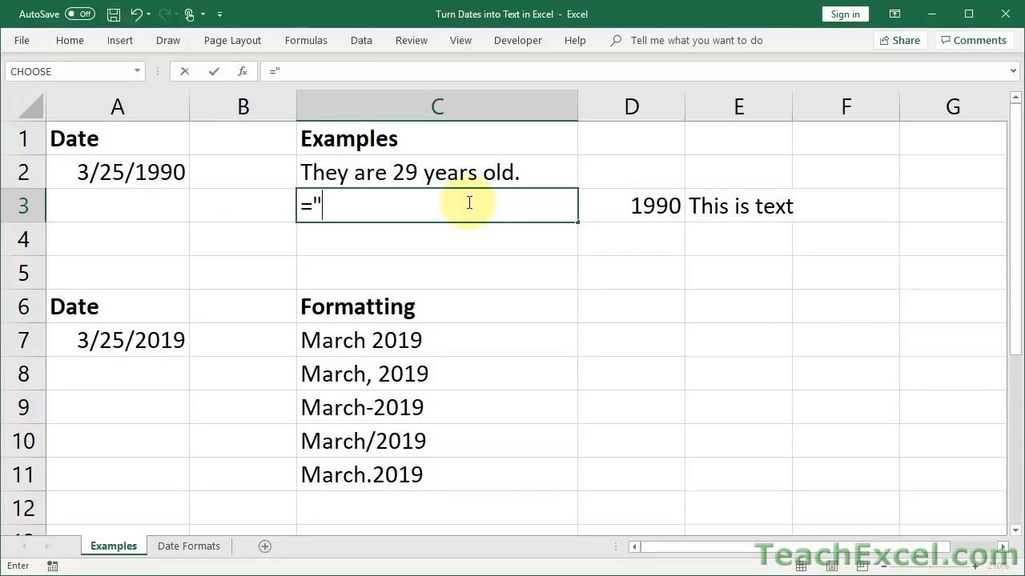
type("They wer")
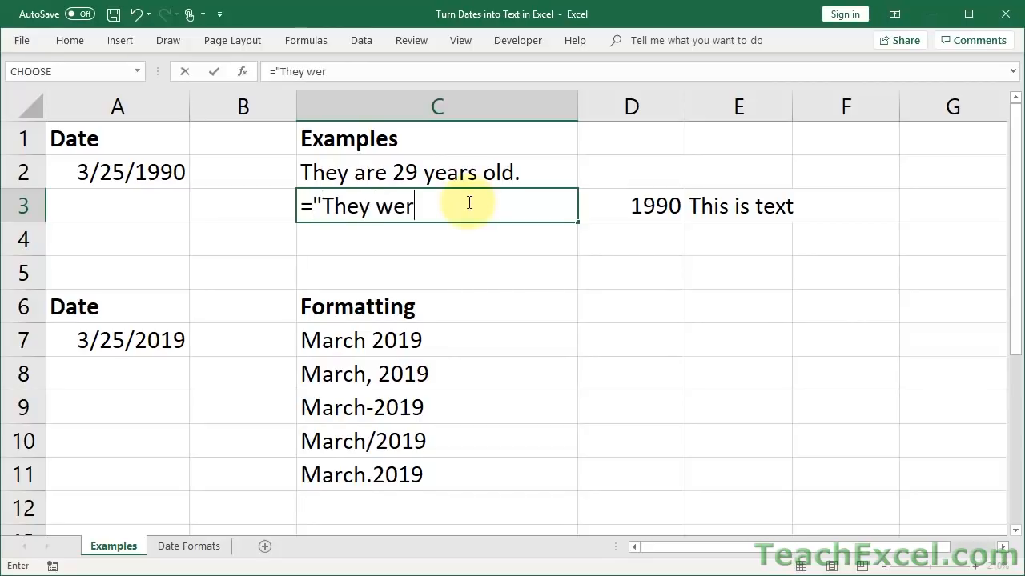
type("e born")
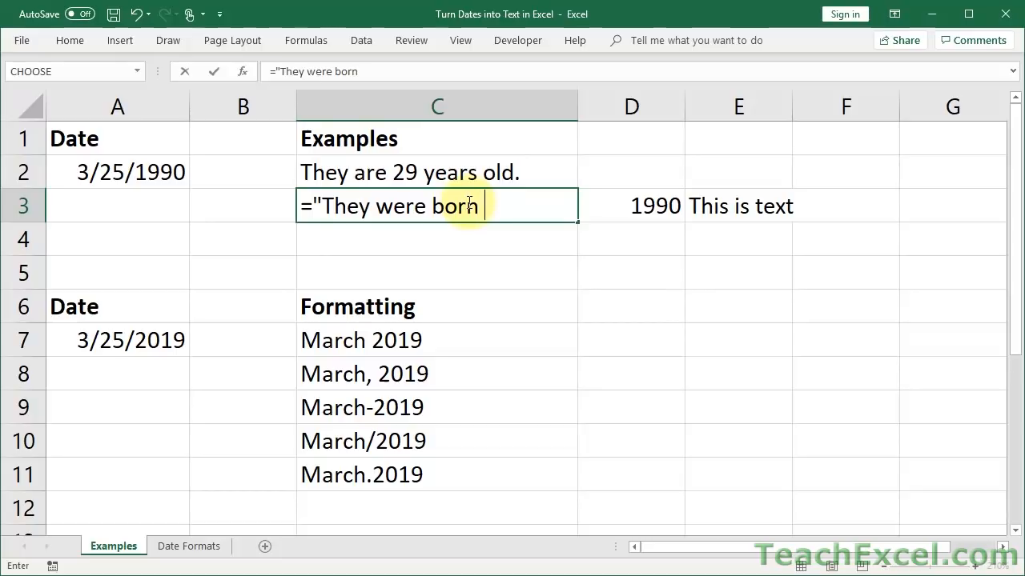
type("in")
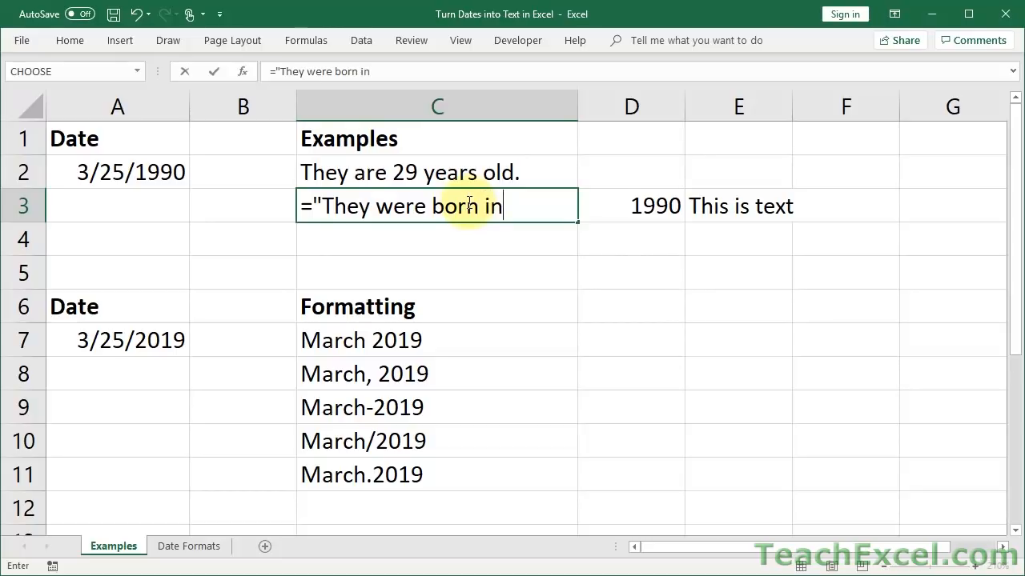
type("\"")
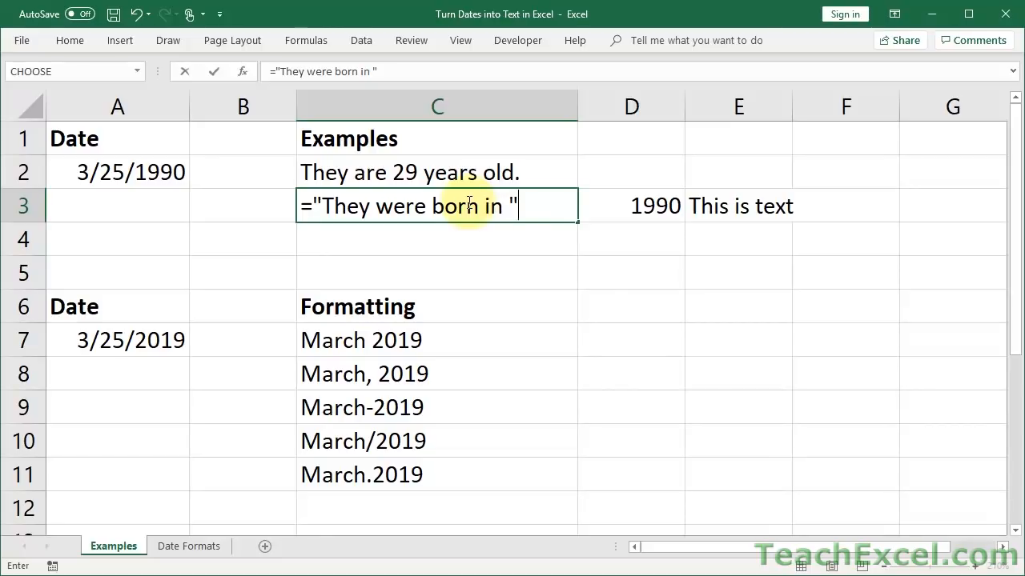
type("& year")
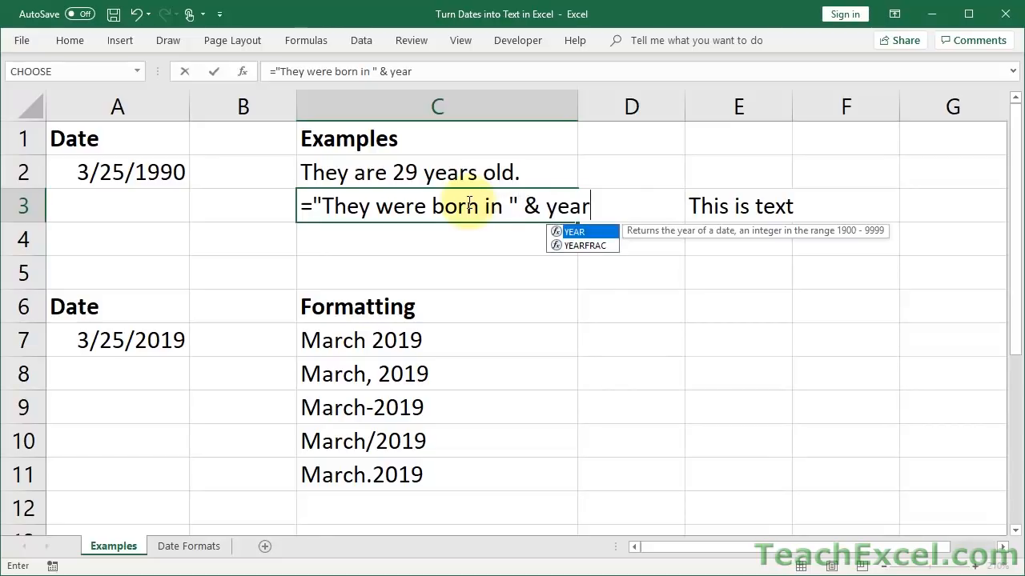
type("(")
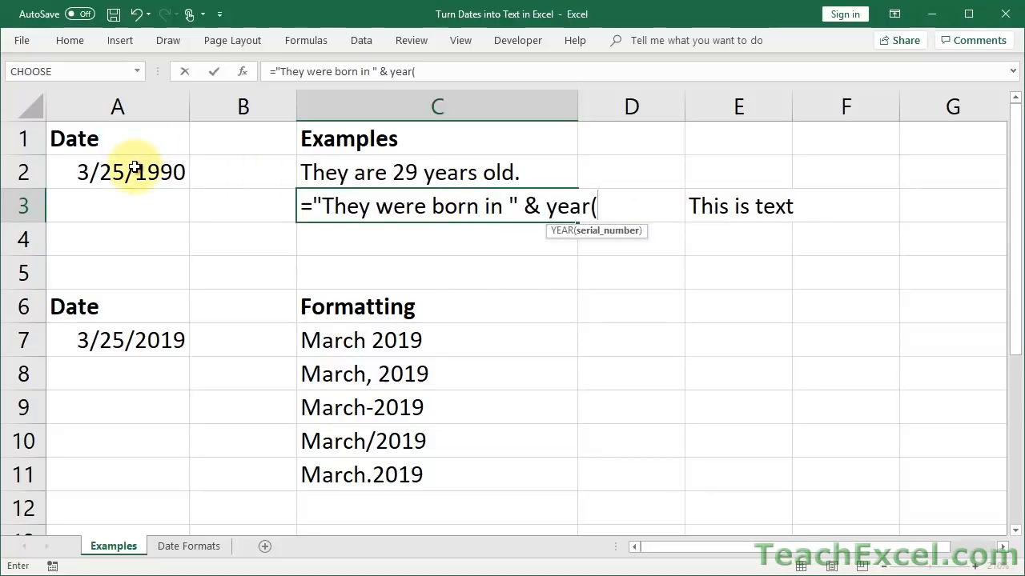
left_click(117, 171)
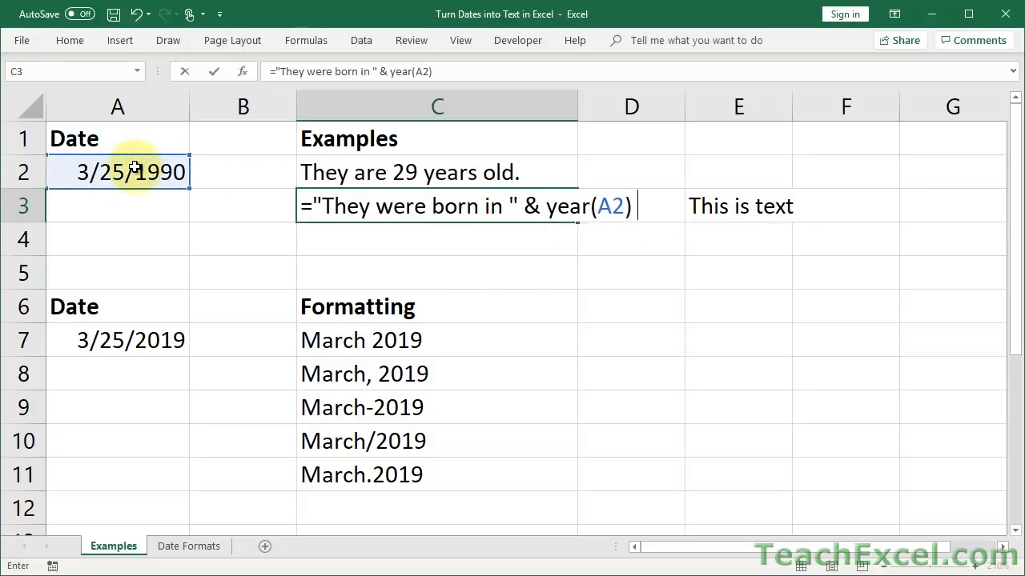
type("&")
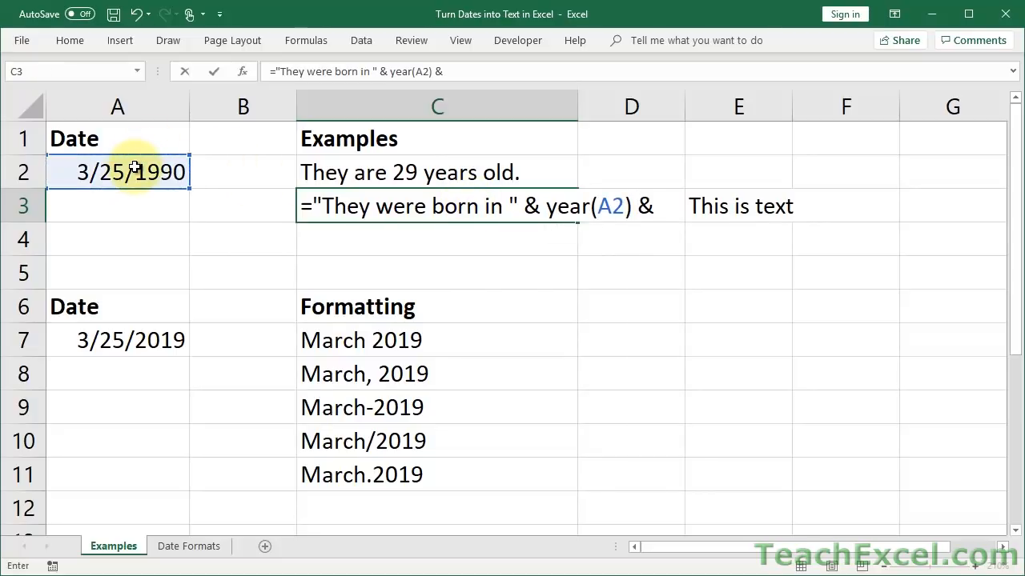
type("\"")
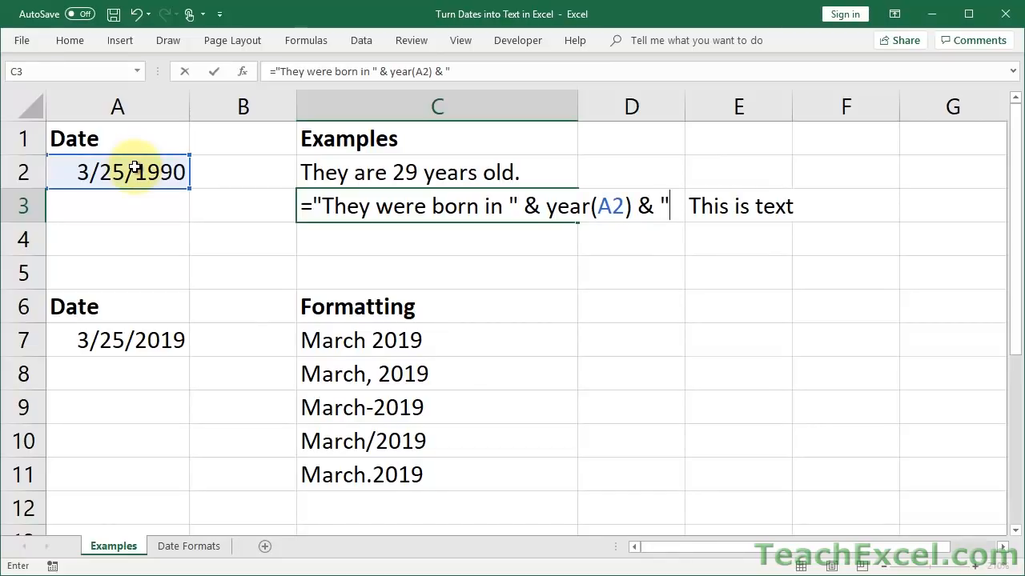
type(".\"")
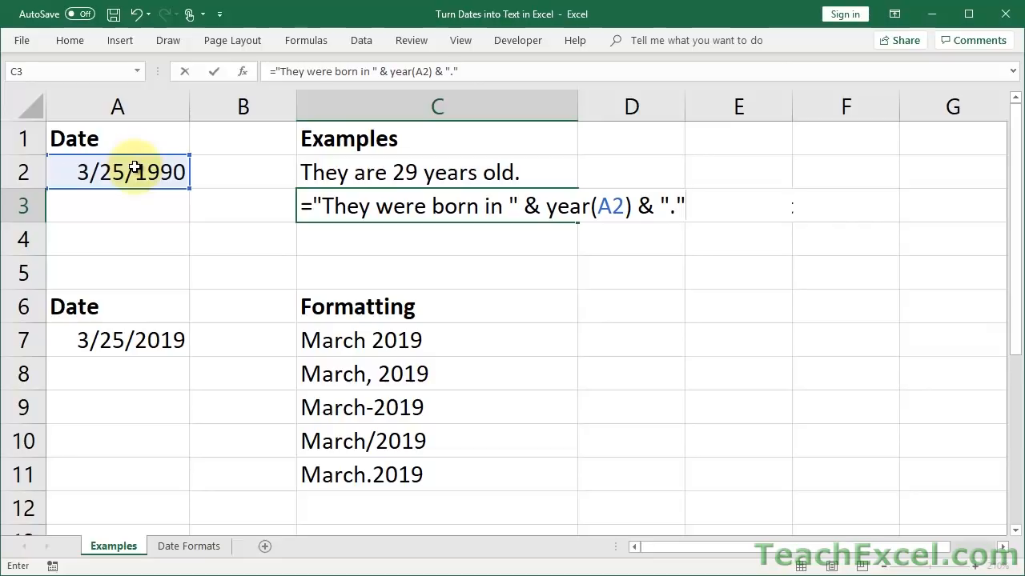
key("Enter")
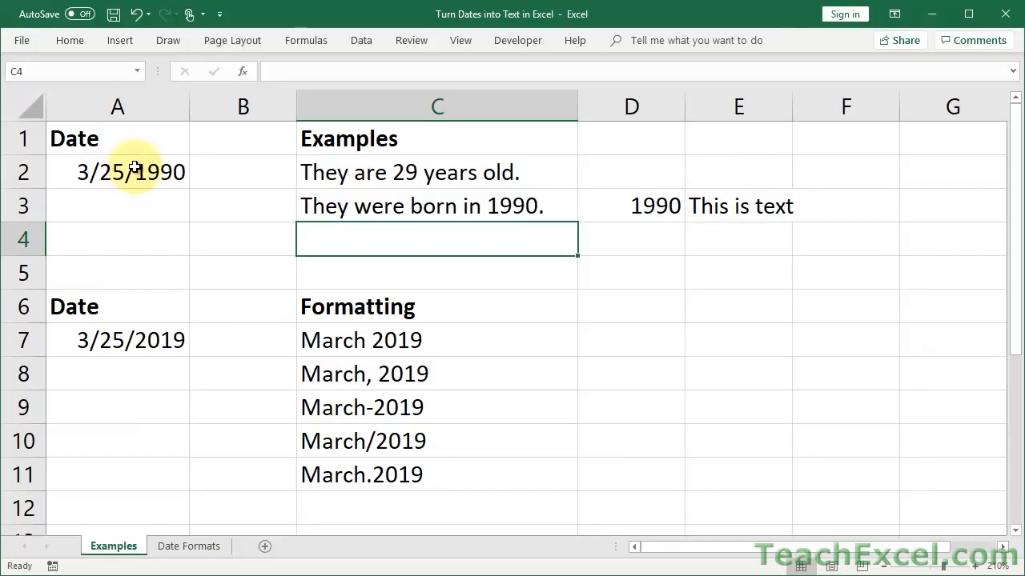
mouse_move(382, 345)
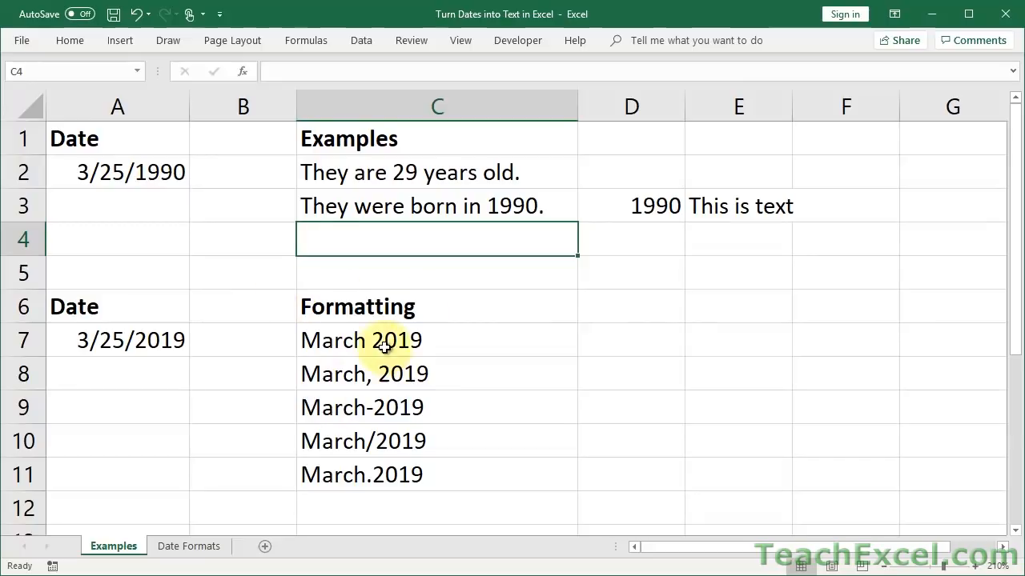
mouse_move(414, 326)
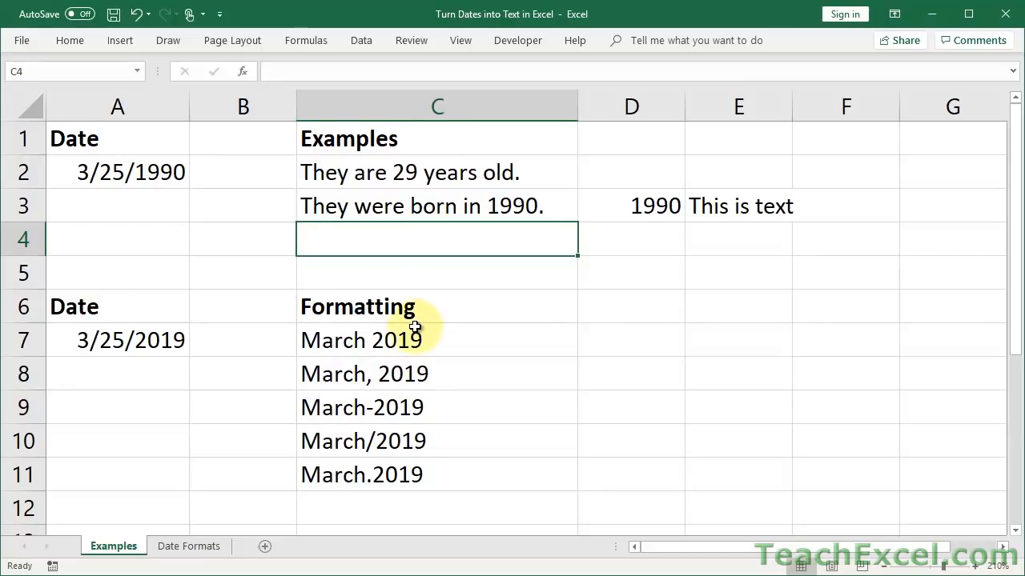
- Delete 'This is text' from E3, then check D3's =YEAR(A2) formula
left_click(738, 205)
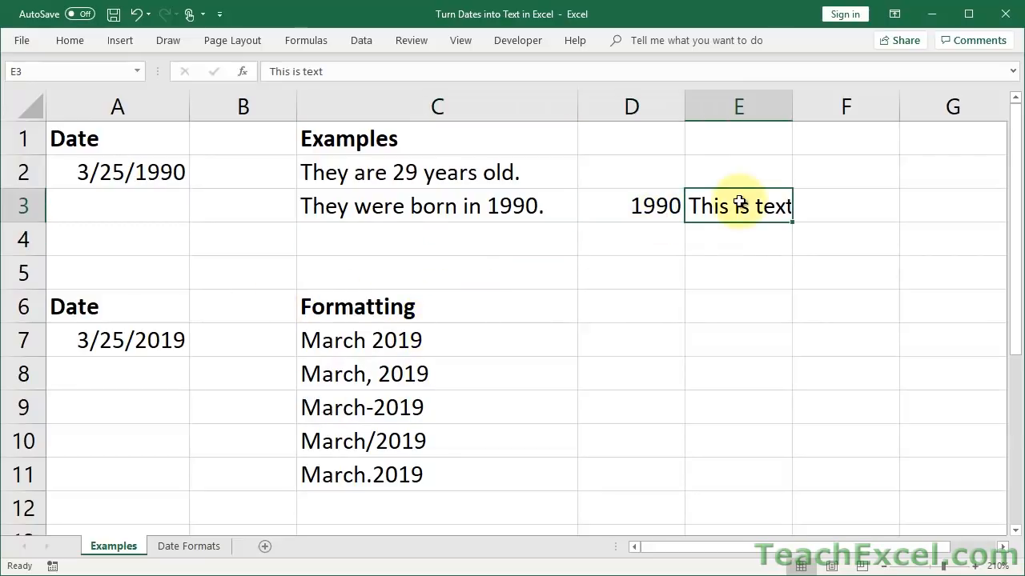
key("Delete")
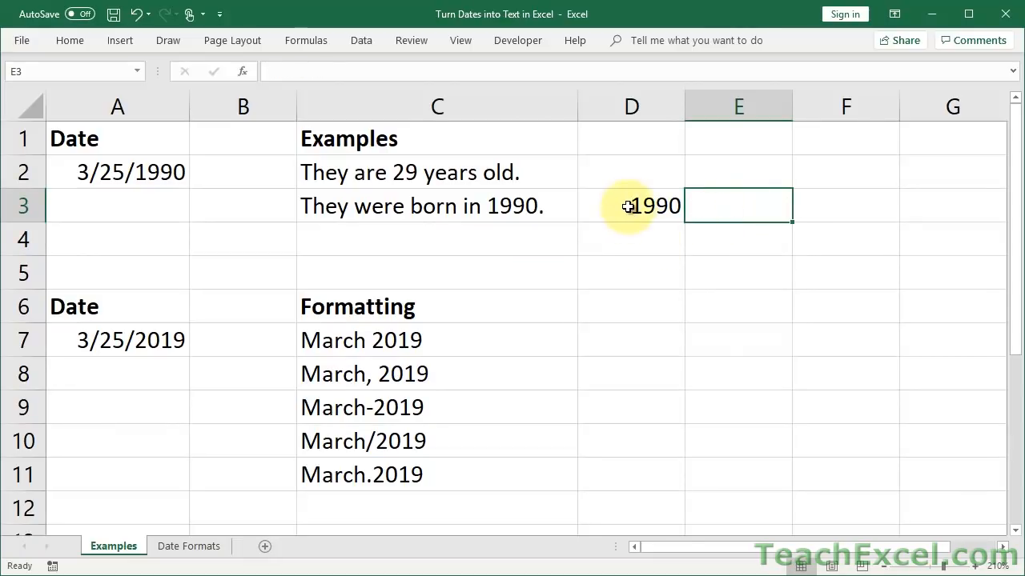
left_click(628, 206)
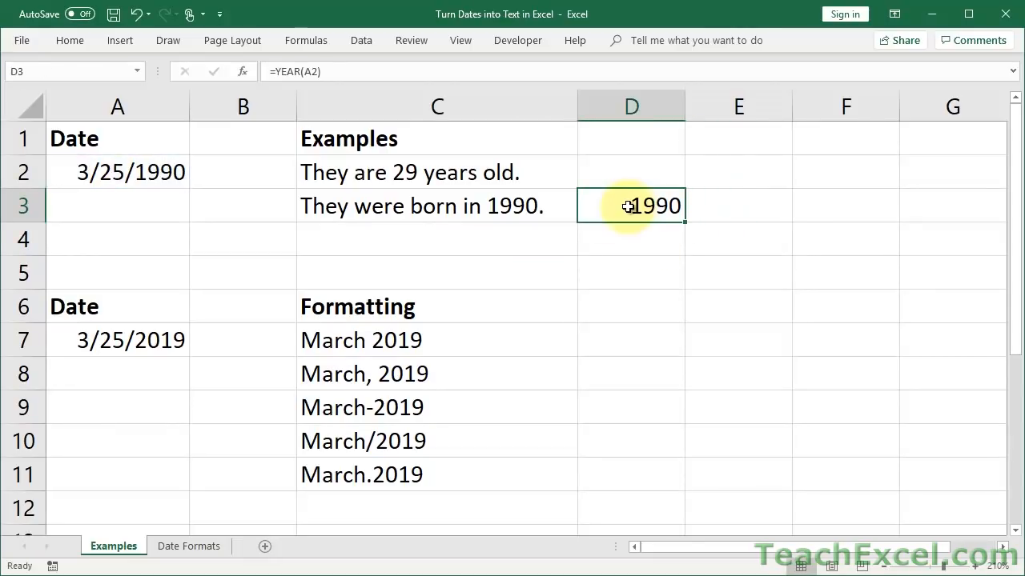
mouse_move(468, 173)
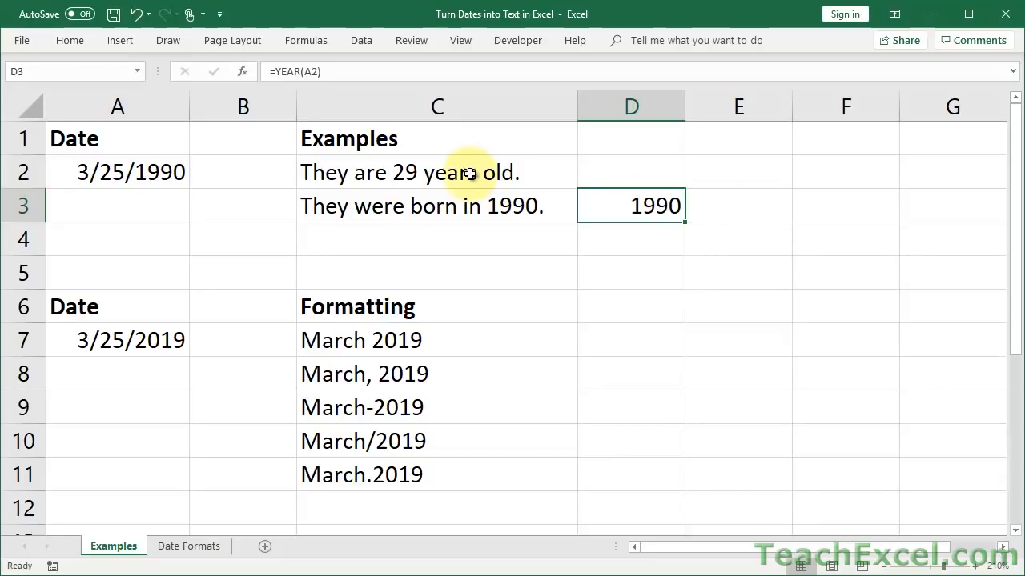
mouse_move(468, 151)
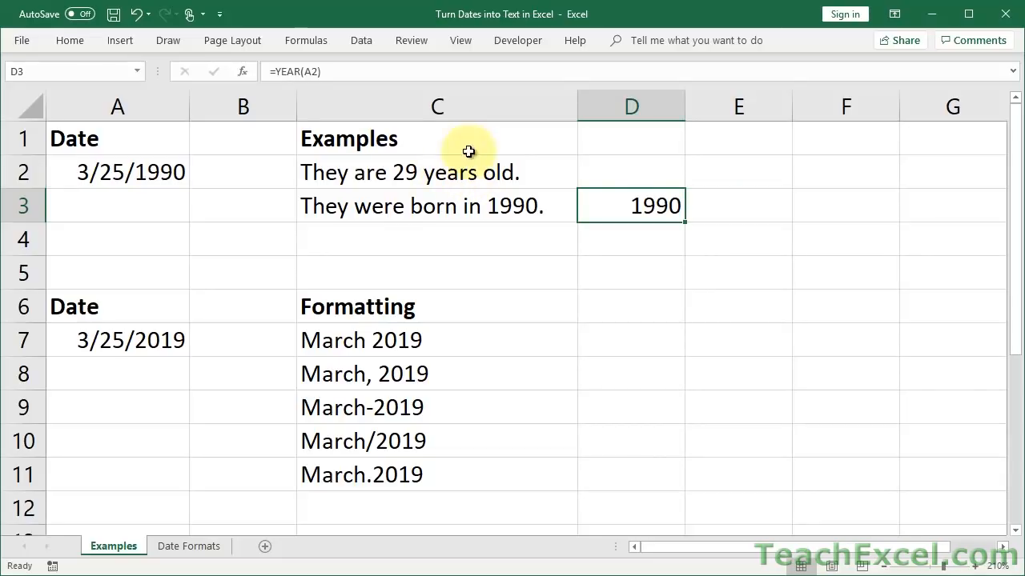
double_click(408, 172)
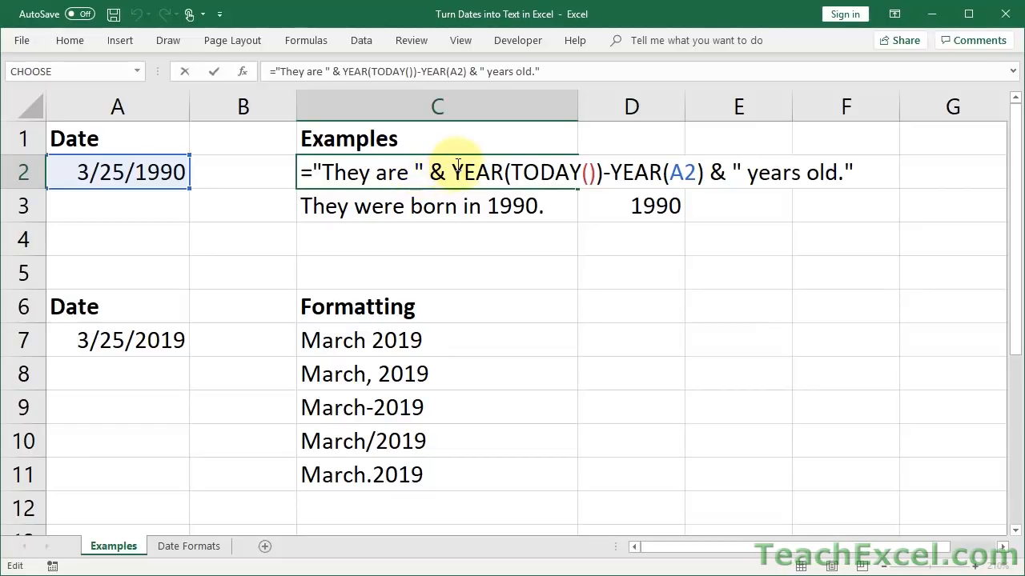
left_click_drag(450, 172, 698, 173)
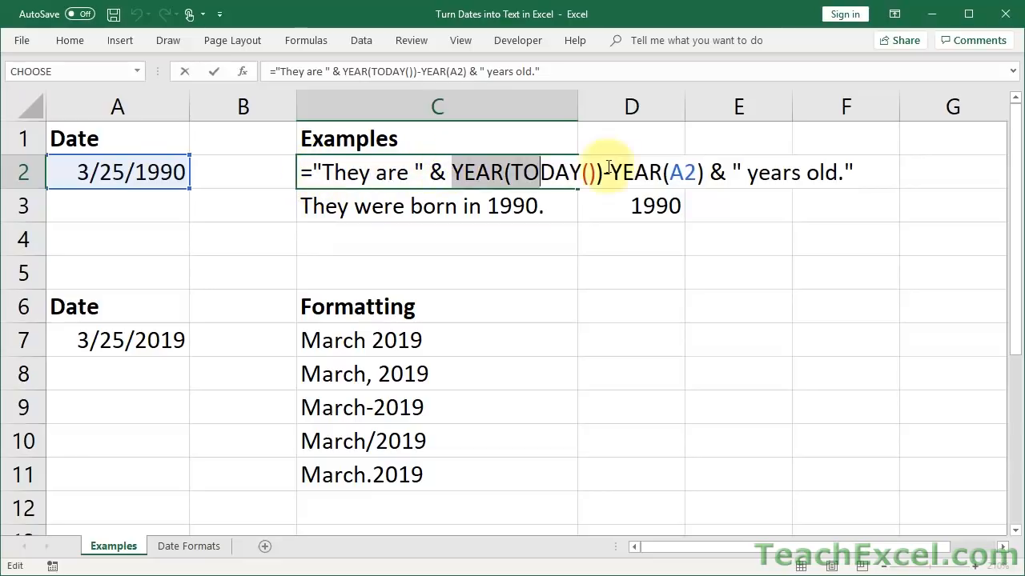
mouse_move(735, 172)
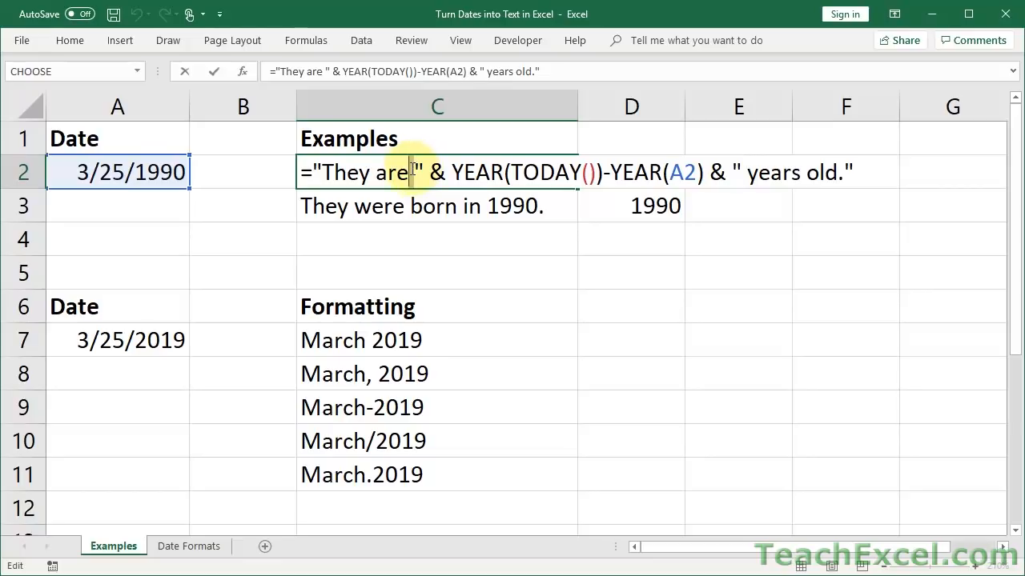
mouse_move(422, 210)
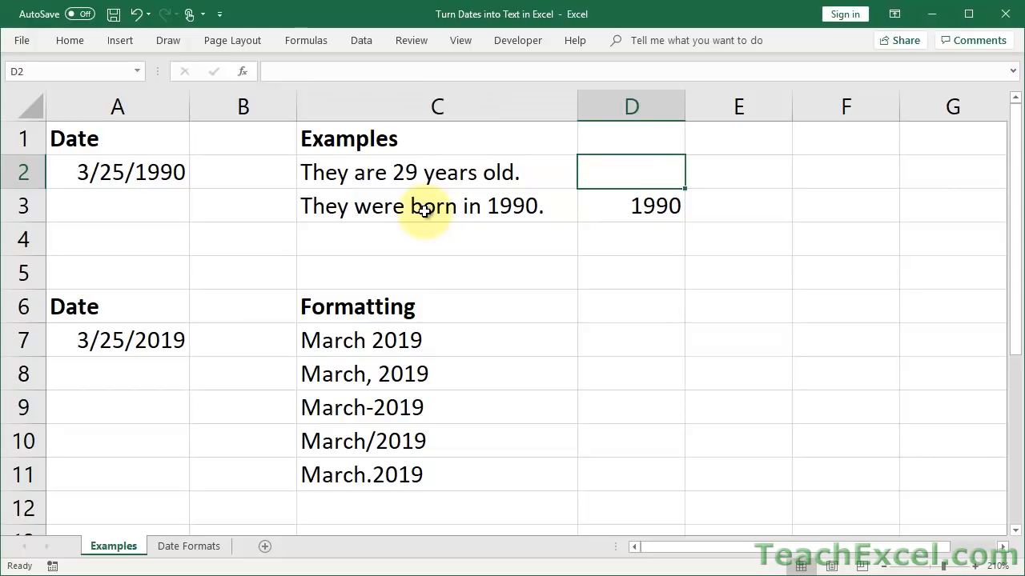
- Build =YEAR(TODAY())-YEAR(A2) in D2 to calculate the age 29
type("=yea")
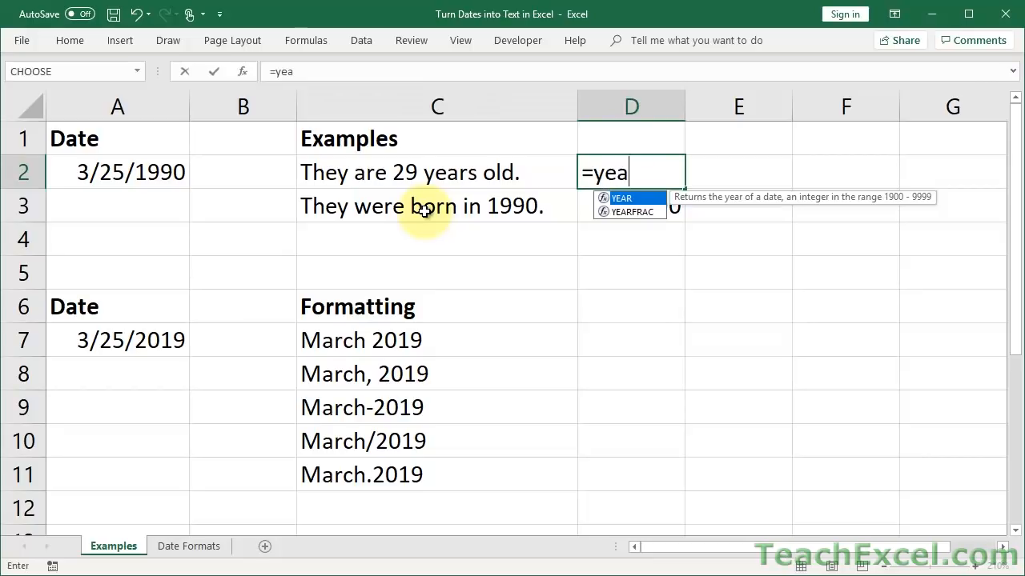
type("r")
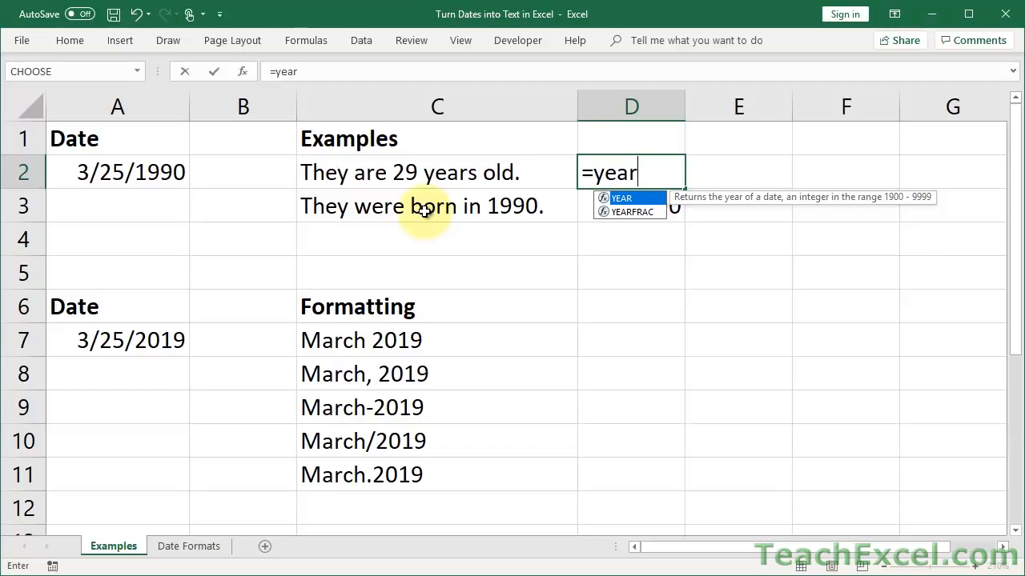
type("(toda")
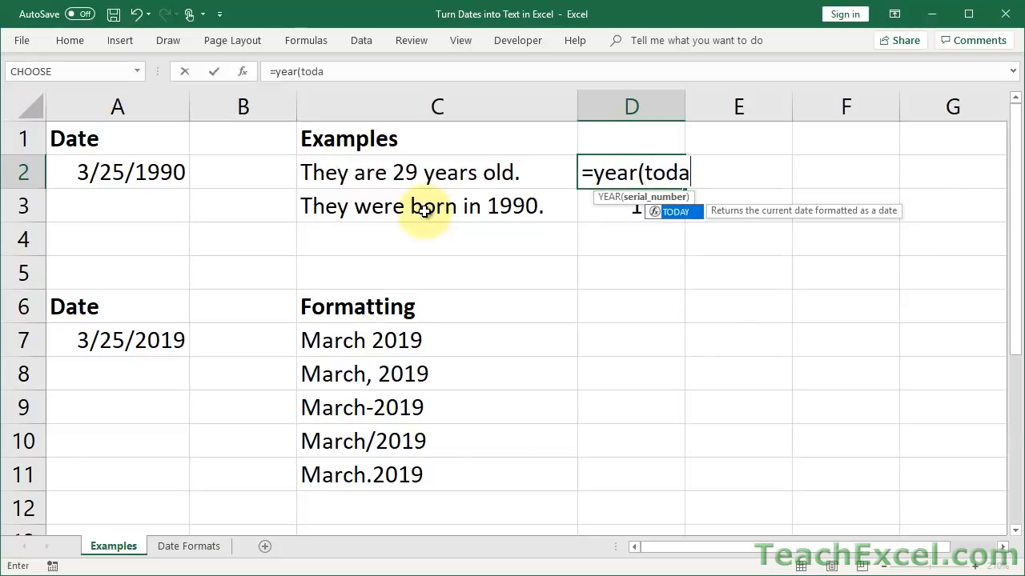
type("y()")
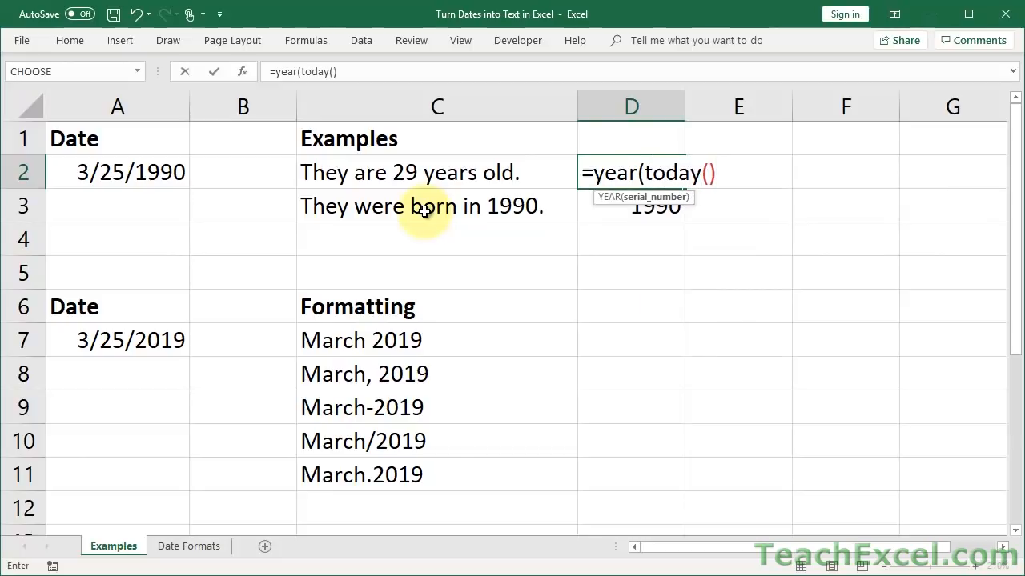
key("Enter")
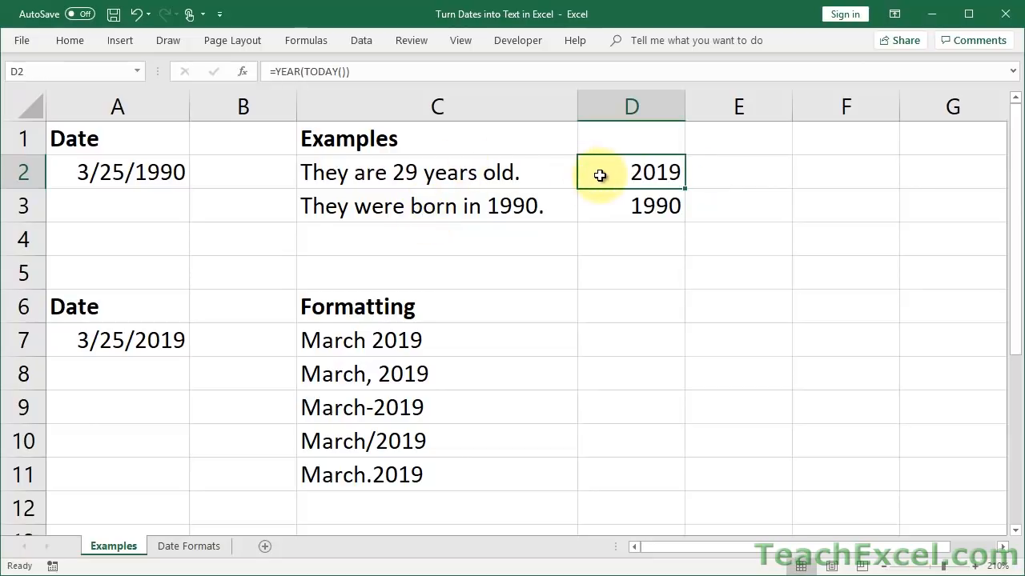
double_click(630, 172)
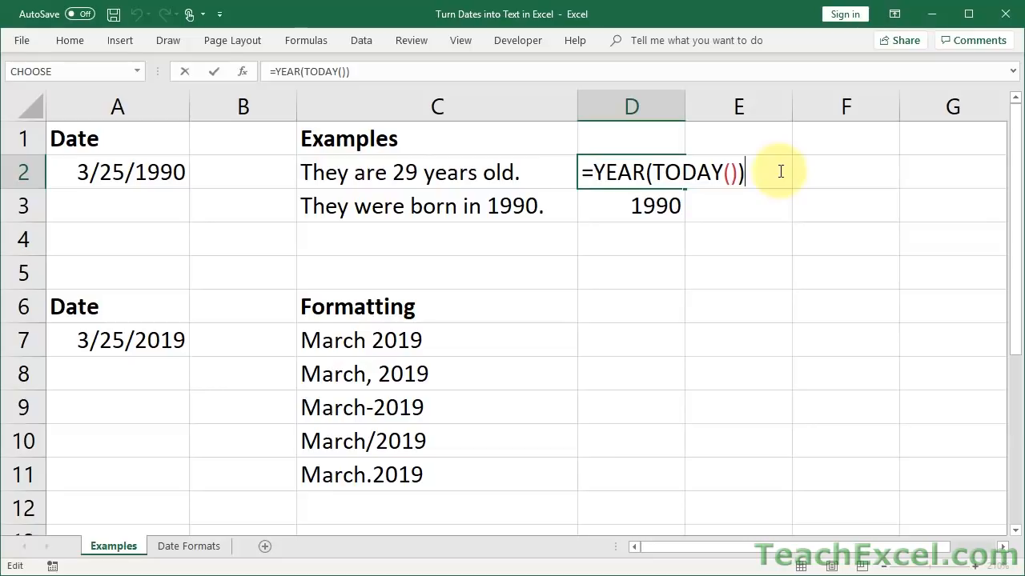
type("-year(")
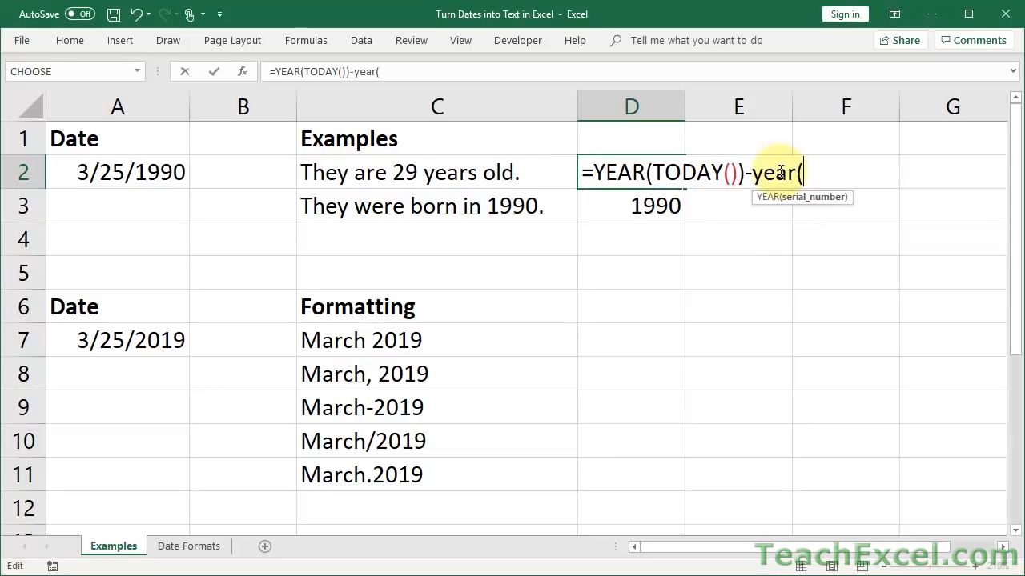
left_click(140, 172)
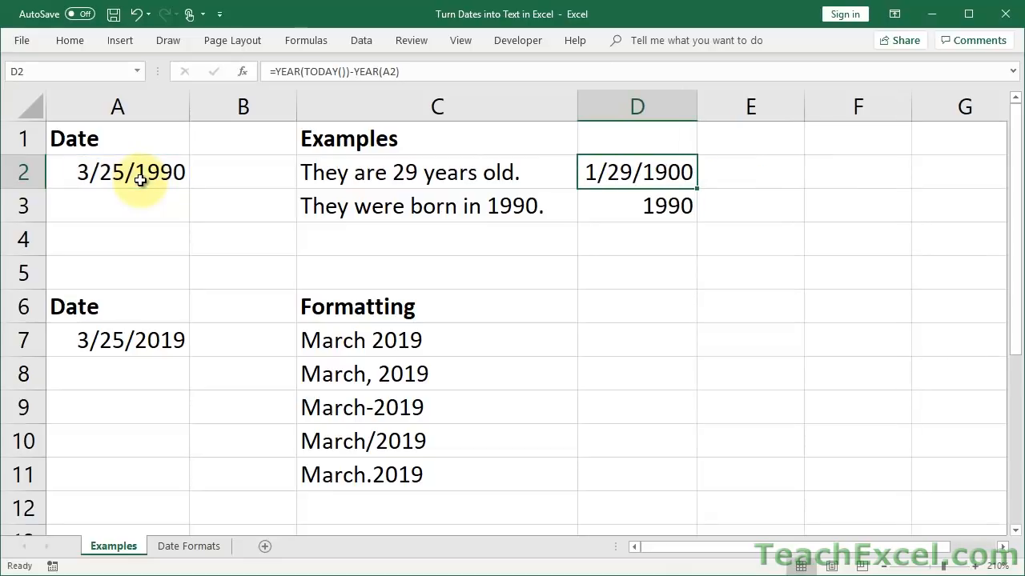
mouse_move(726, 167)
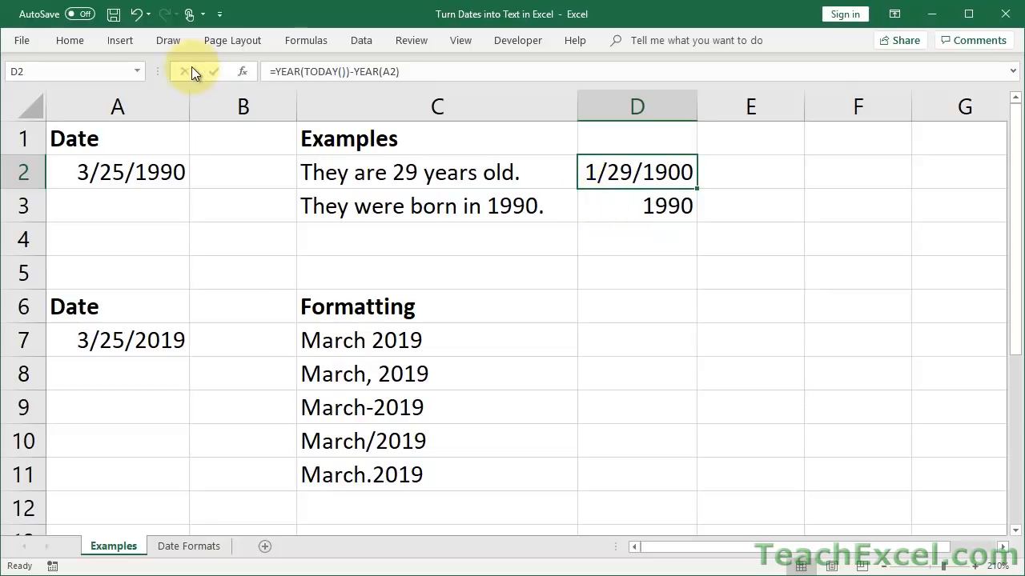
- Apply the General number format to D2 so the age shows as 29
left_click(69, 40)
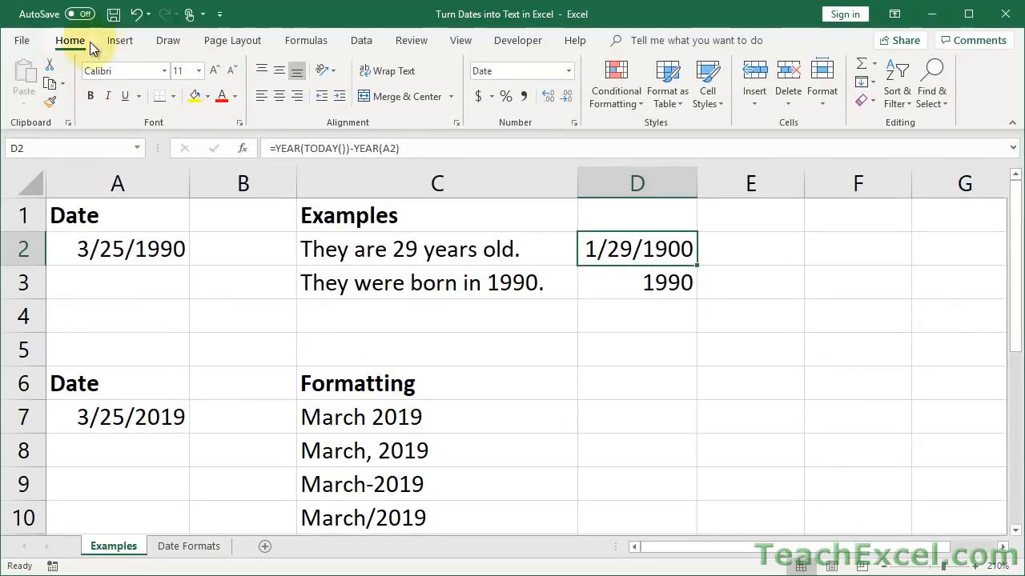
left_click(556, 70)
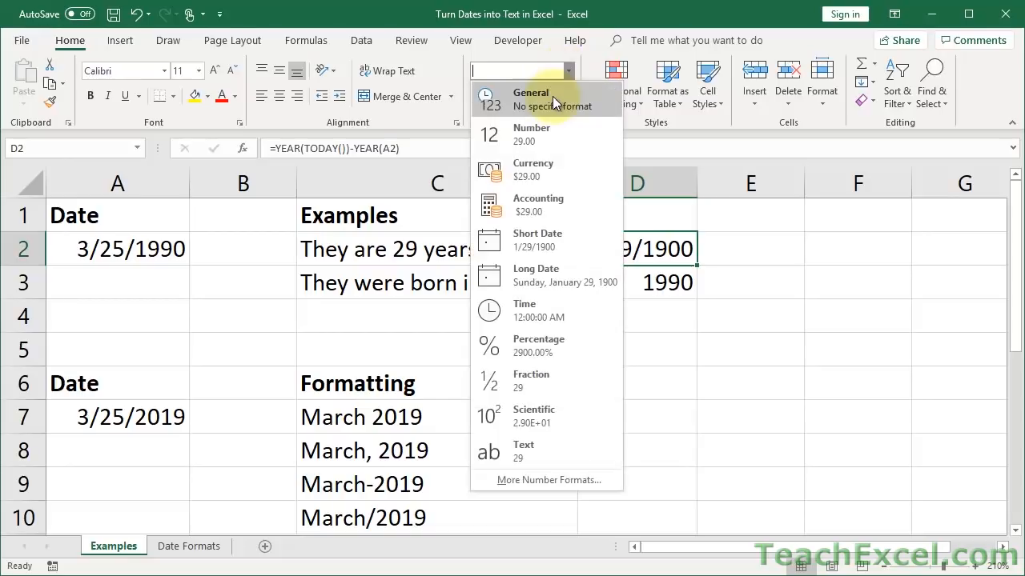
left_click(531, 98)
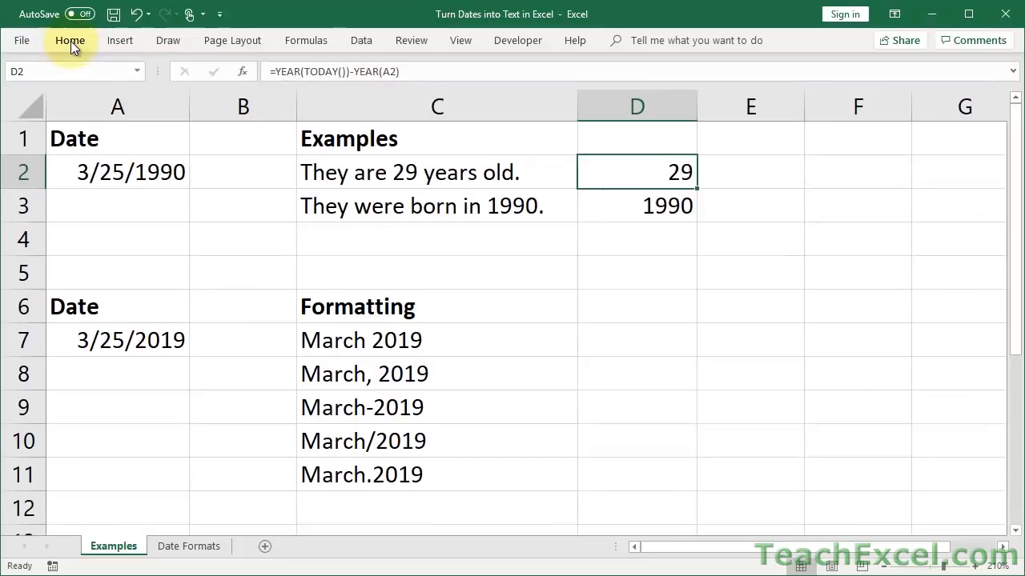
mouse_move(438, 172)
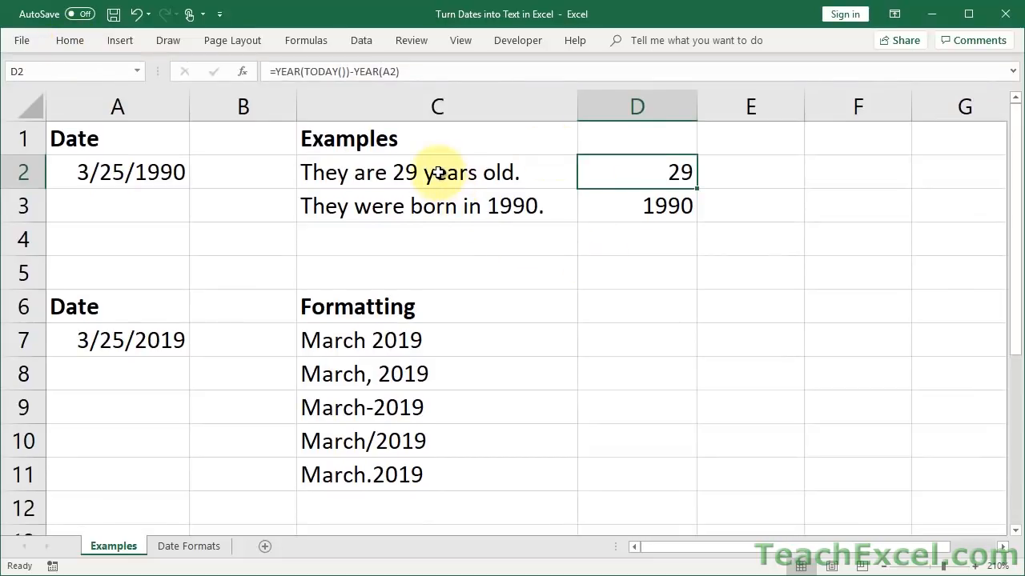
double_click(436, 172)
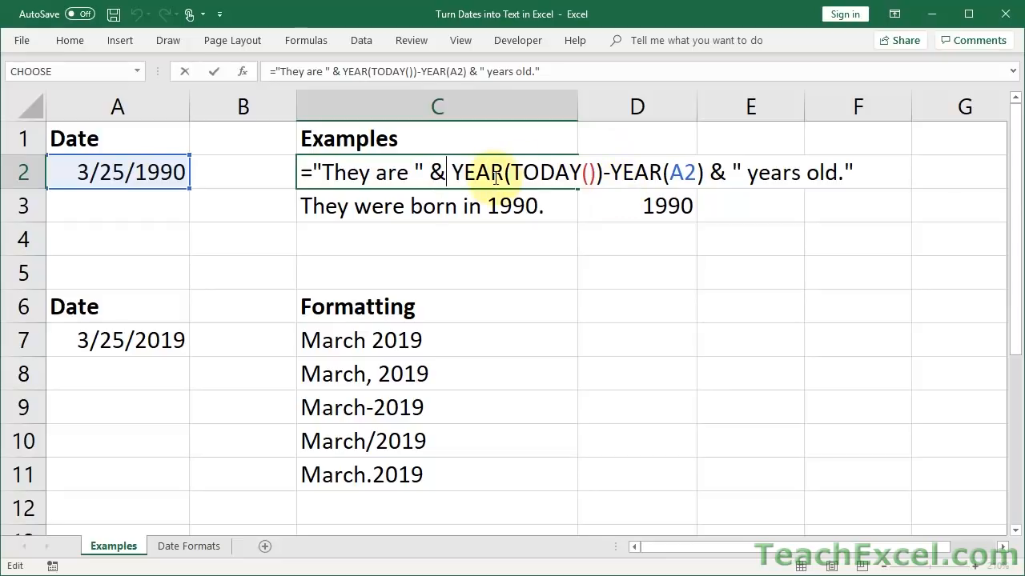
key("Enter")
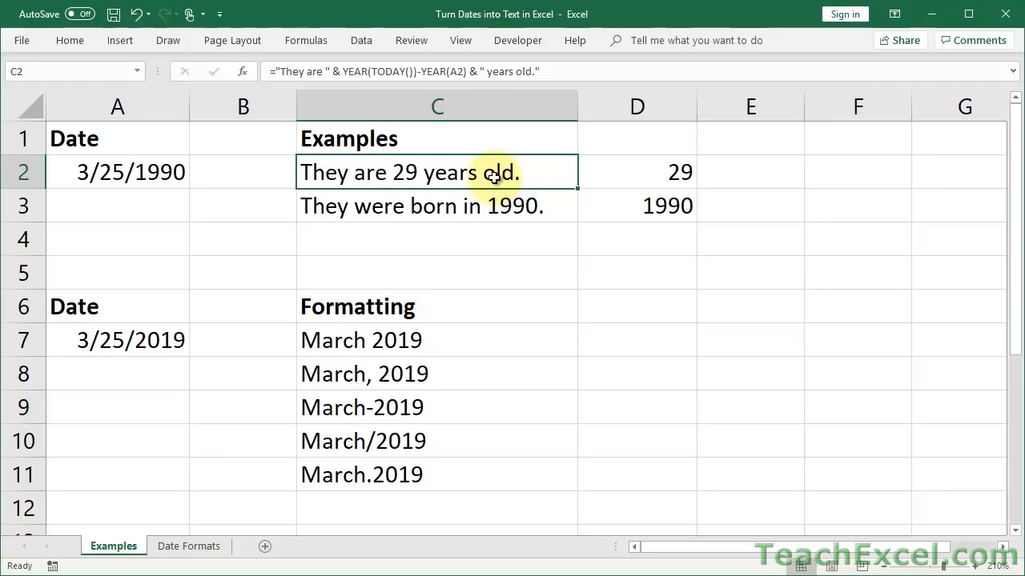
mouse_move(398, 200)
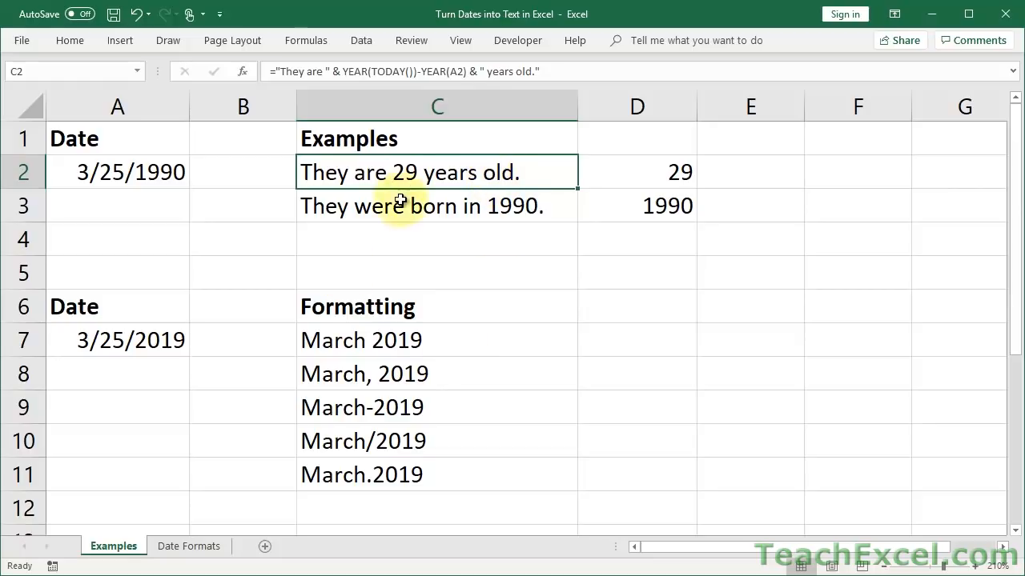
left_click(438, 239)
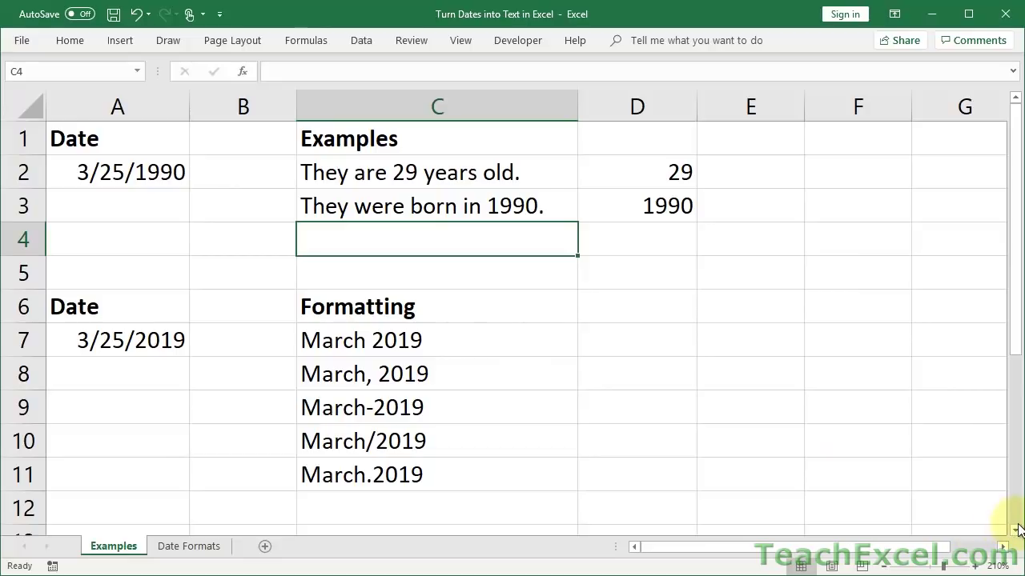
- Review C7's =TEXT(A7,"mmmm yyyy") formula showing 'March 2019' without changing it
scroll("down", 3)
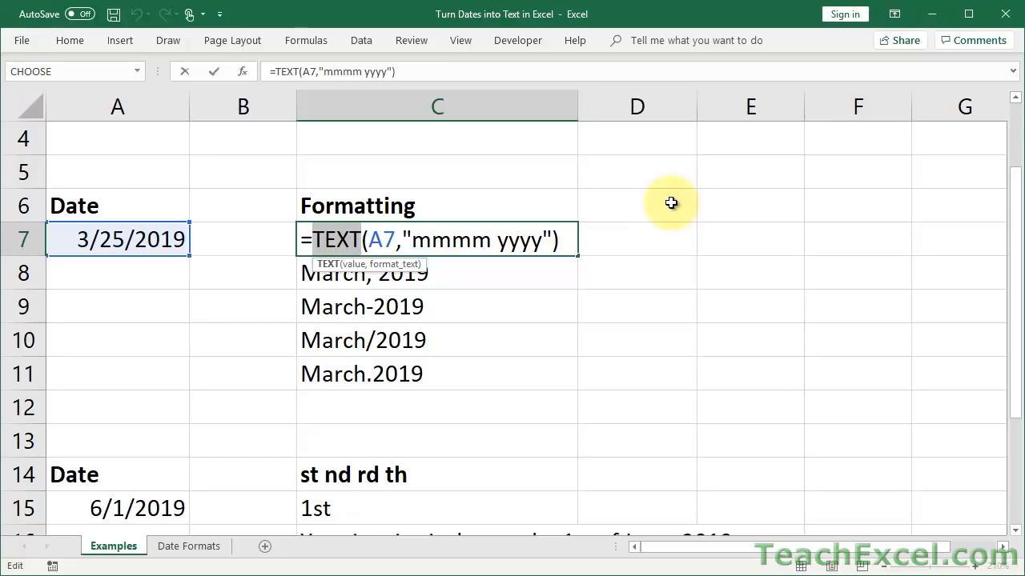
mouse_move(368, 232)
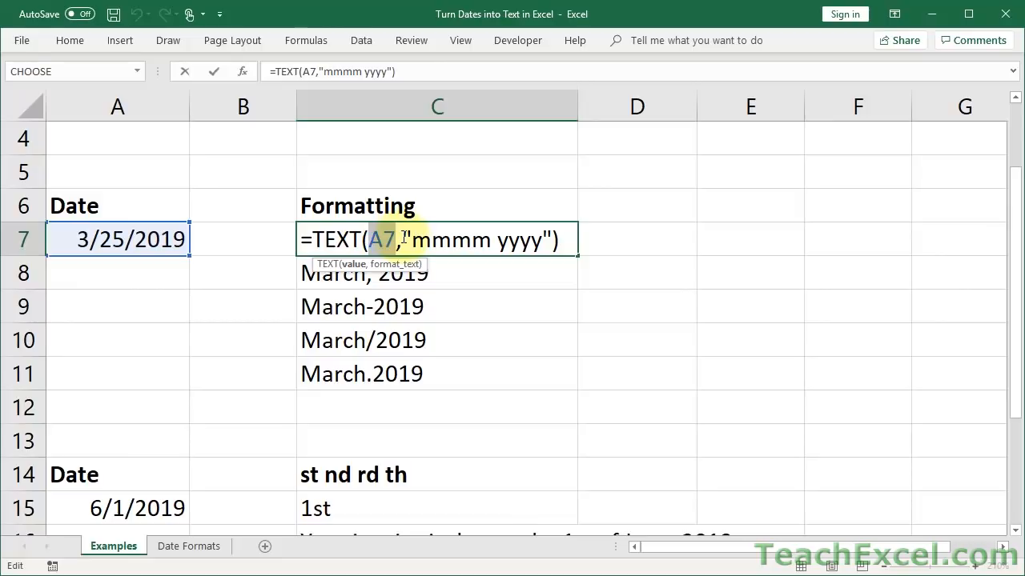
mouse_move(551, 235)
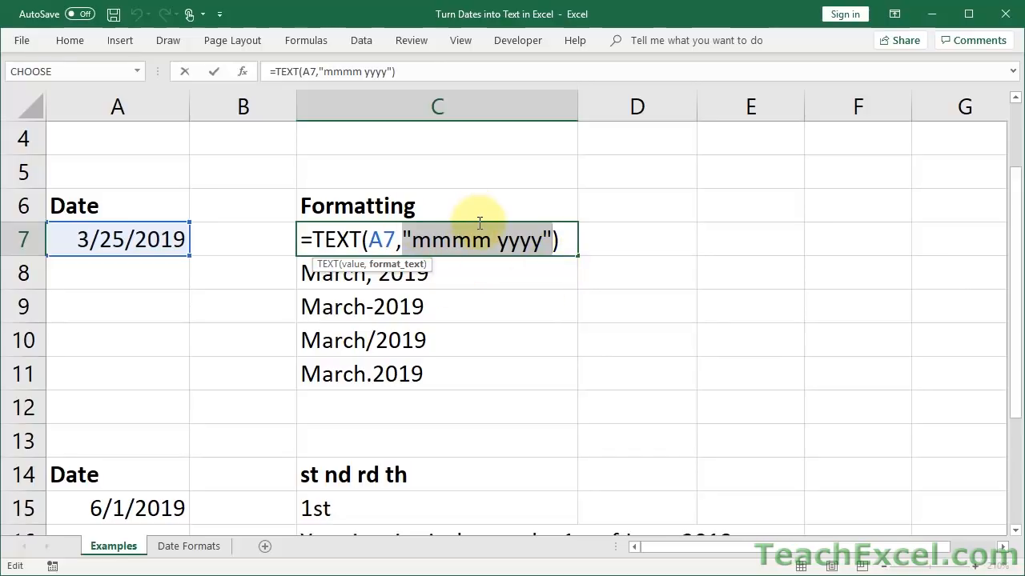
mouse_move(529, 254)
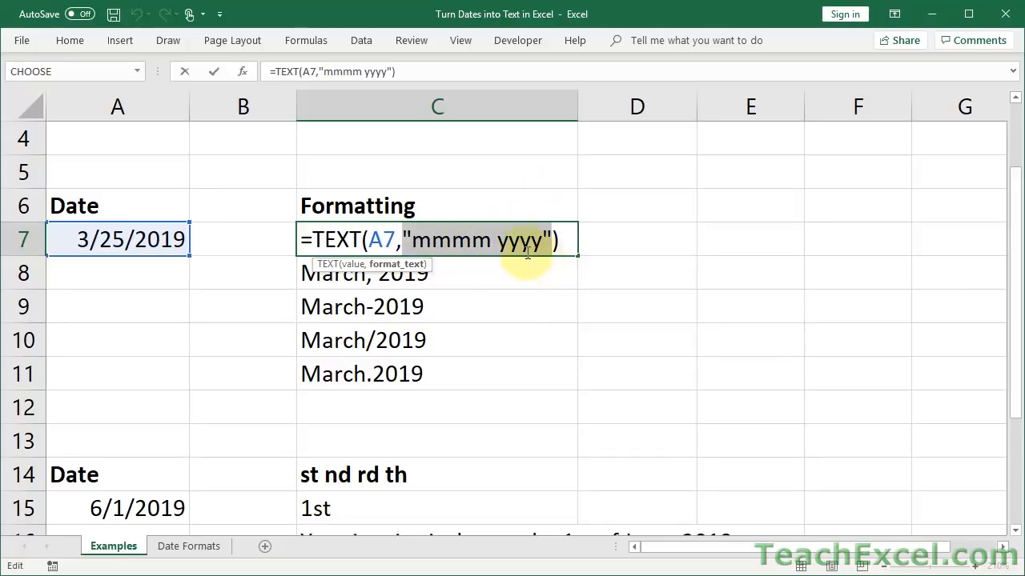
mouse_move(484, 256)
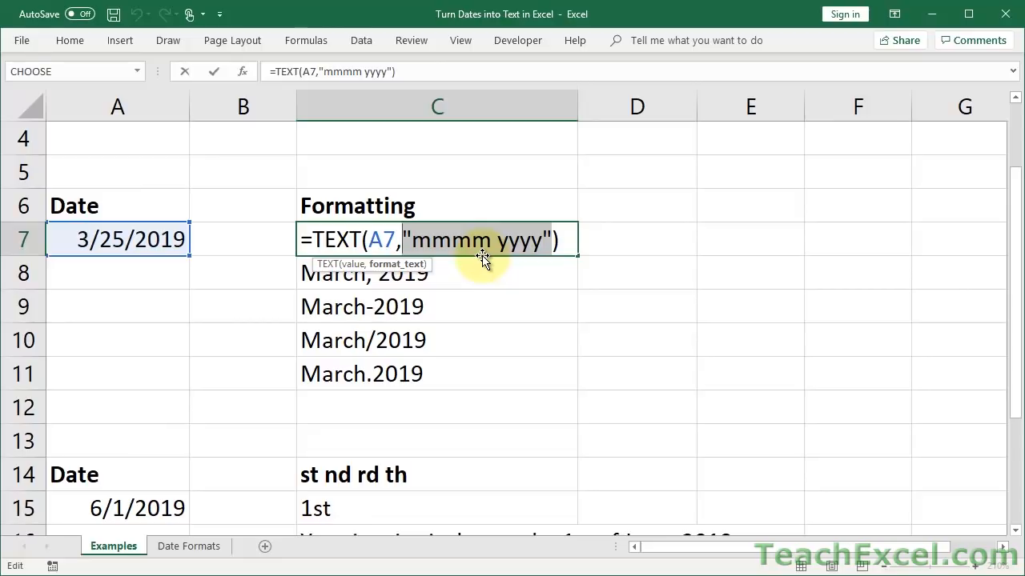
key("Enter")
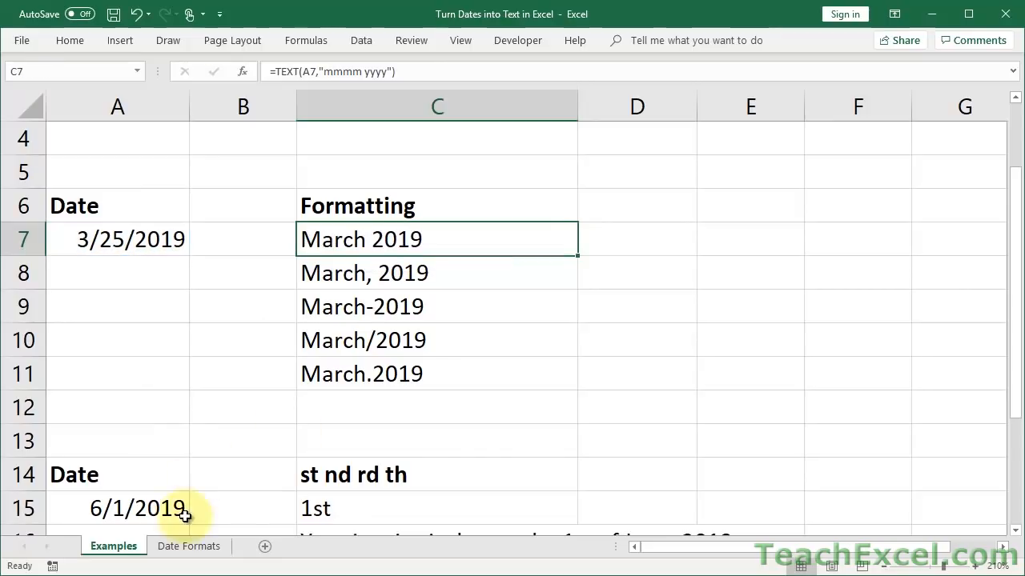
- Open the Date Formats sheet, zoom in, and browse codes m, mm, mmm, mmmmm, dd
left_click(189, 546)
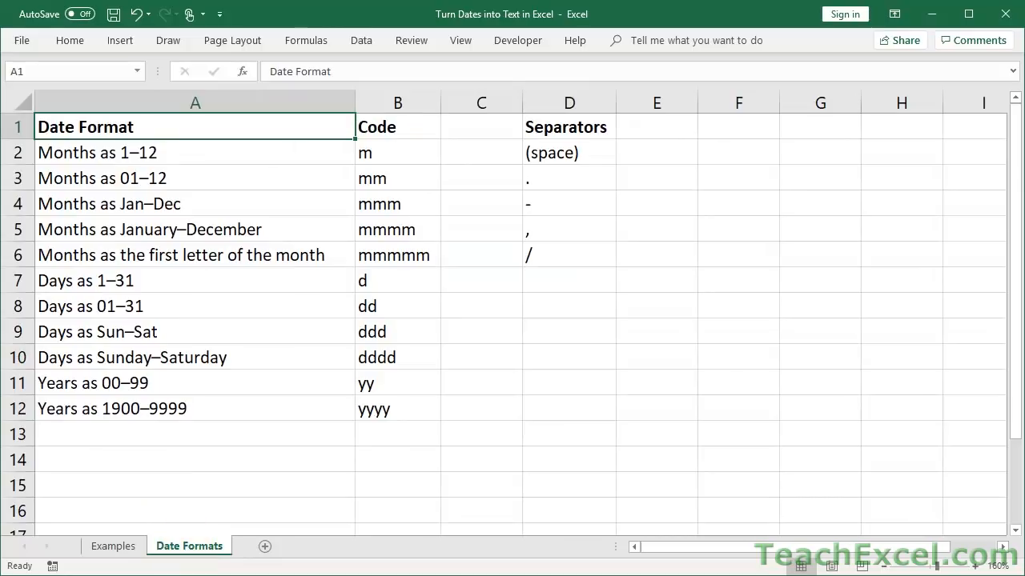
left_click(974, 568)
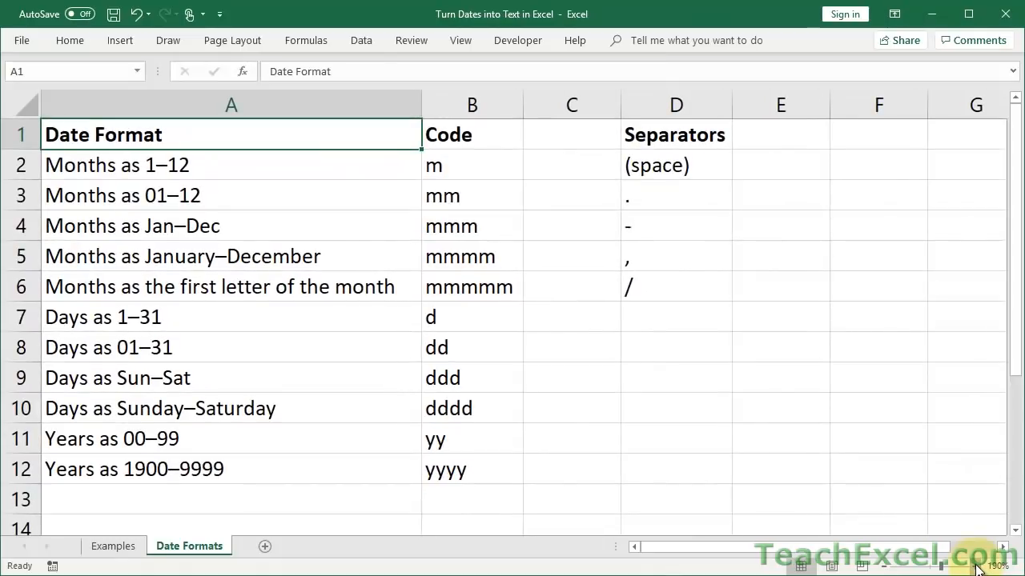
mouse_move(553, 392)
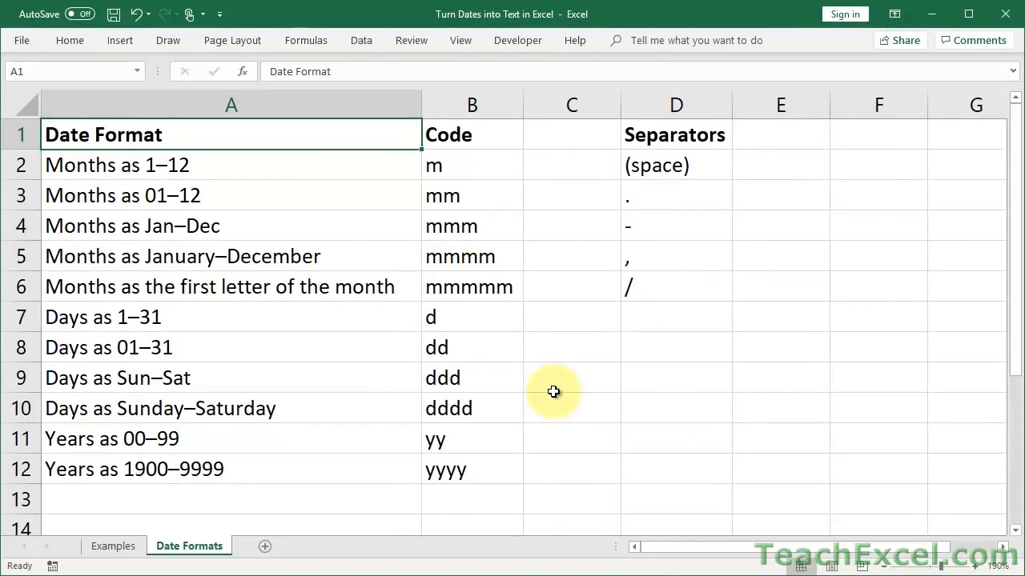
left_click(456, 165)
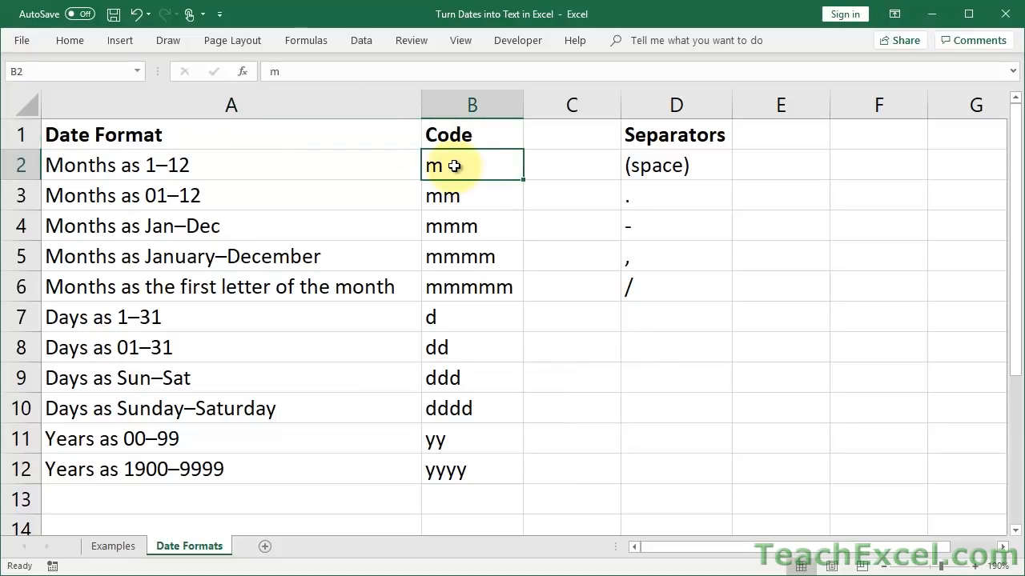
mouse_move(157, 168)
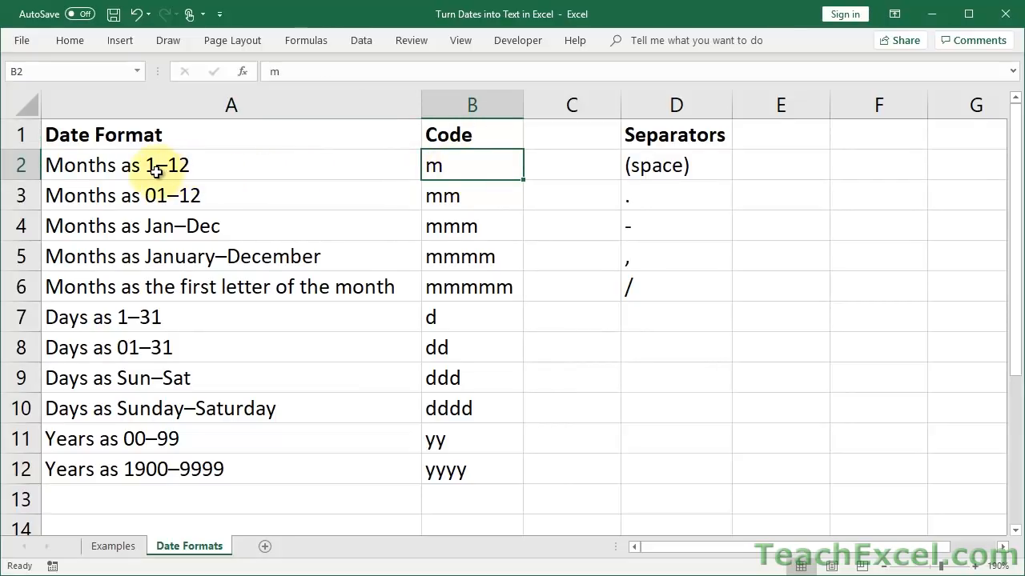
left_click(471, 196)
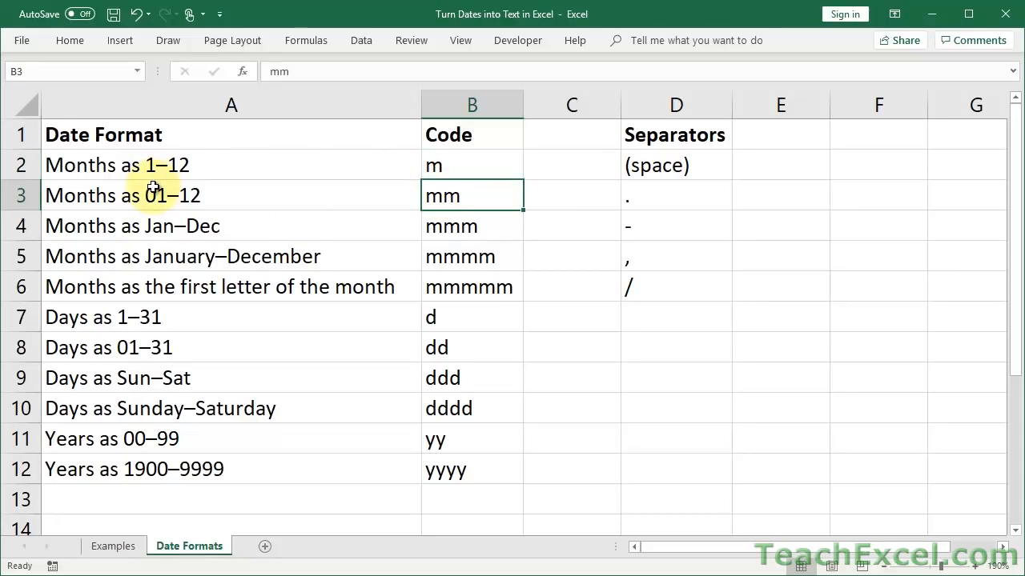
left_click(471, 226)
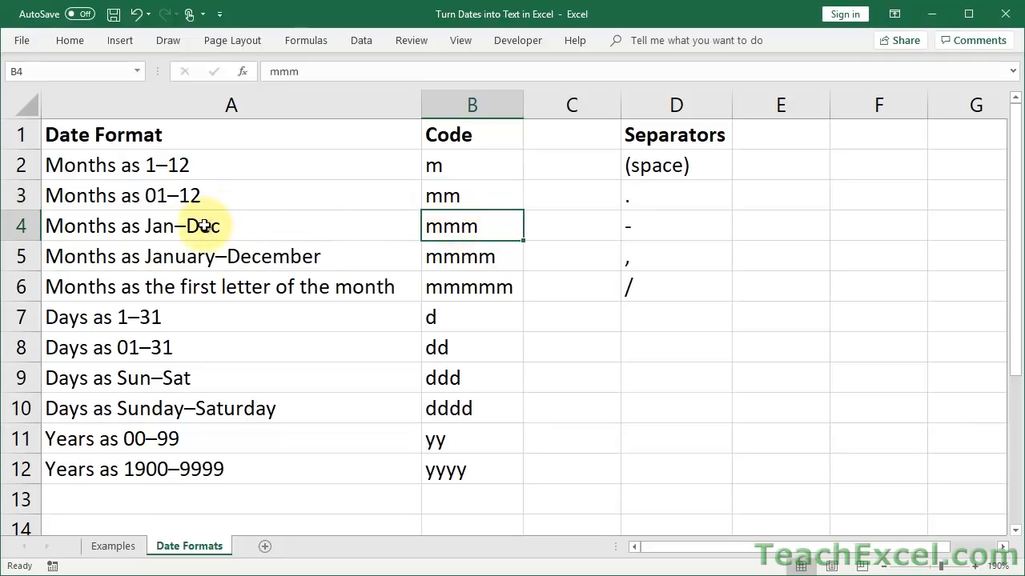
left_click(231, 256)
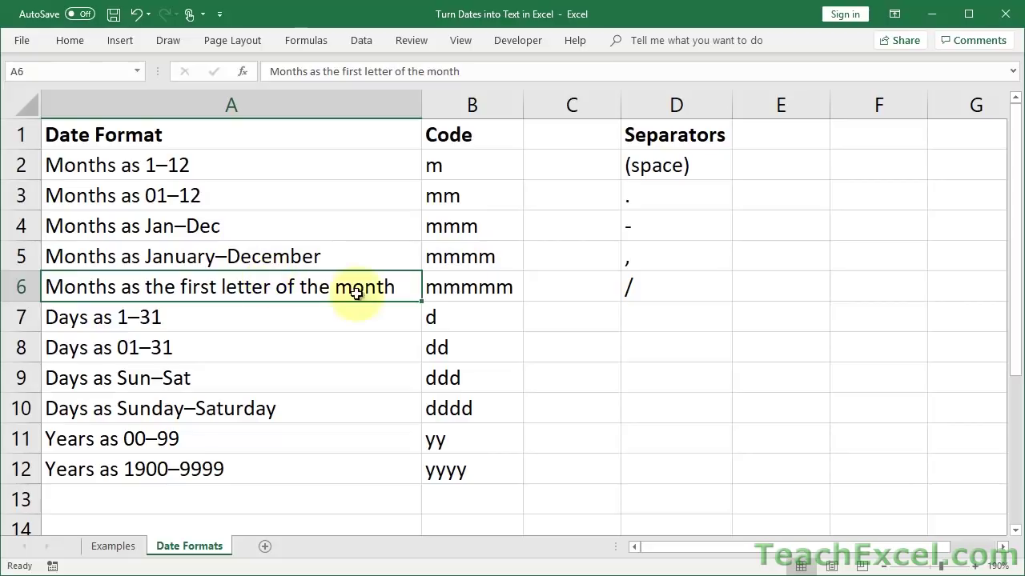
left_click(471, 347)
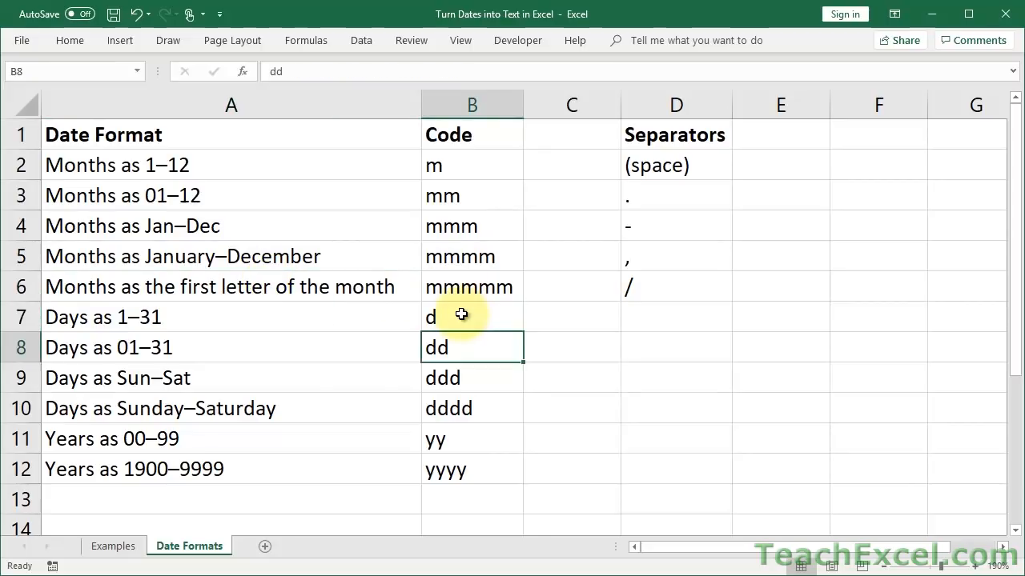
left_click(472, 287)
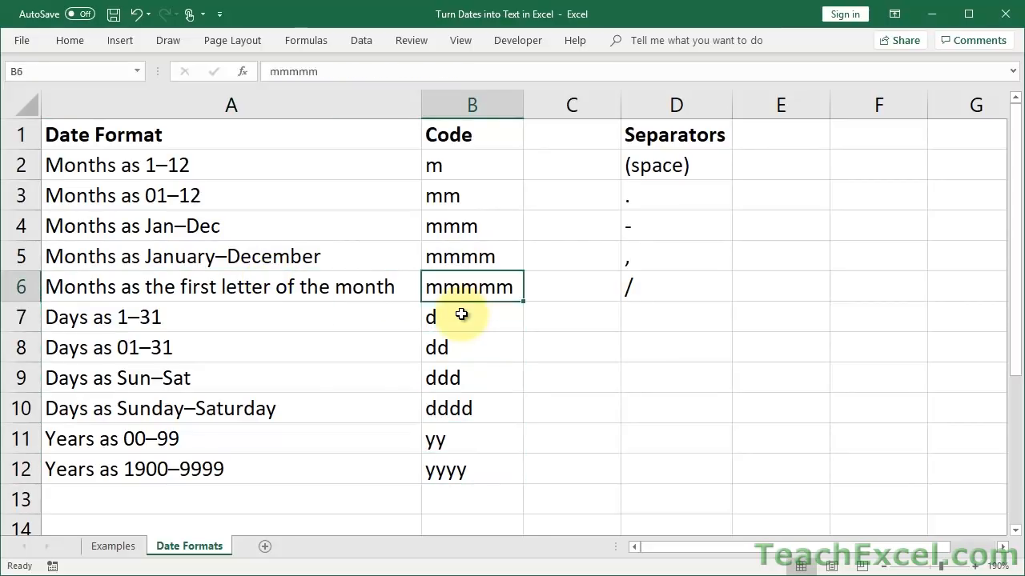
left_click(471, 134)
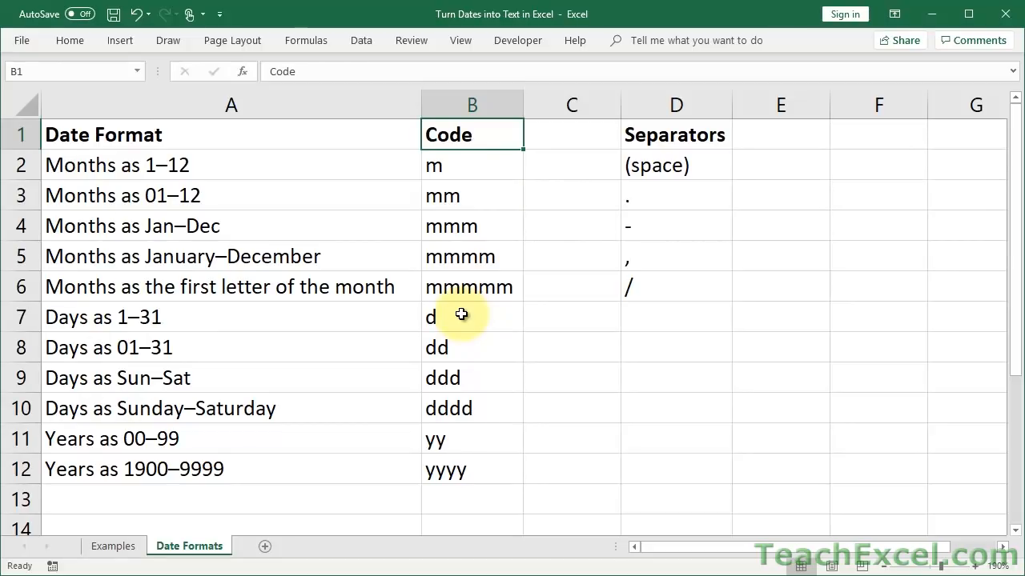
mouse_move(697, 191)
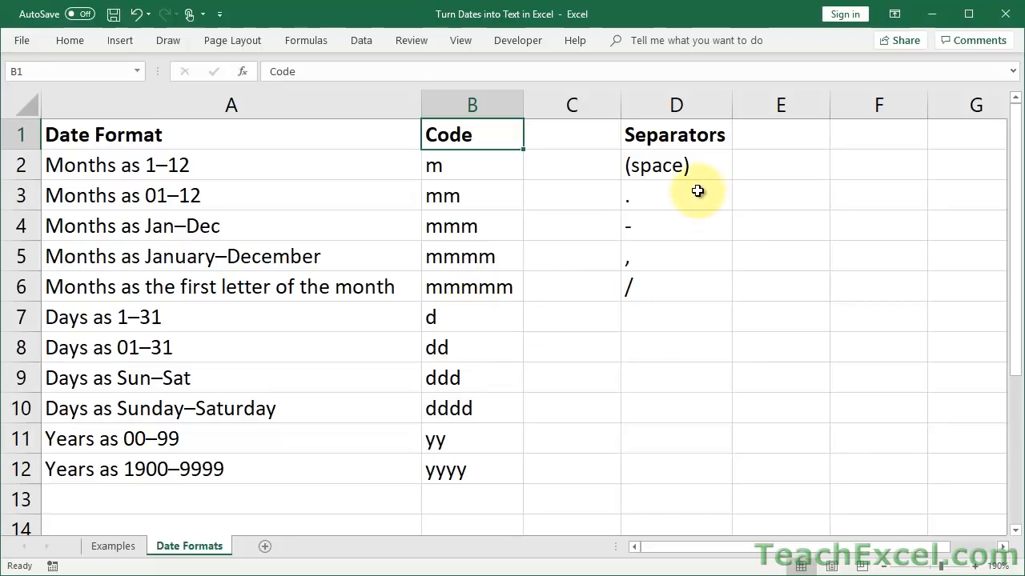
- Look over the space and slash separators in column D
left_click(698, 165)
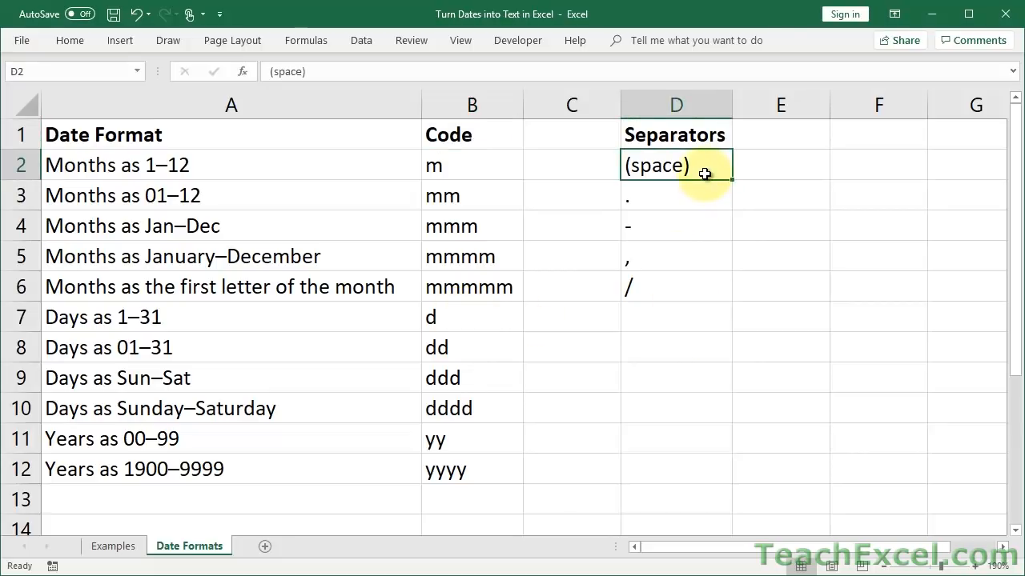
left_click(676, 256)
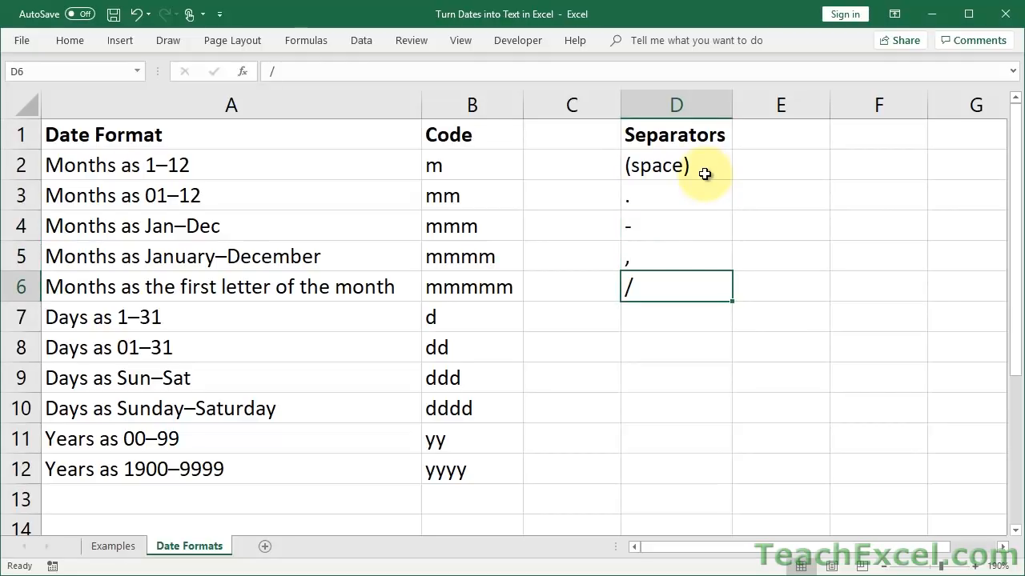
left_click(675, 165)
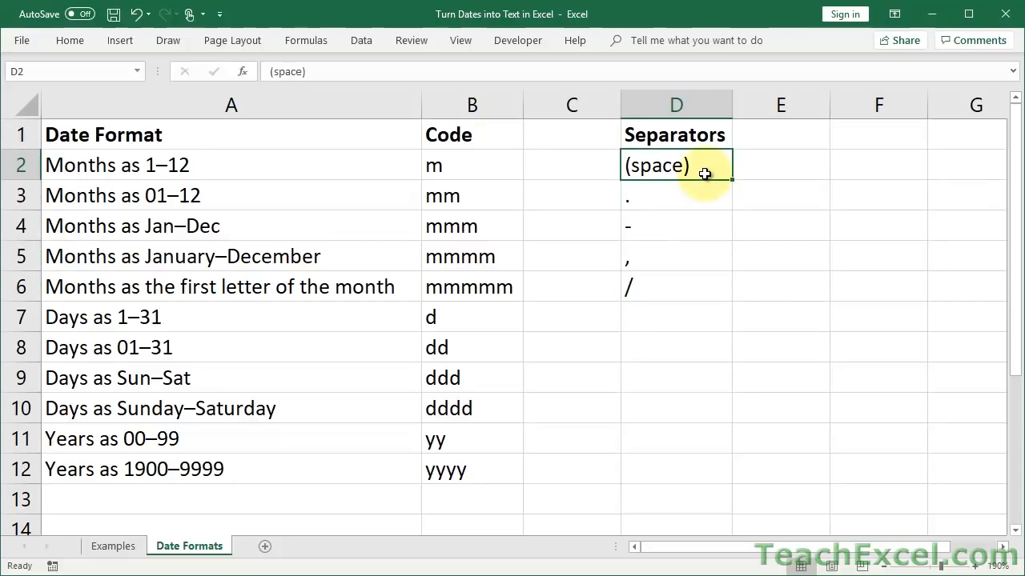
mouse_move(568, 256)
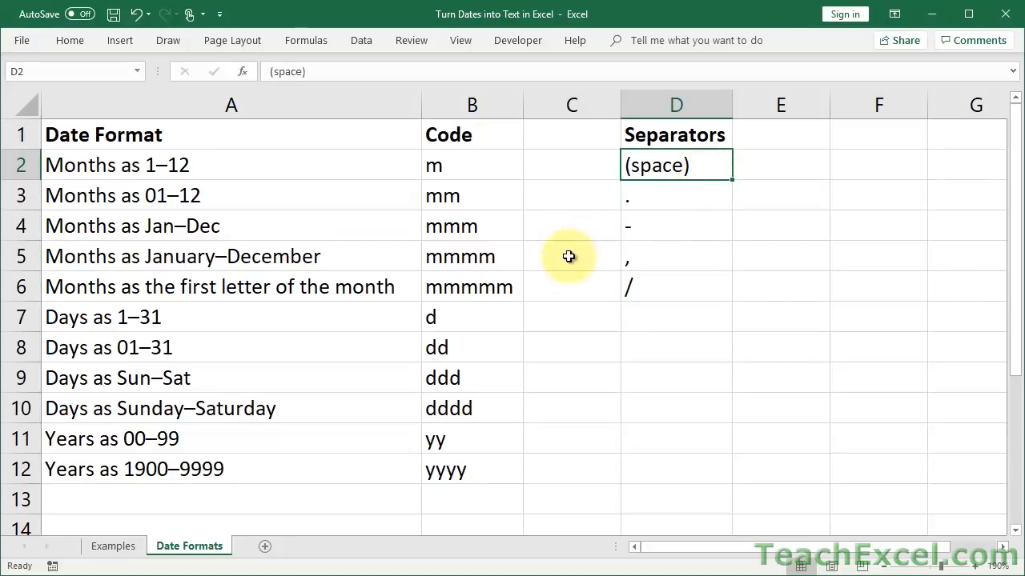
left_click(113, 545)
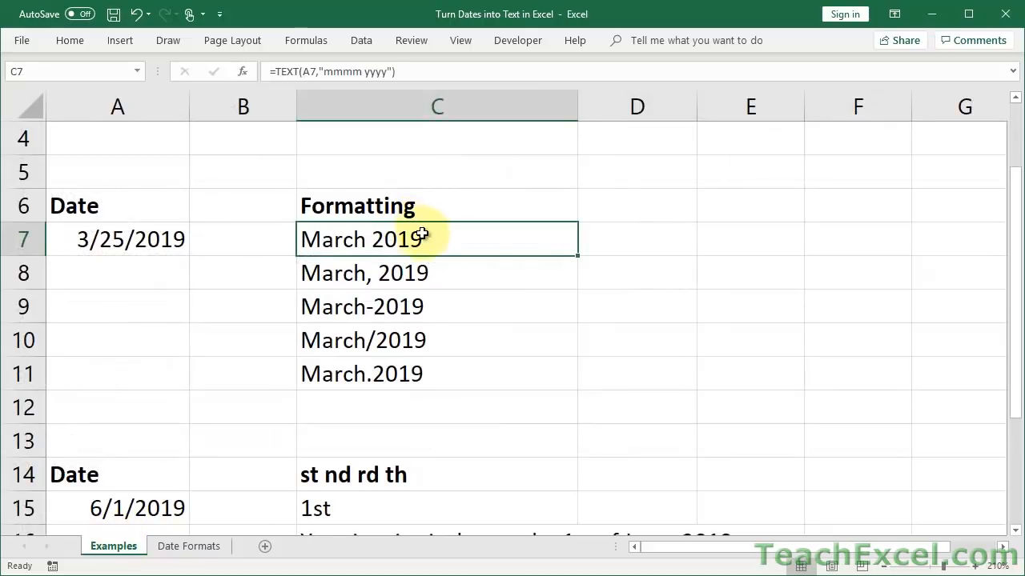
double_click(420, 239)
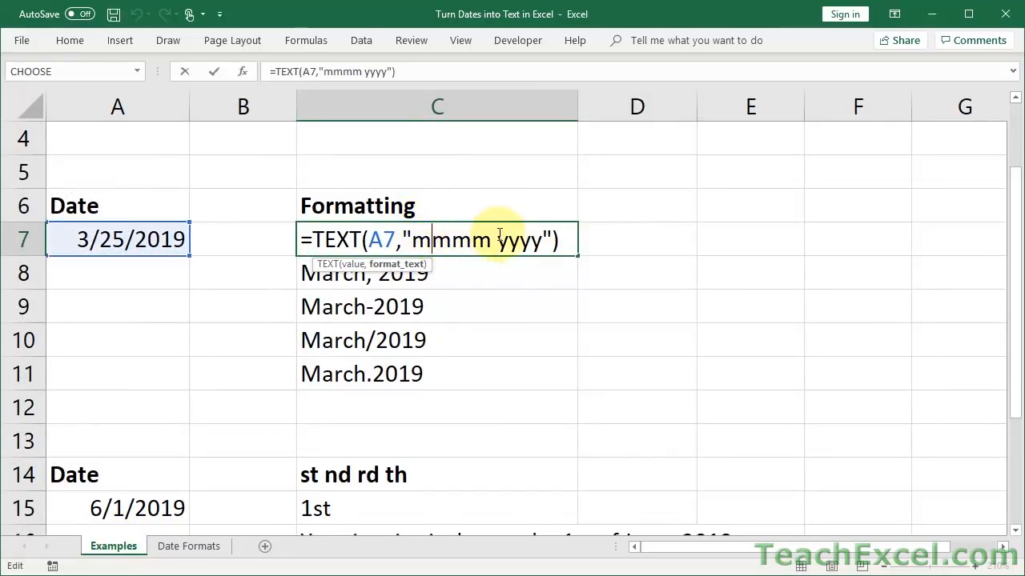
key("Enter")
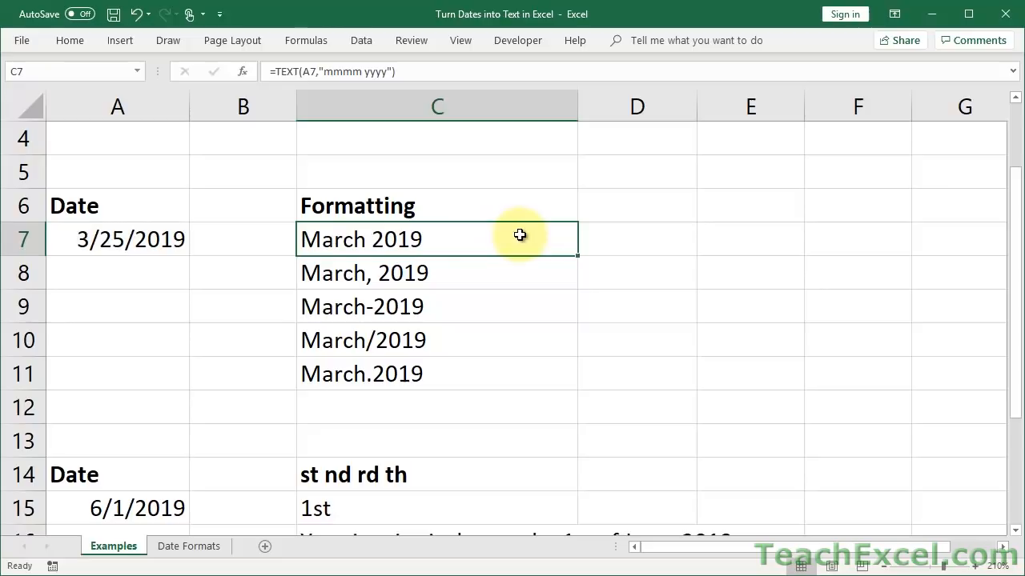
left_click(188, 546)
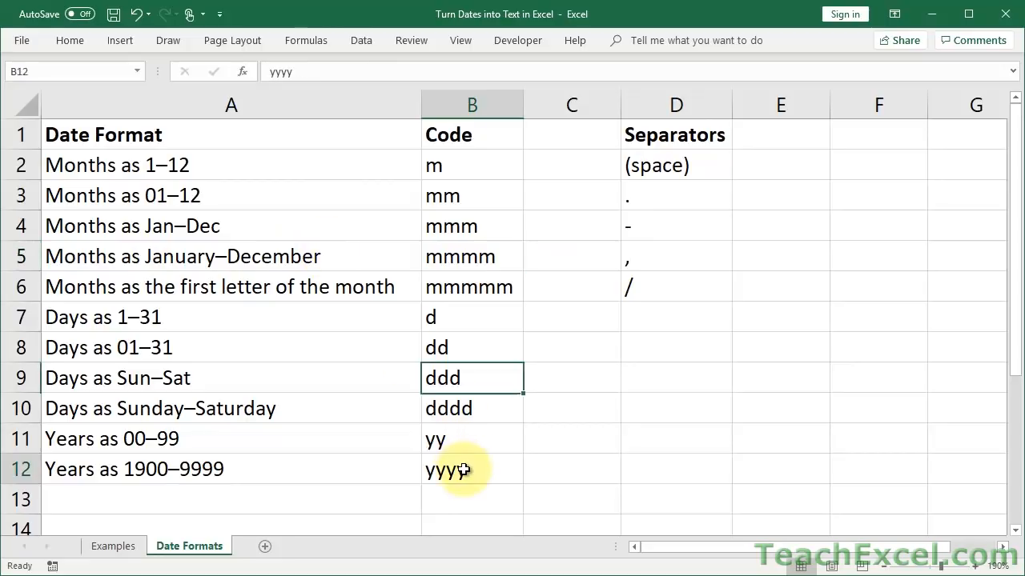
left_click(464, 469)
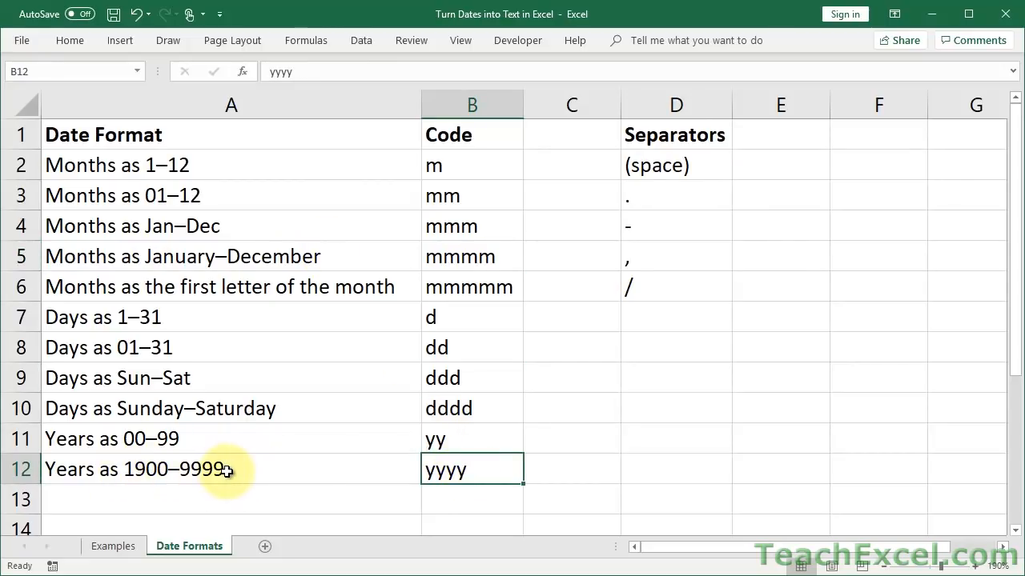
- On the Examples sheet, set C11 to =TEXT(A7,"d - mmmm.yyyy") reading '25 - March.2019'
left_click(114, 546)
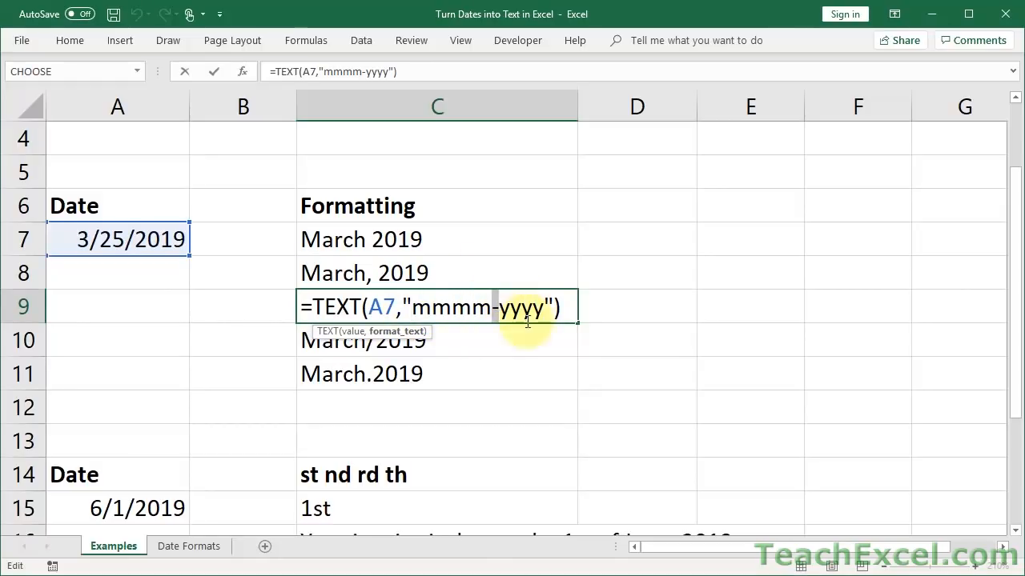
mouse_move(540, 320)
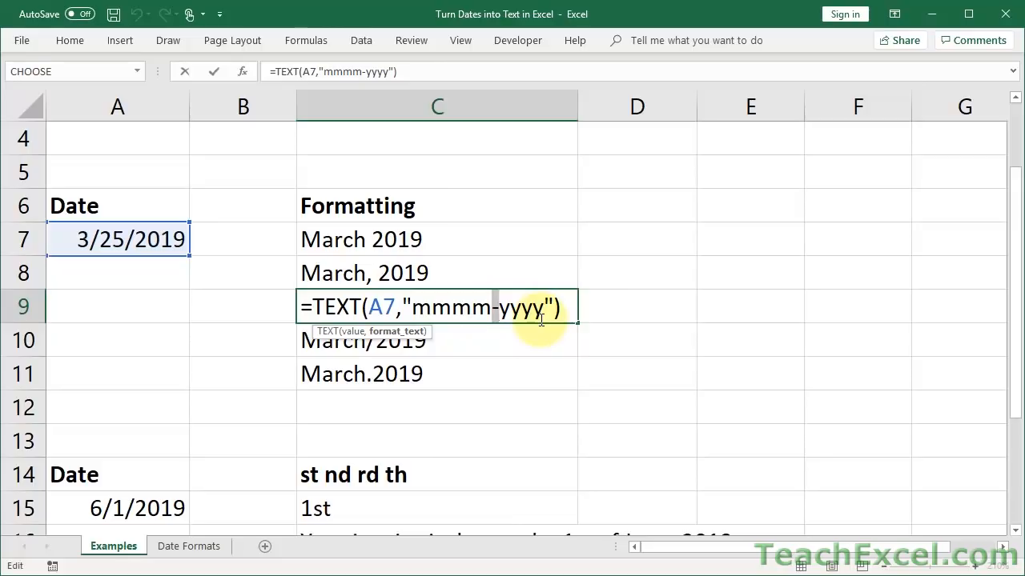
key("Enter")
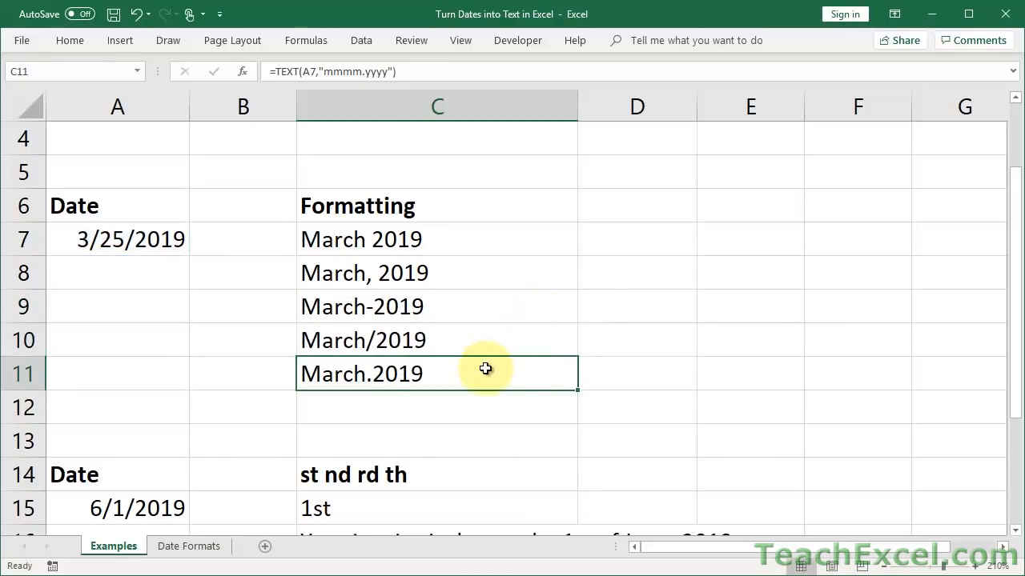
double_click(484, 369)
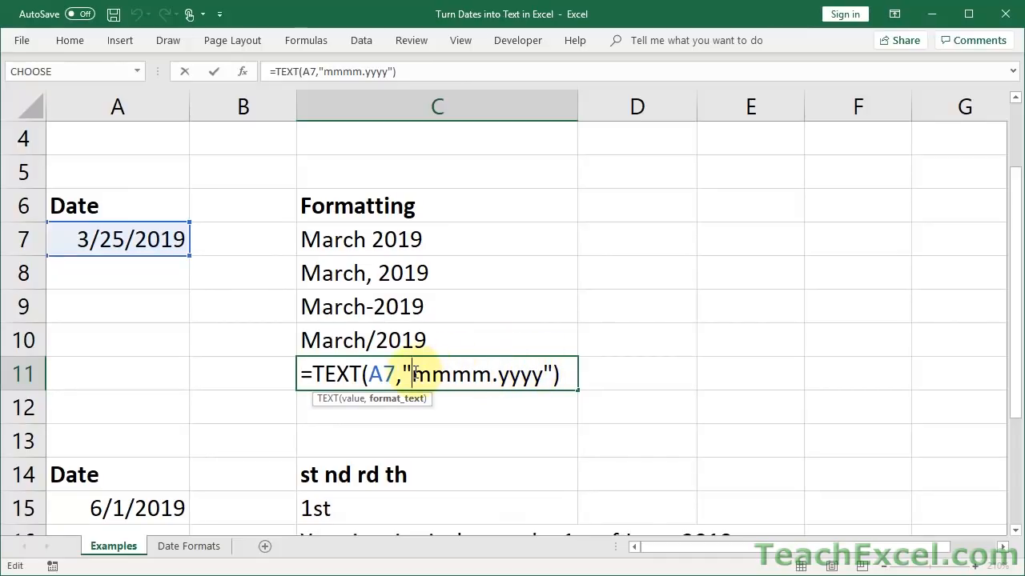
type("d-")
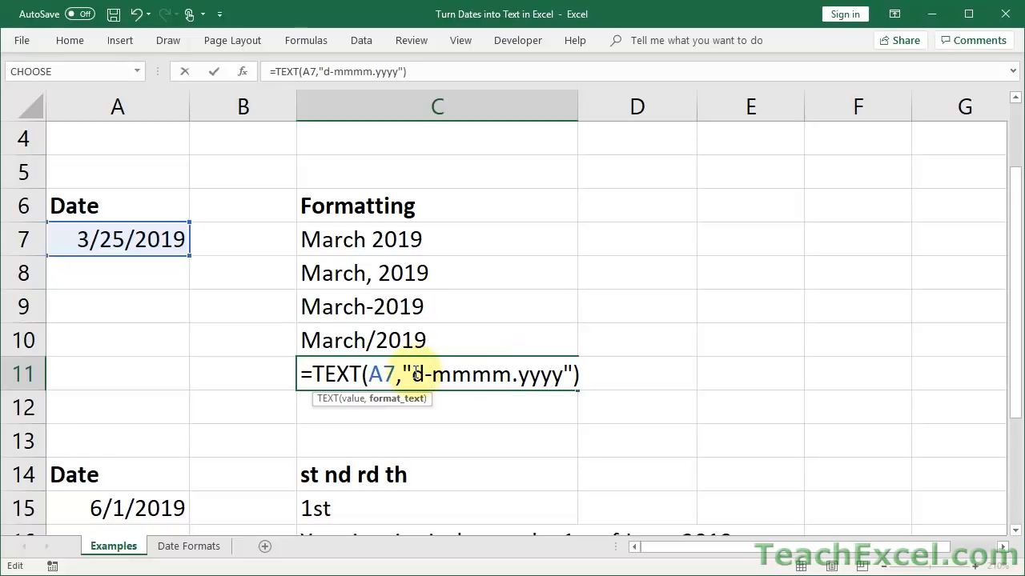
key("Enter")
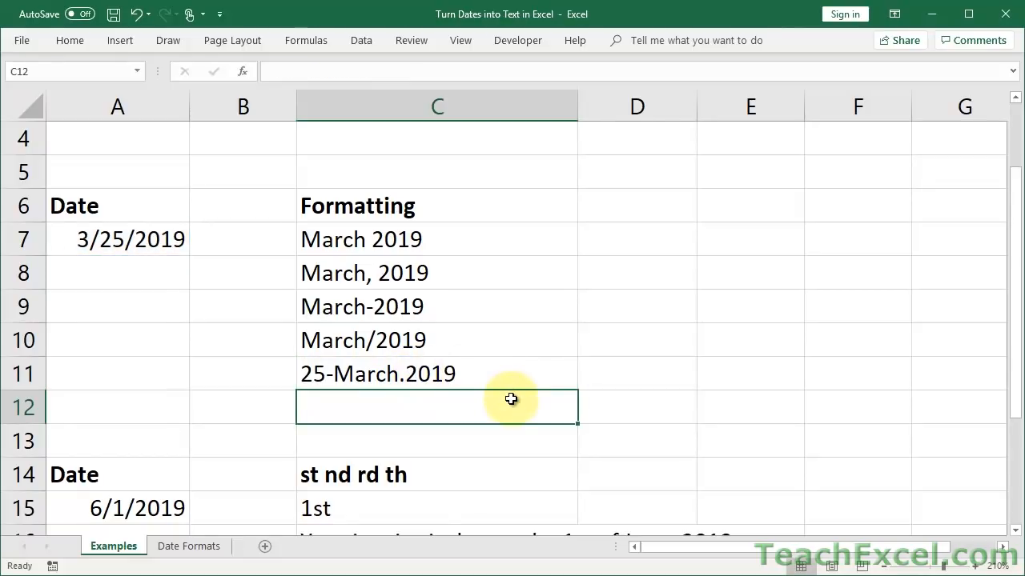
mouse_move(403, 409)
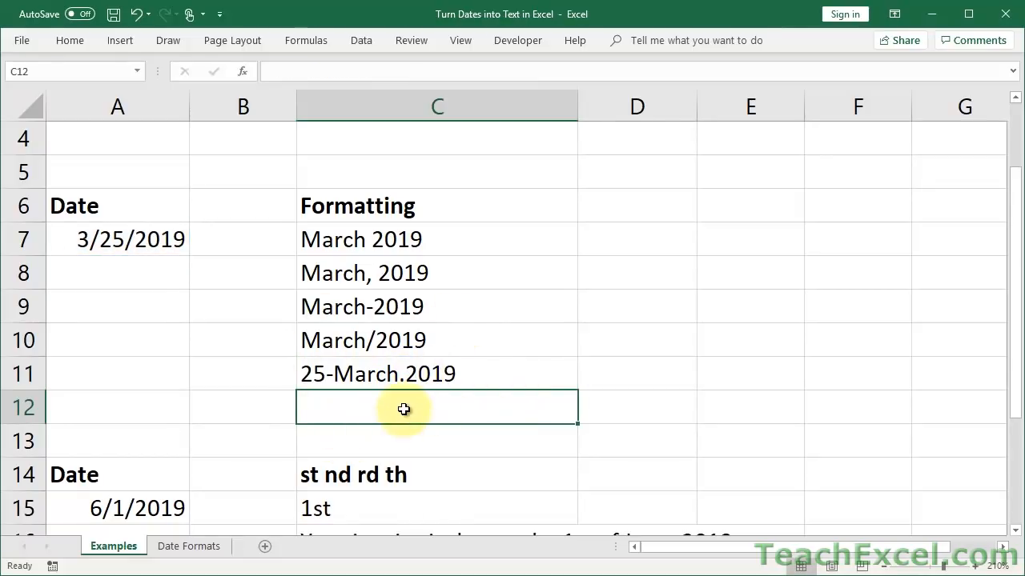
type("=TEXT(A7,\"d-mmmm.yyyy\")")
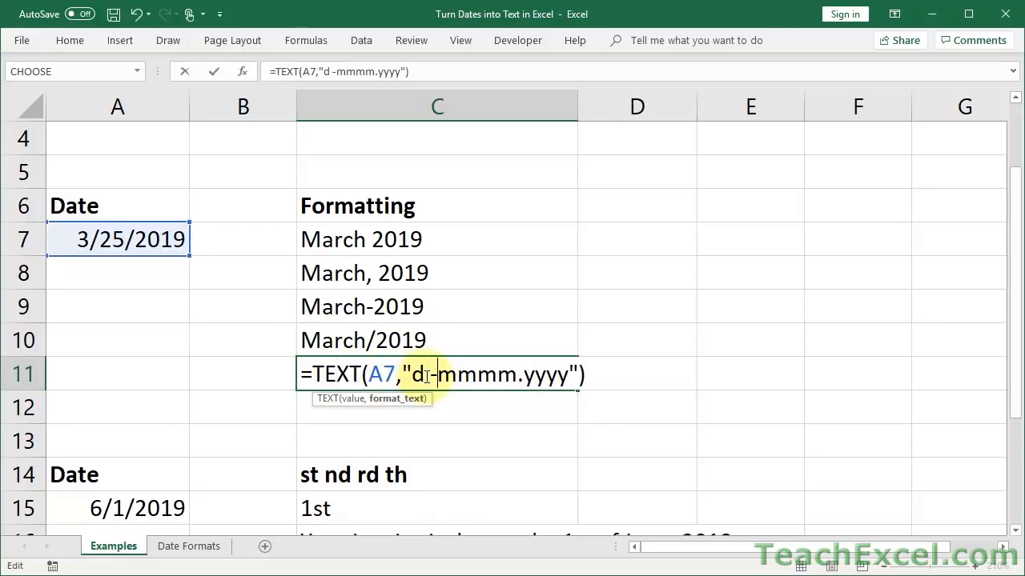
key("Enter")
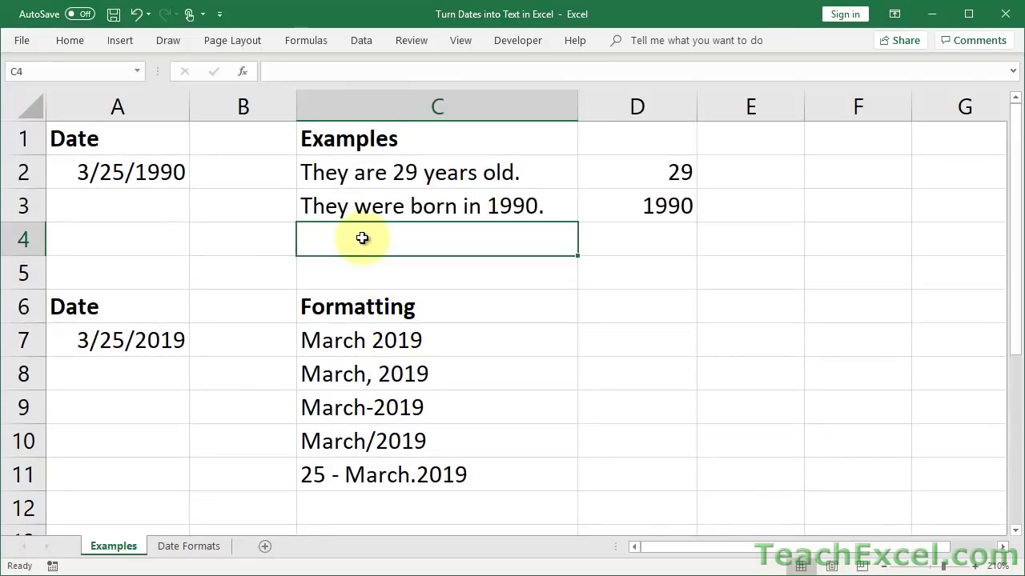
- Enter ="They were born in "&TEXT(A2,"mmmm")&"." in C4 to read 'They were born in March.'
type("=")
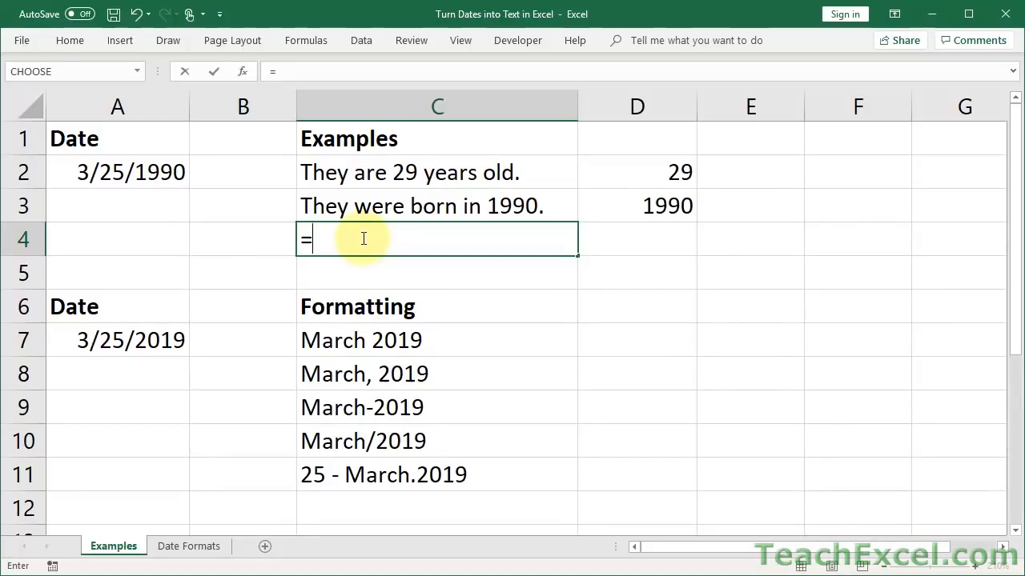
type("\"They")
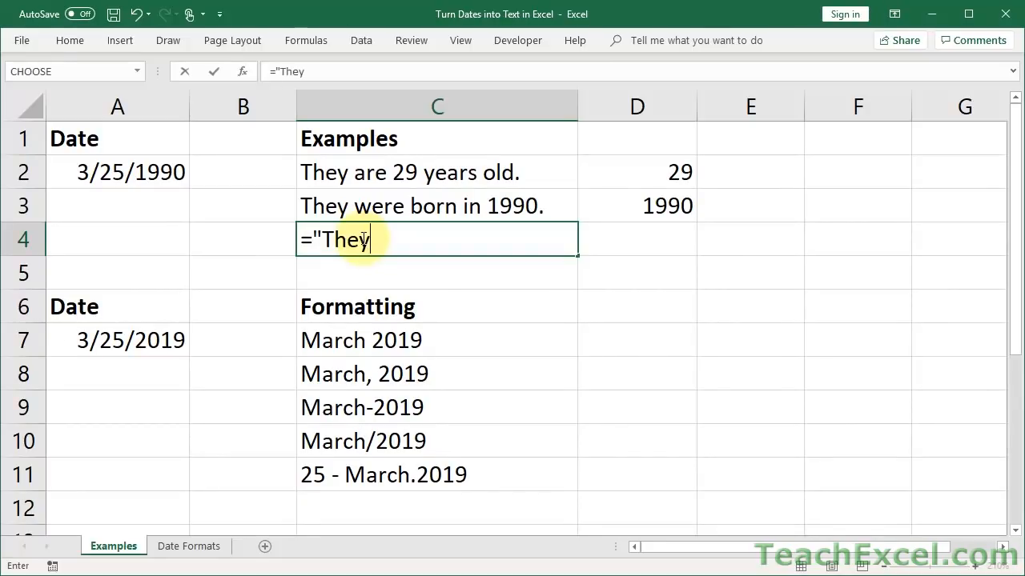
type("were born")
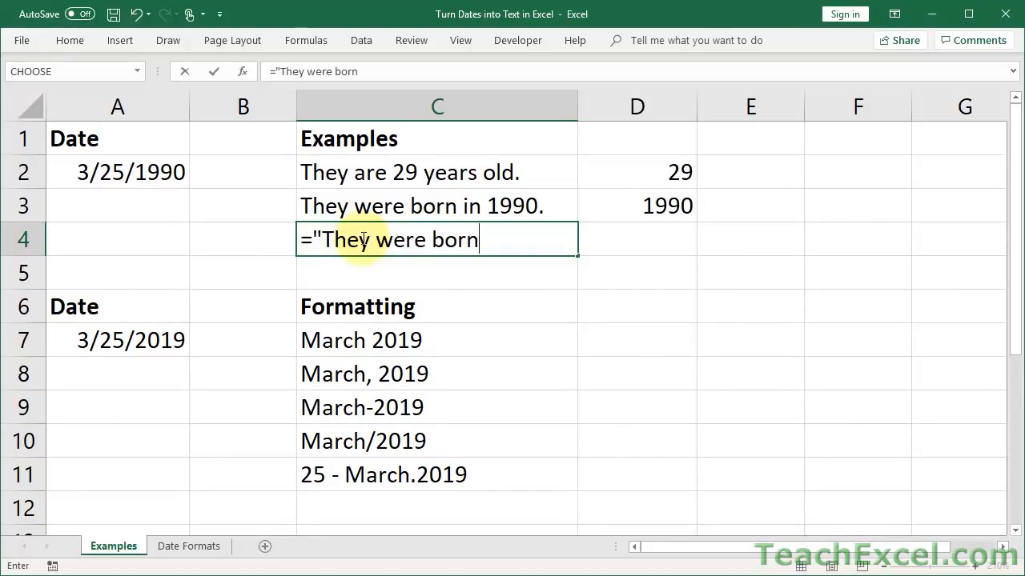
type("in \"")
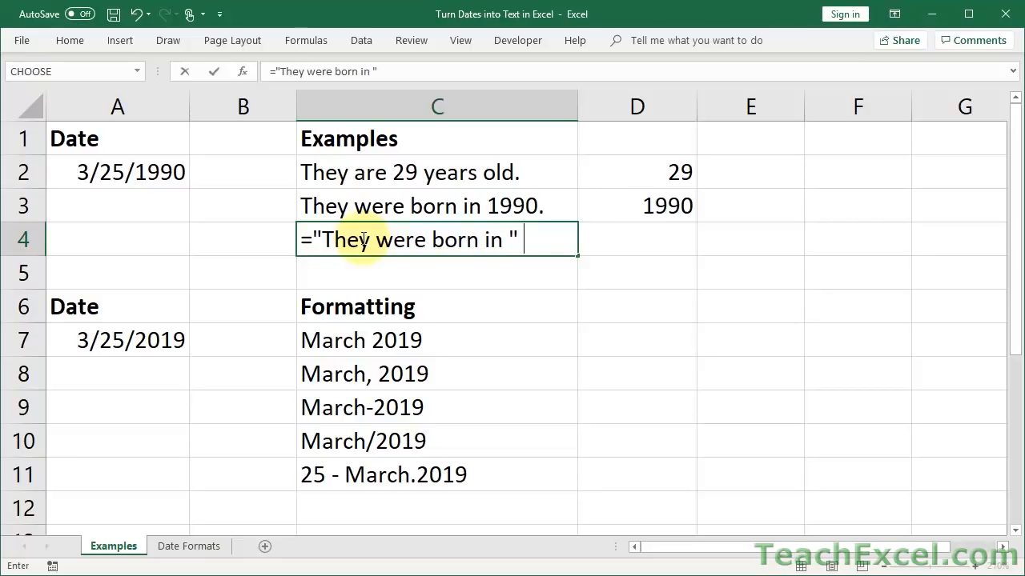
type("&")
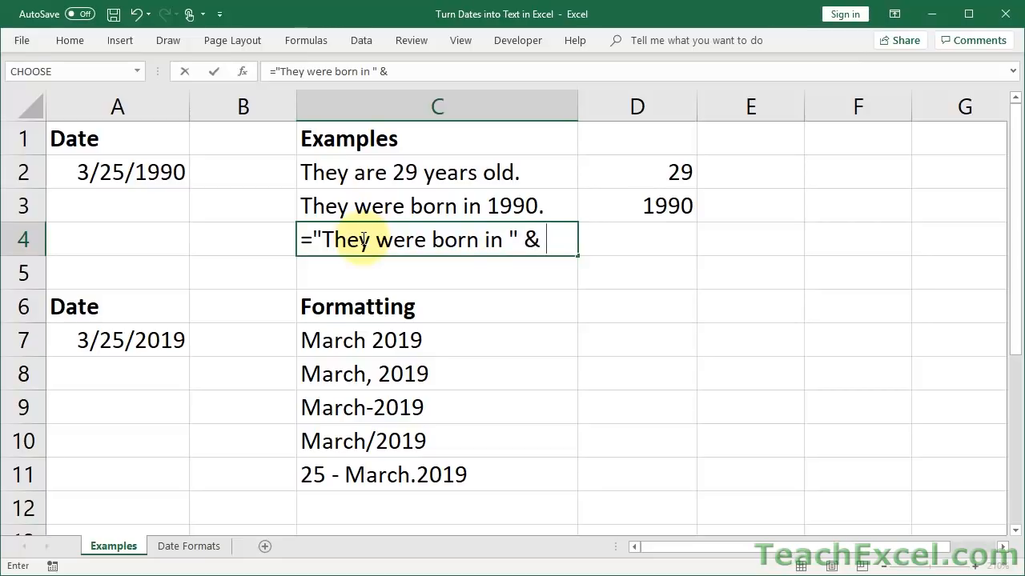
type("text(")
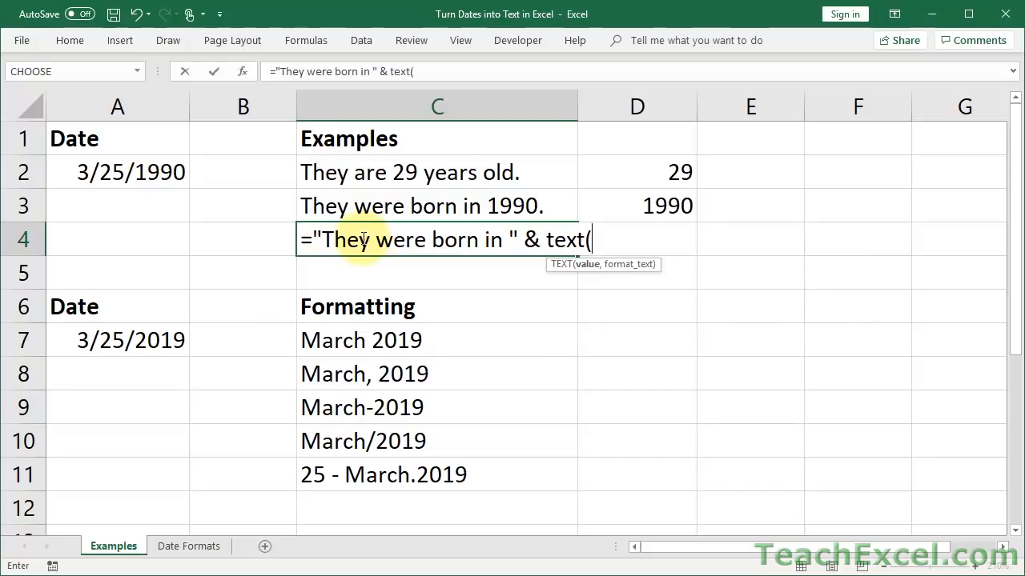
left_click(117, 171)
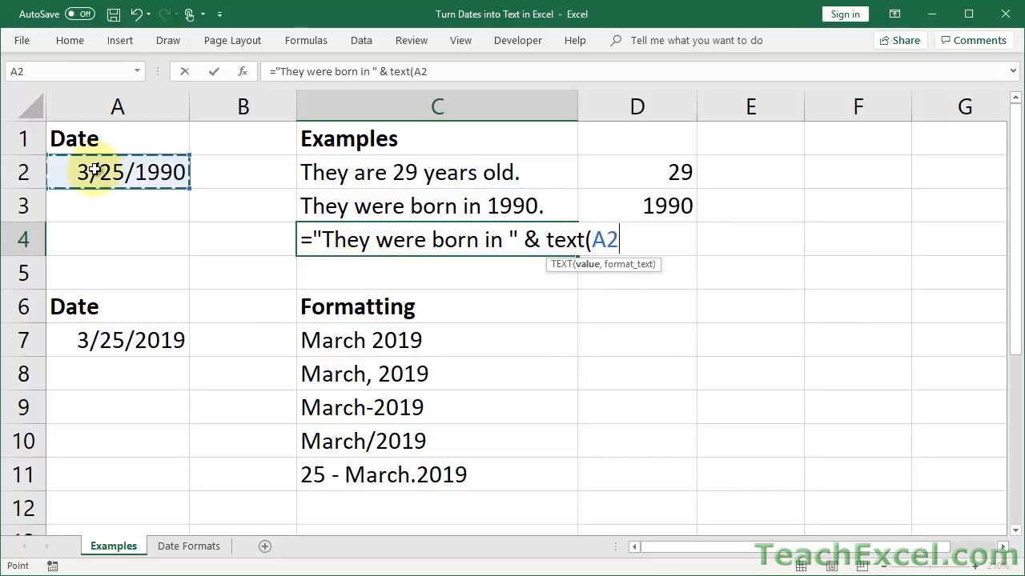
type(",\"")
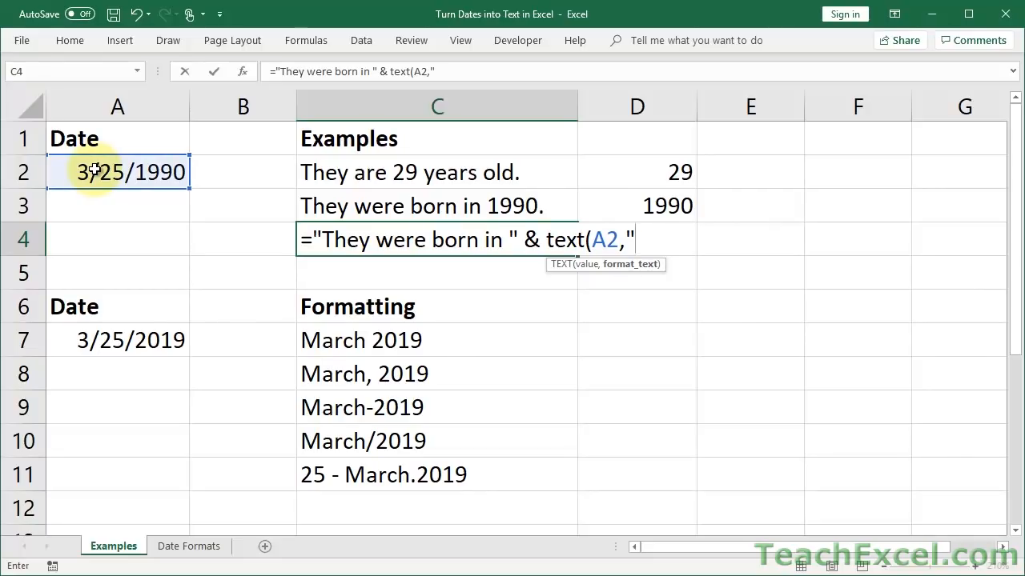
type("mmm")
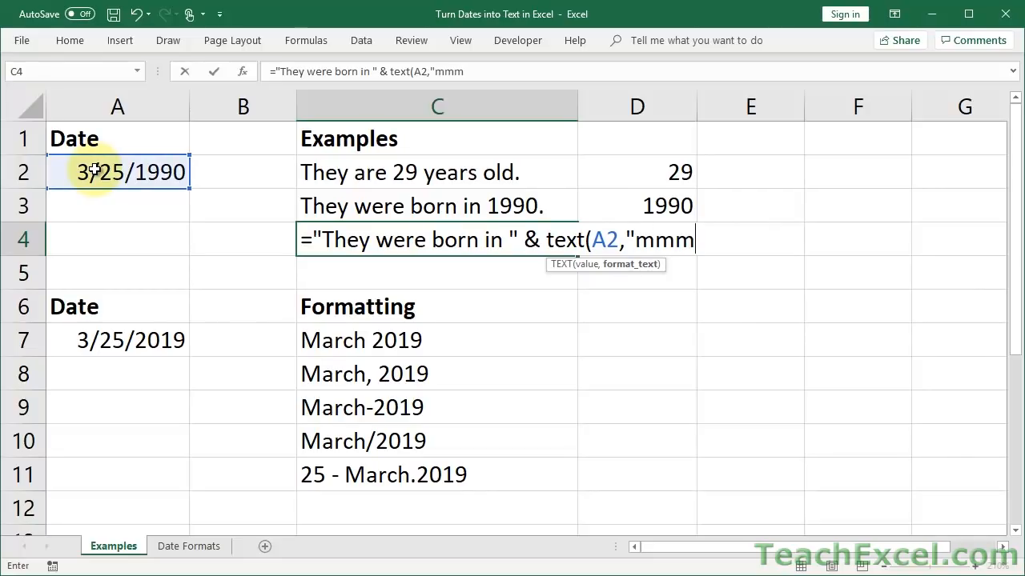
type("m\"")
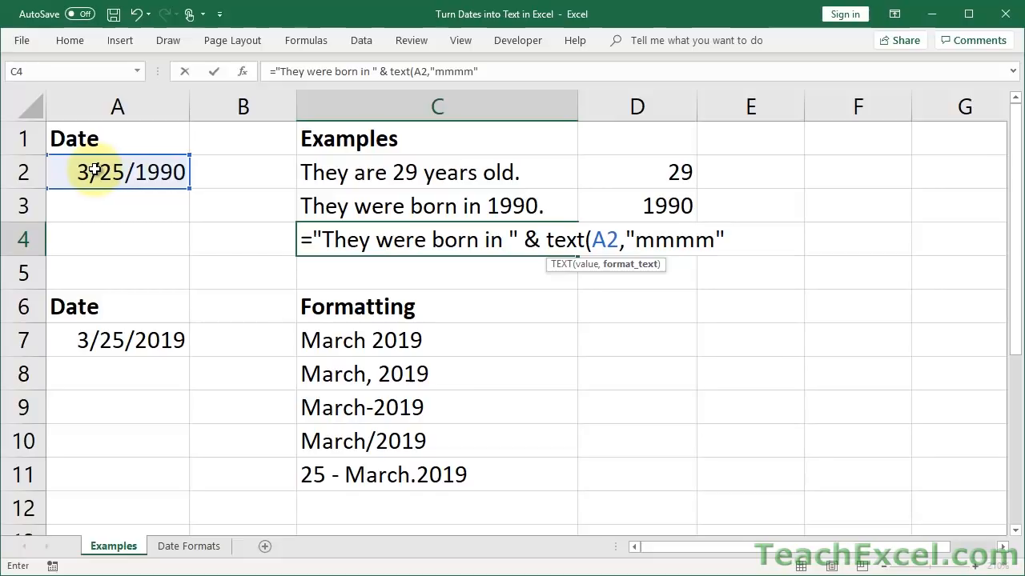
type(")")
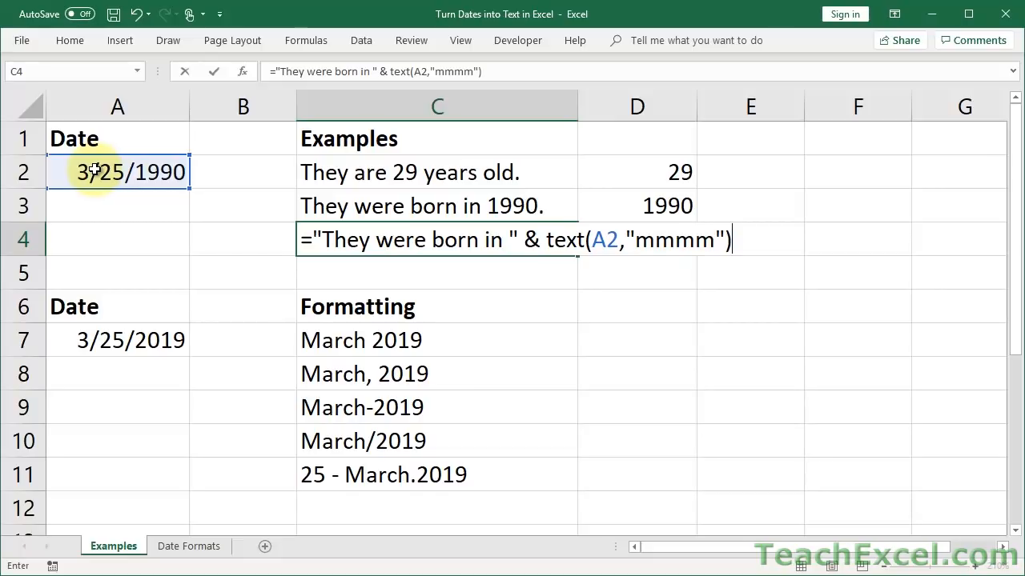
type("&")
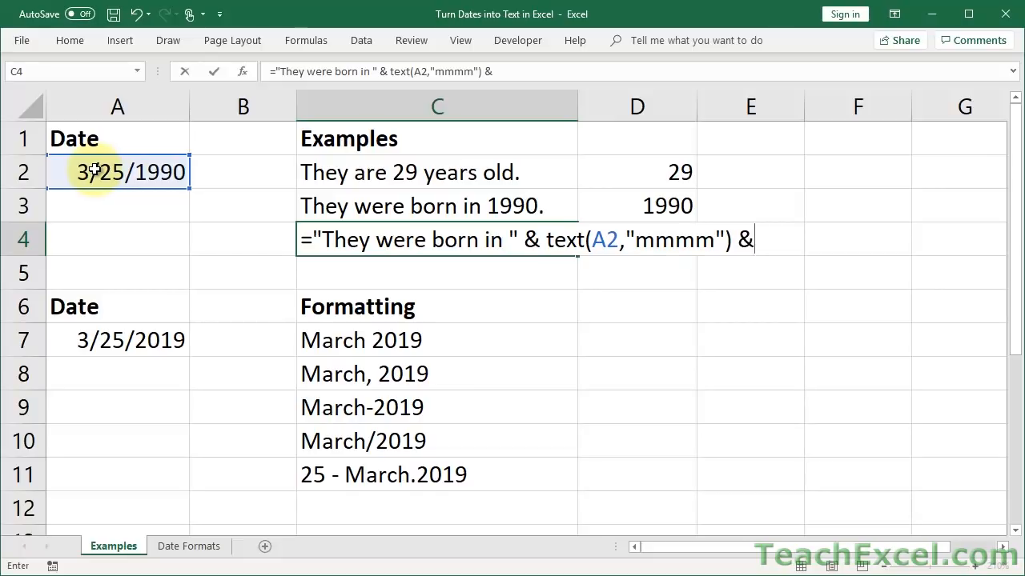
type("\"")
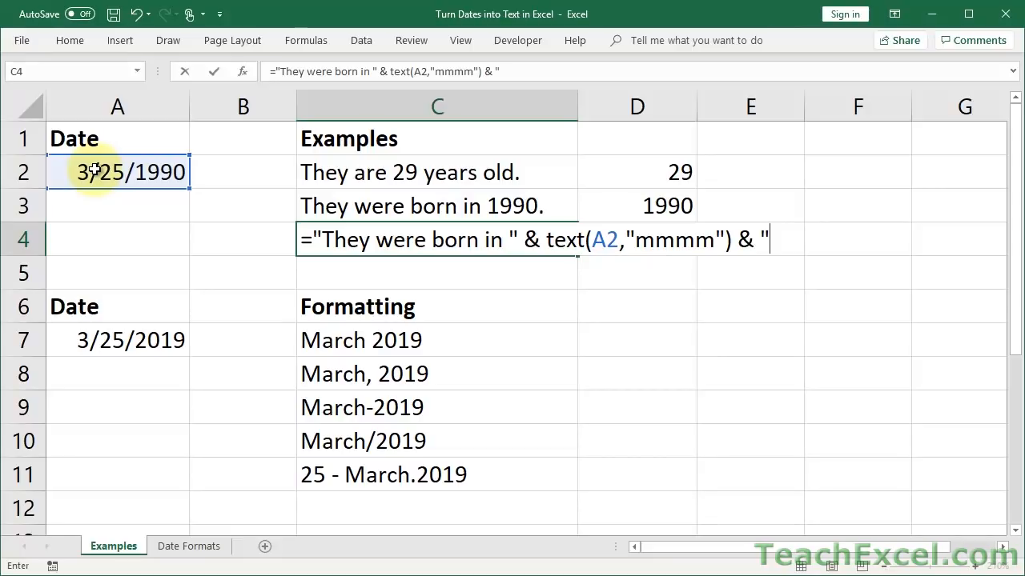
type(".\"")
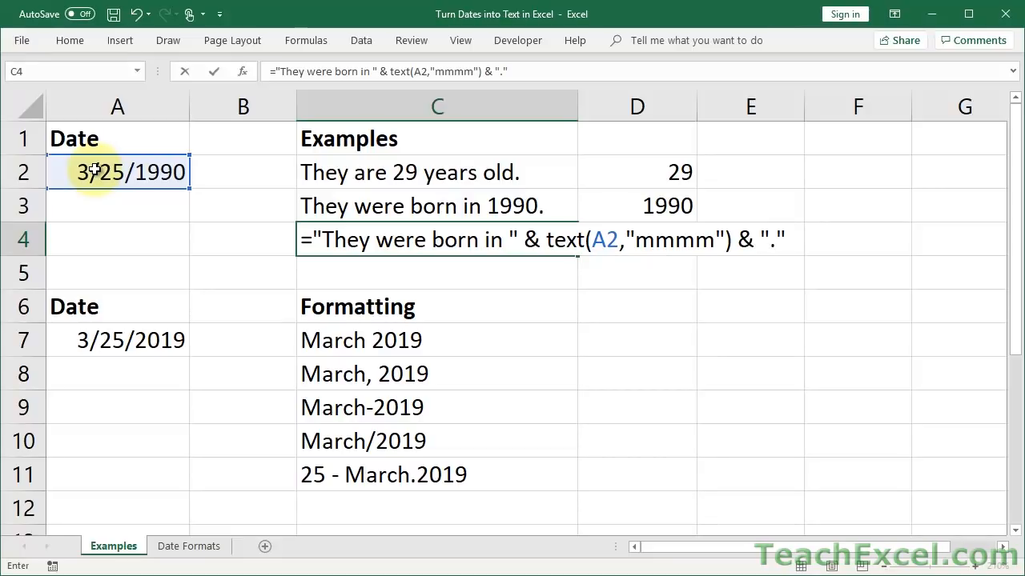
key("Enter")
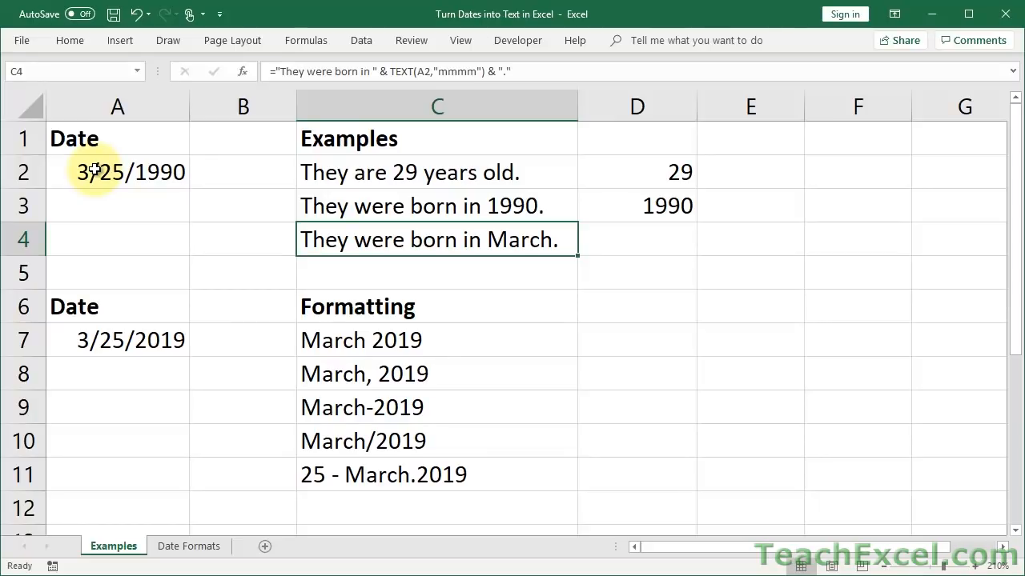
left_click(646, 242)
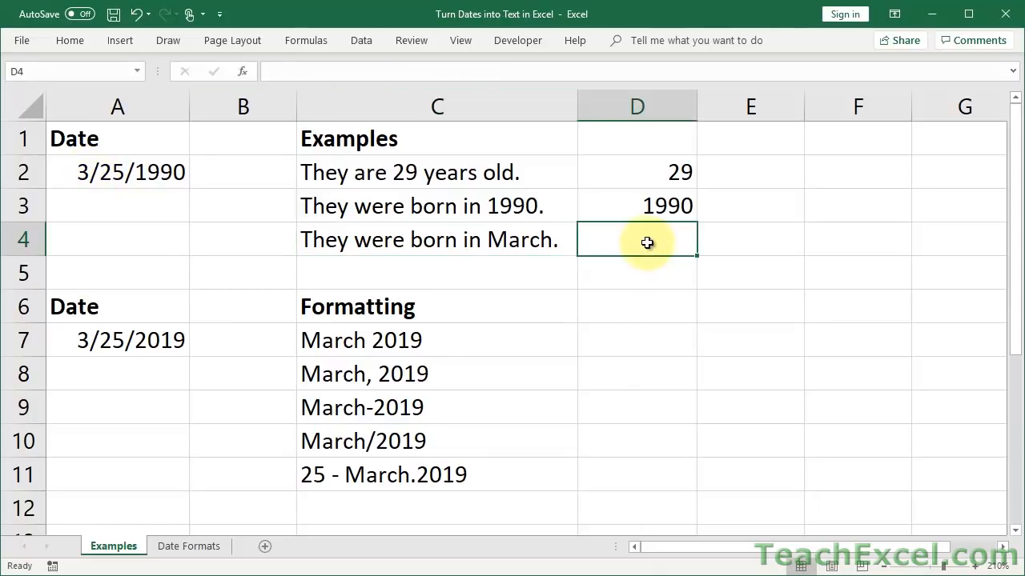
- Enter =MONTH(A2) in D4 to return the month number 3
type("=MONTH(")
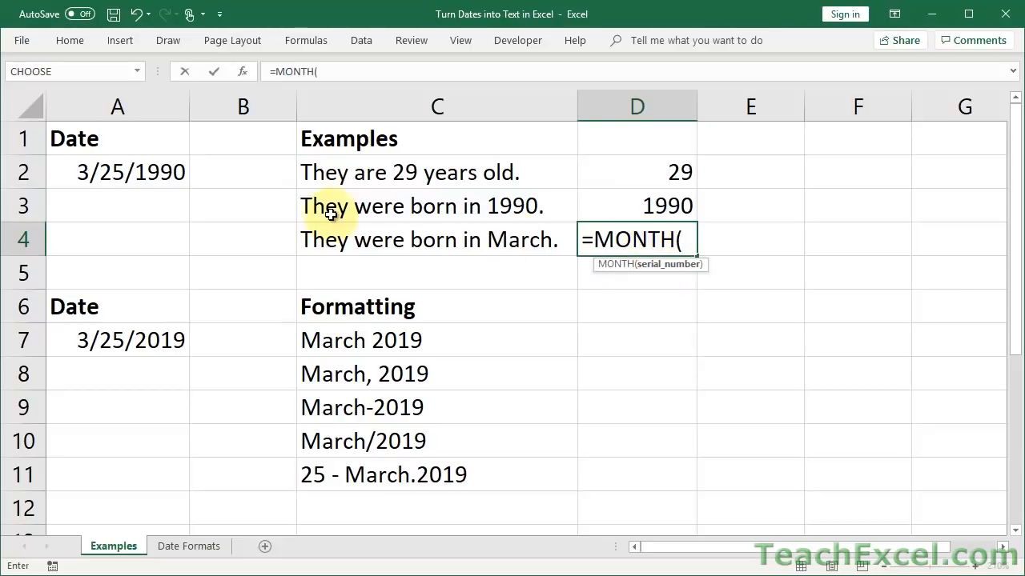
left_click(118, 171)
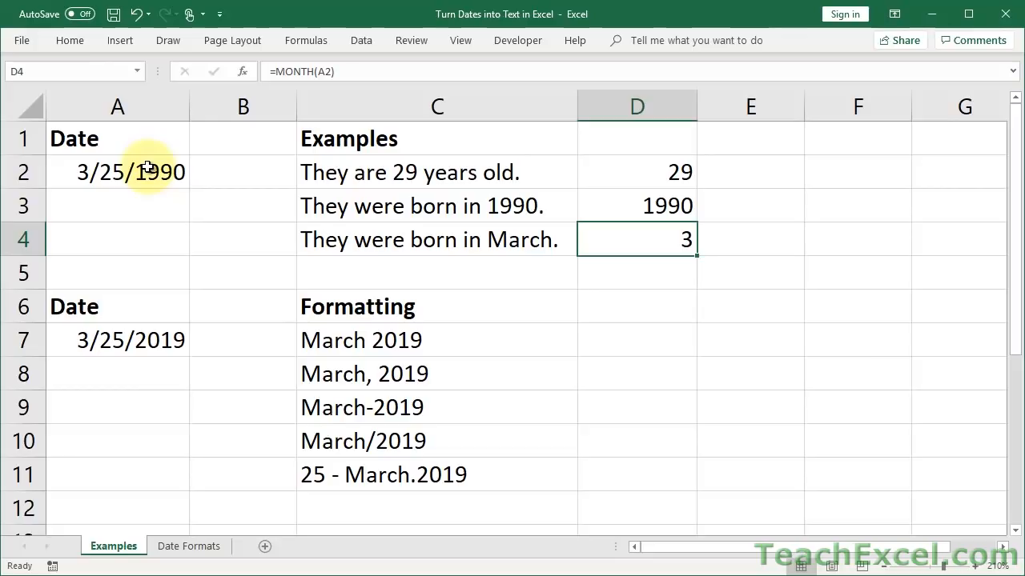
scroll("down", 3)
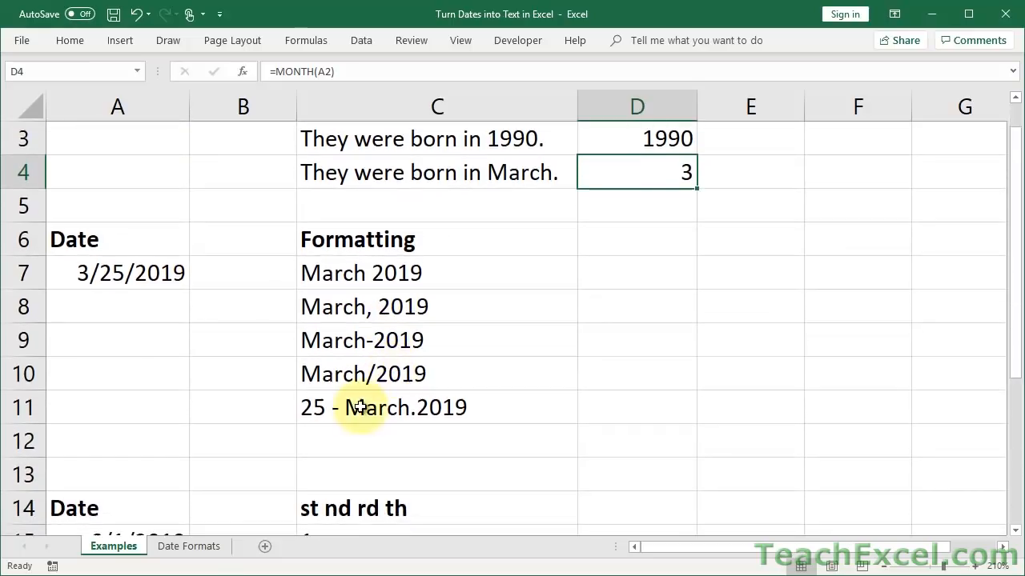
left_click(189, 546)
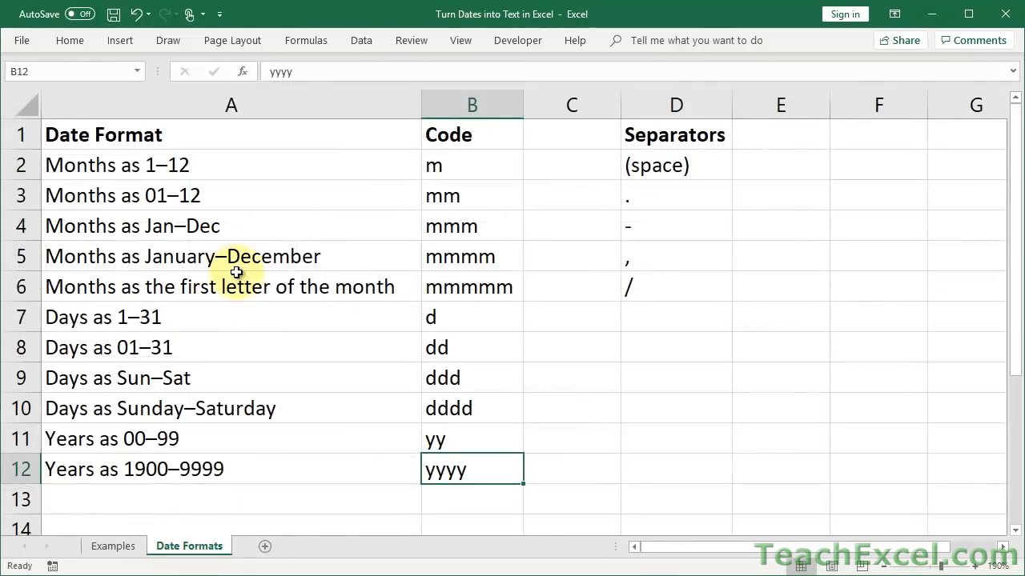
mouse_move(113, 546)
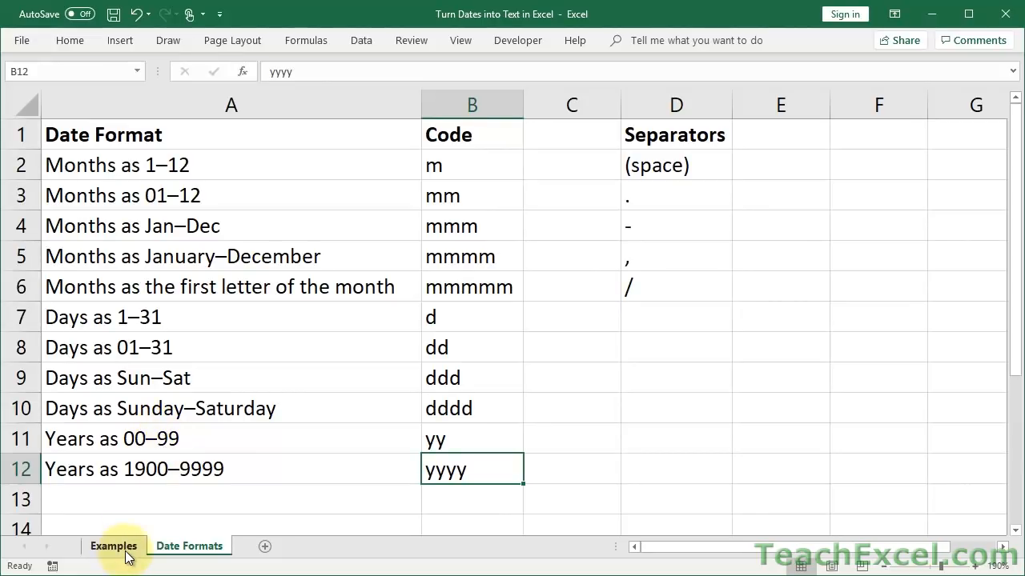
left_click(113, 546)
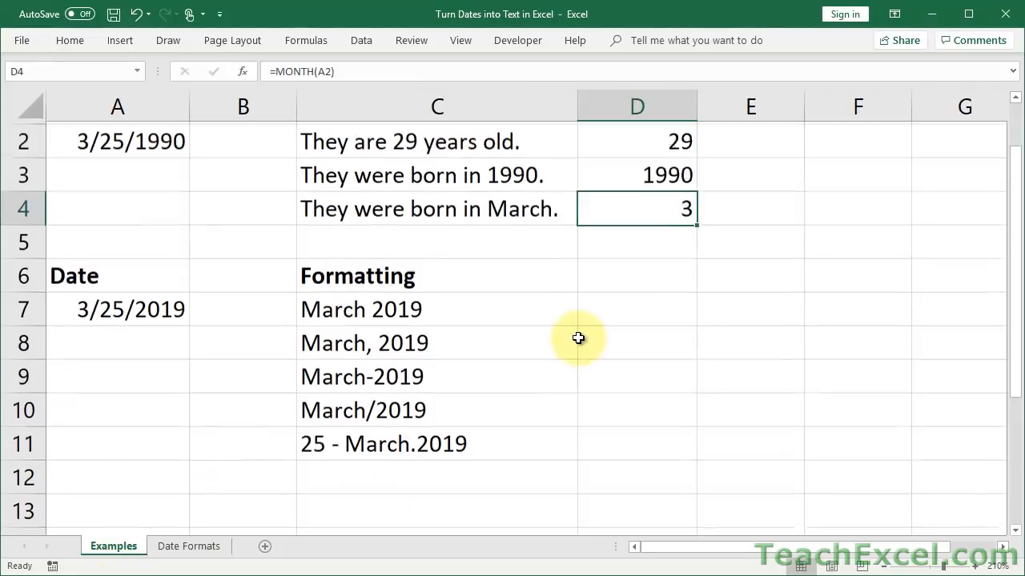
scroll("up", 3)
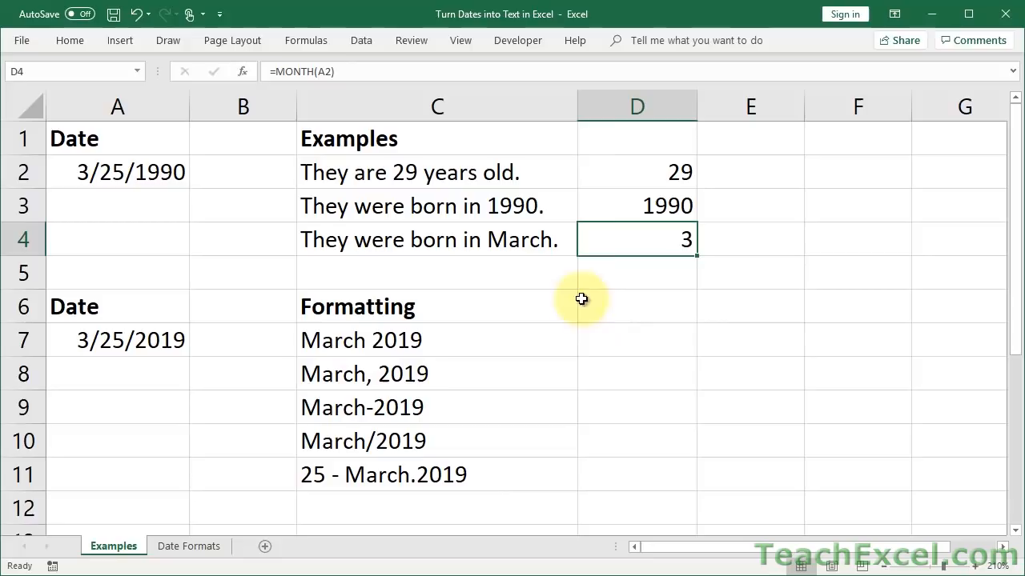
mouse_move(136, 341)
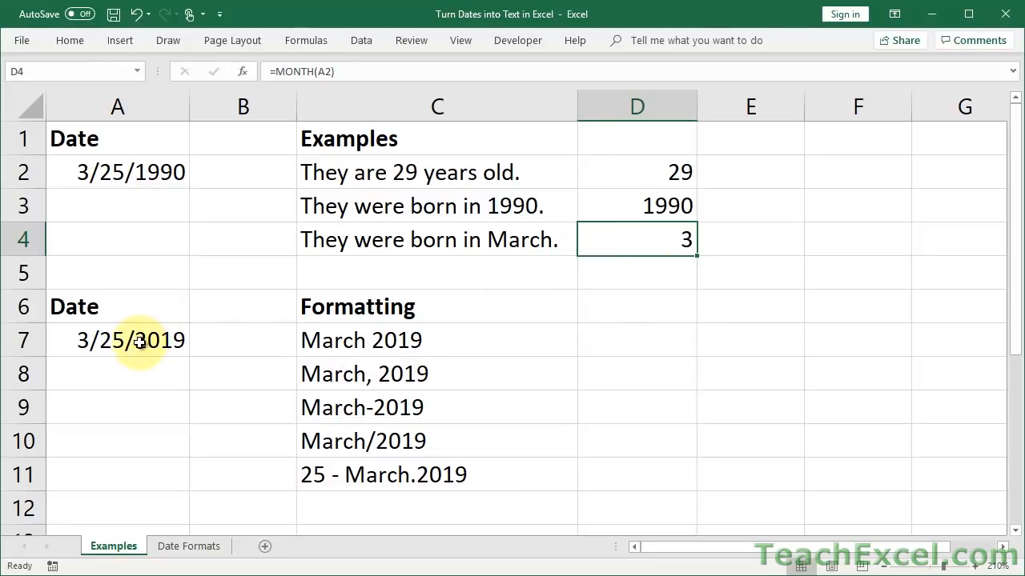
right_click(117, 340)
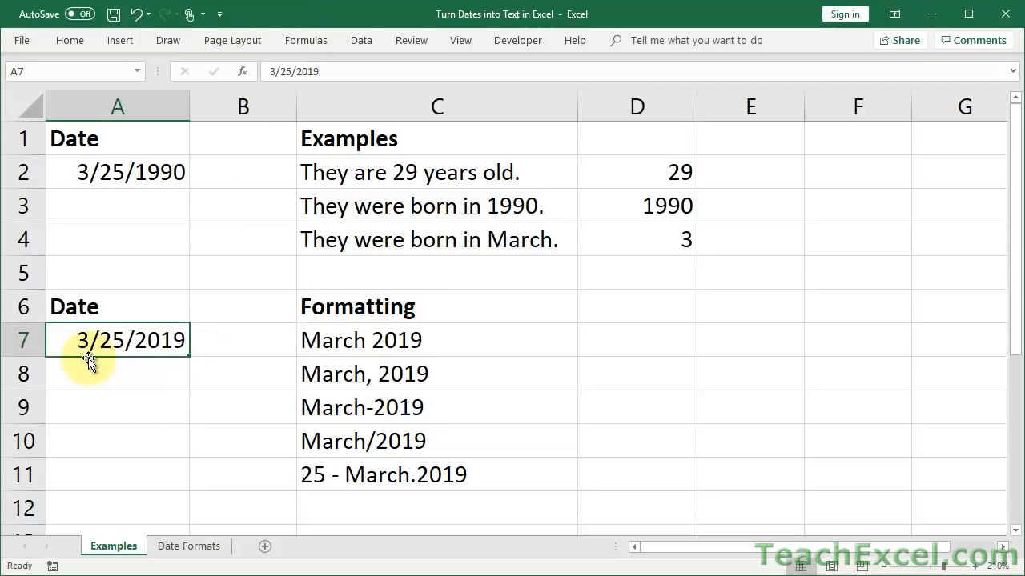
left_click(69, 40)
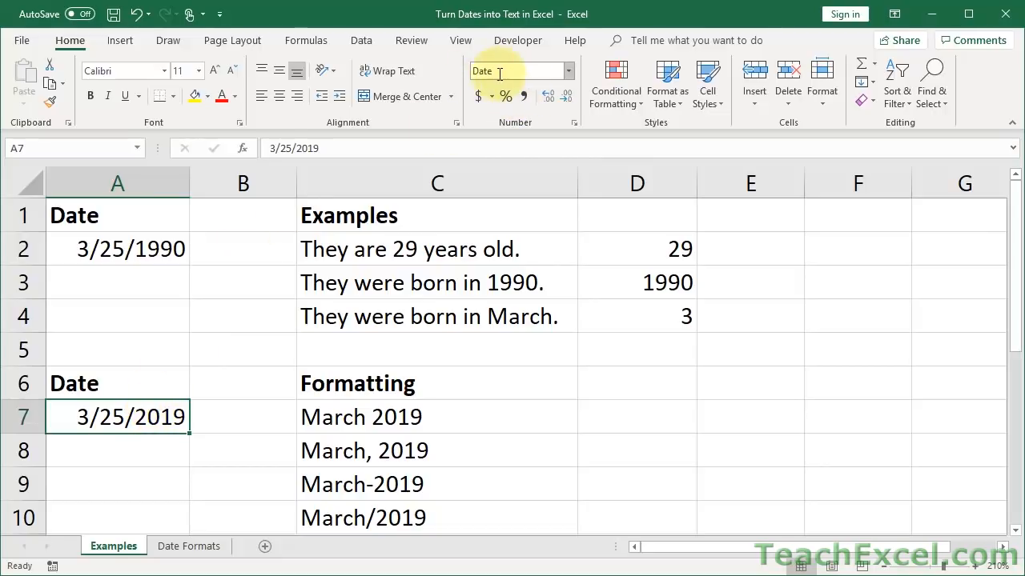
left_click(337, 420)
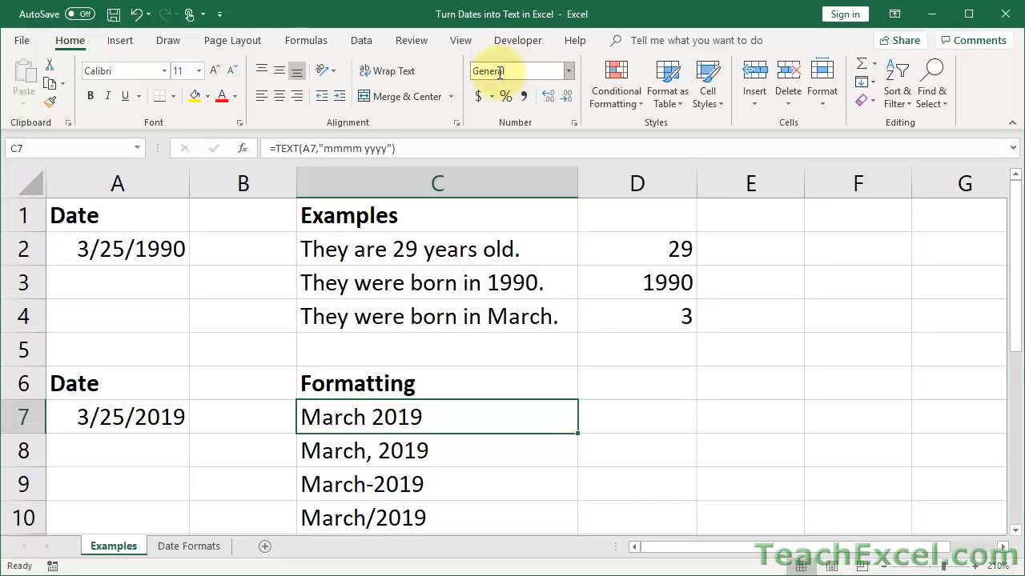
left_click(117, 417)
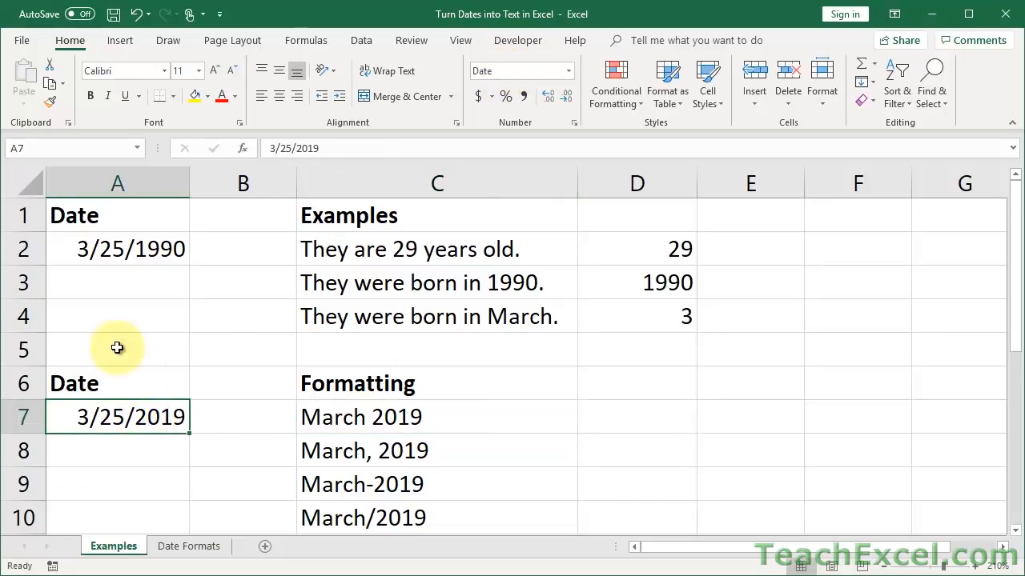
left_click(345, 417)
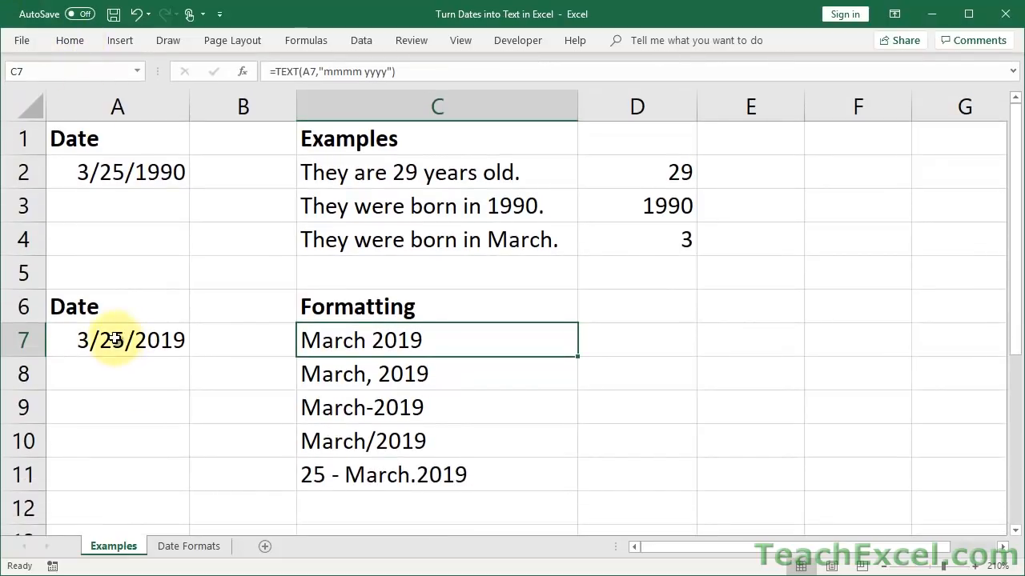
right_click(117, 340)
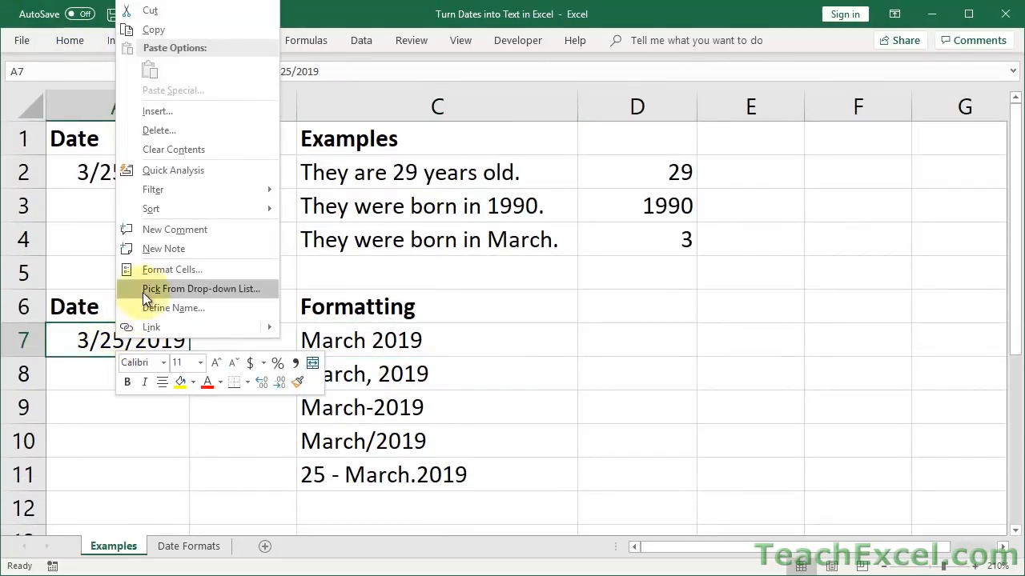
left_click(171, 269)
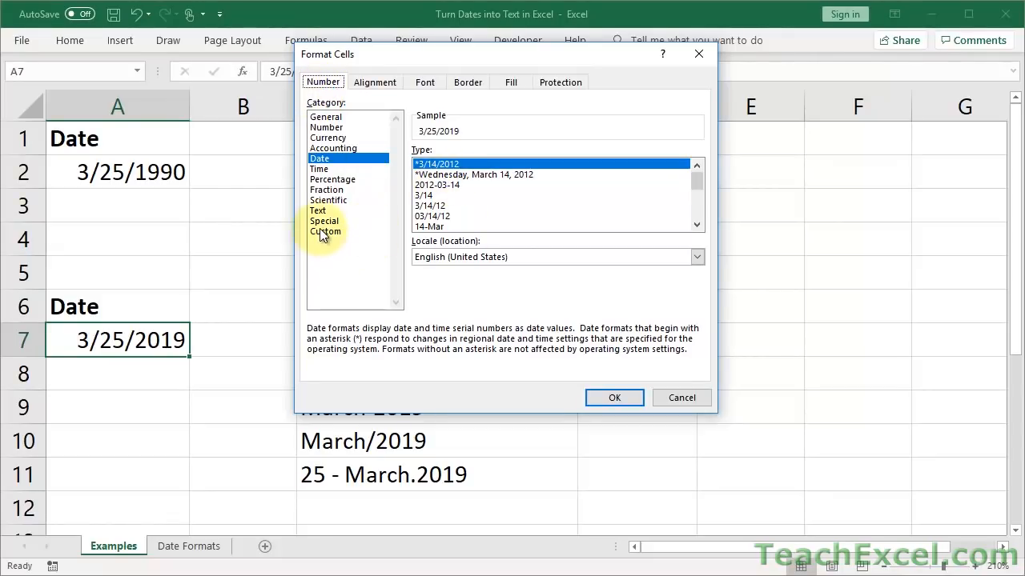
left_click(326, 231)
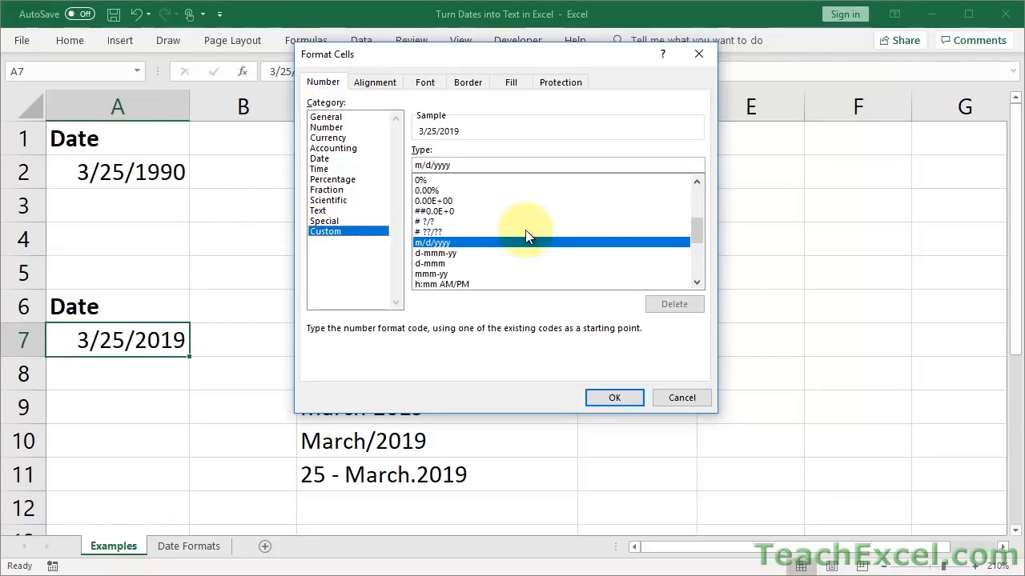
mouse_move(434, 258)
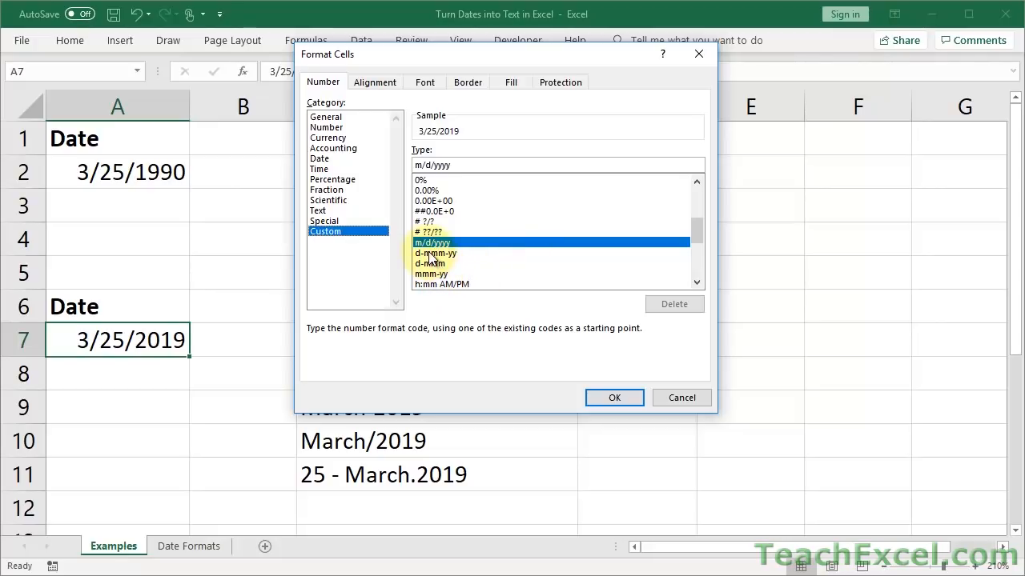
left_click(435, 253)
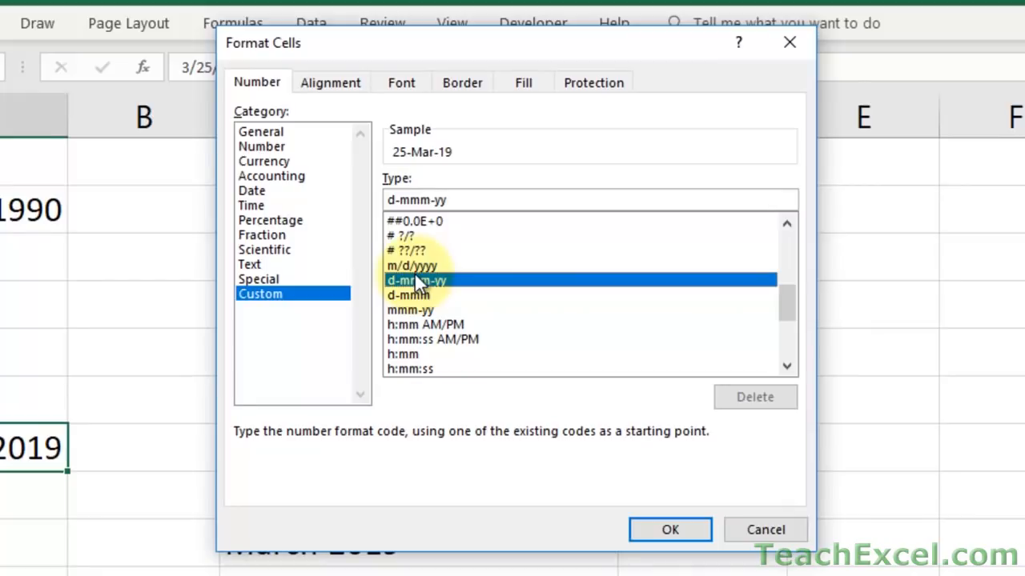
left_click(414, 265)
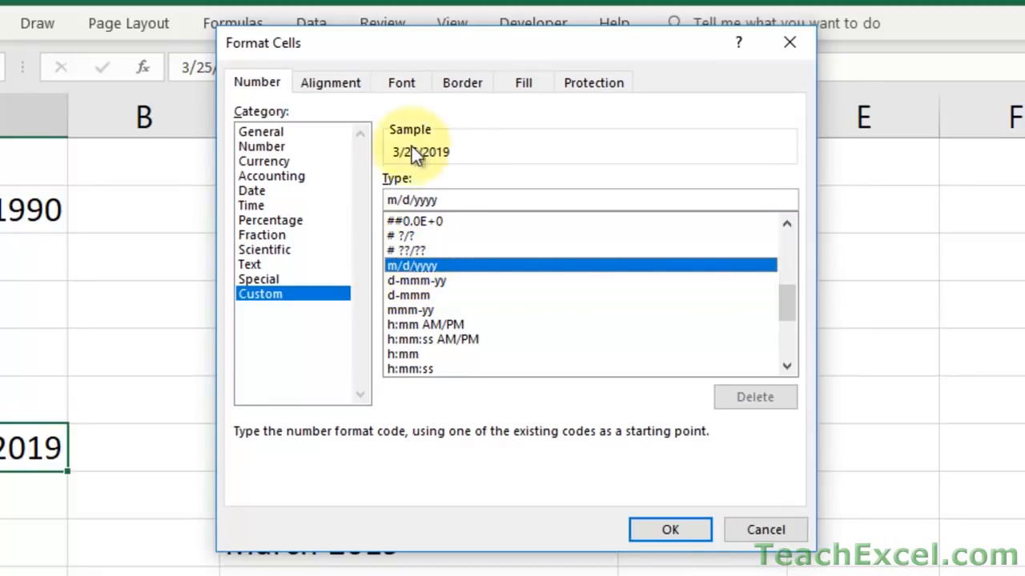
mouse_move(475, 200)
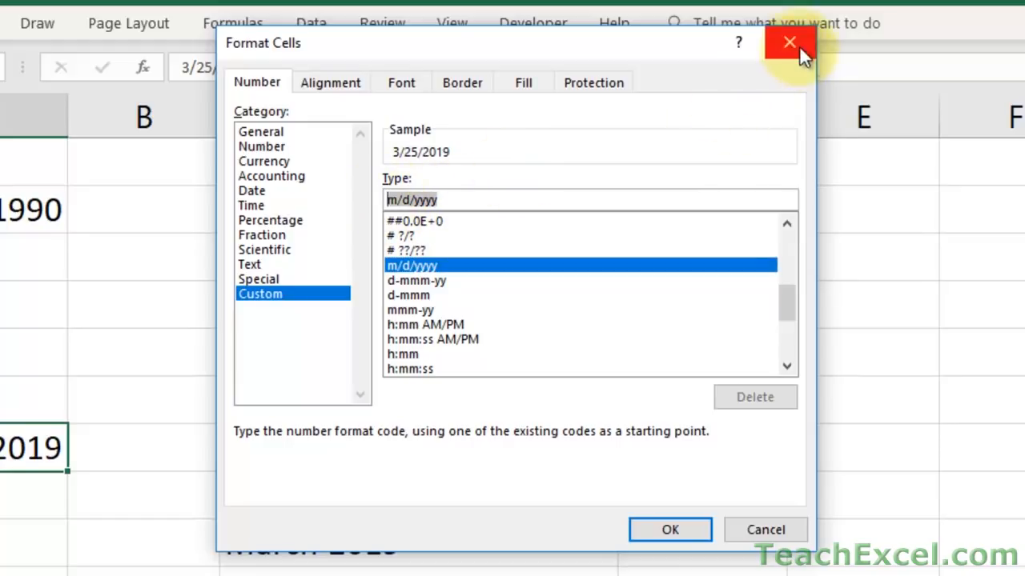
left_click(786, 46)
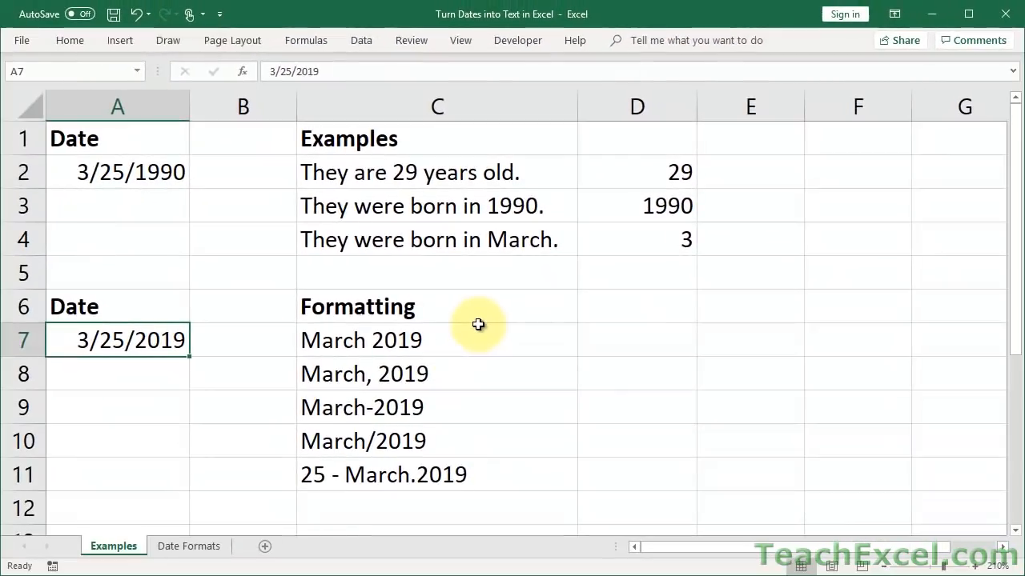
- Enter =TEXT(A7,"m/d/yyyy") in D7 to show 3/25/2019 as text
left_click(635, 337)
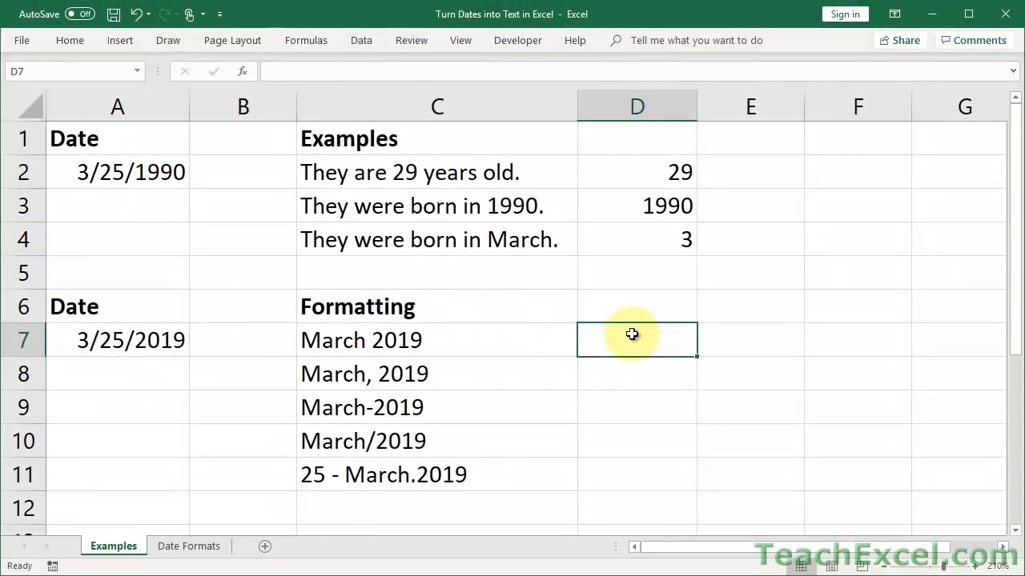
type("=TEXT(")
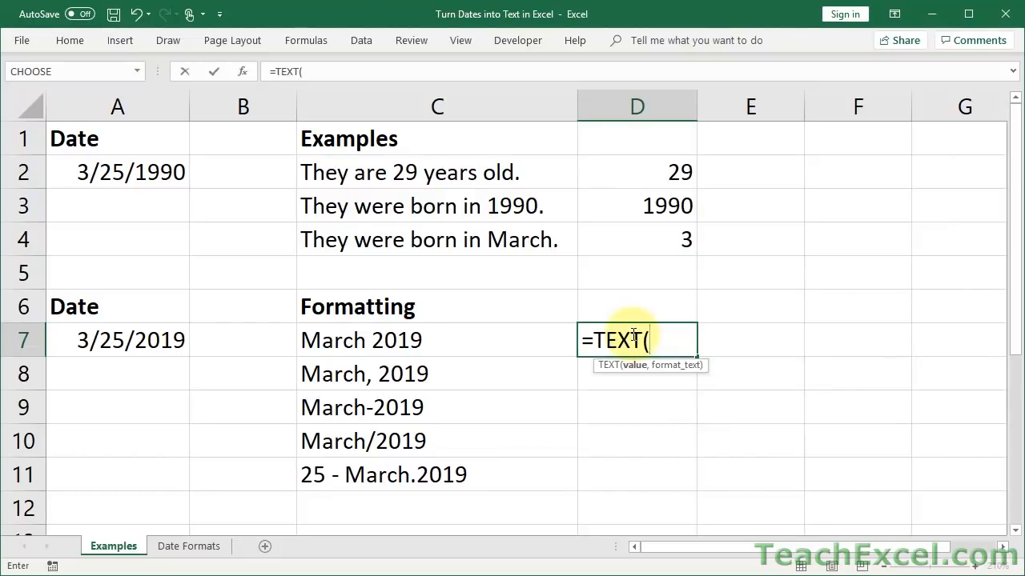
left_click(117, 340)
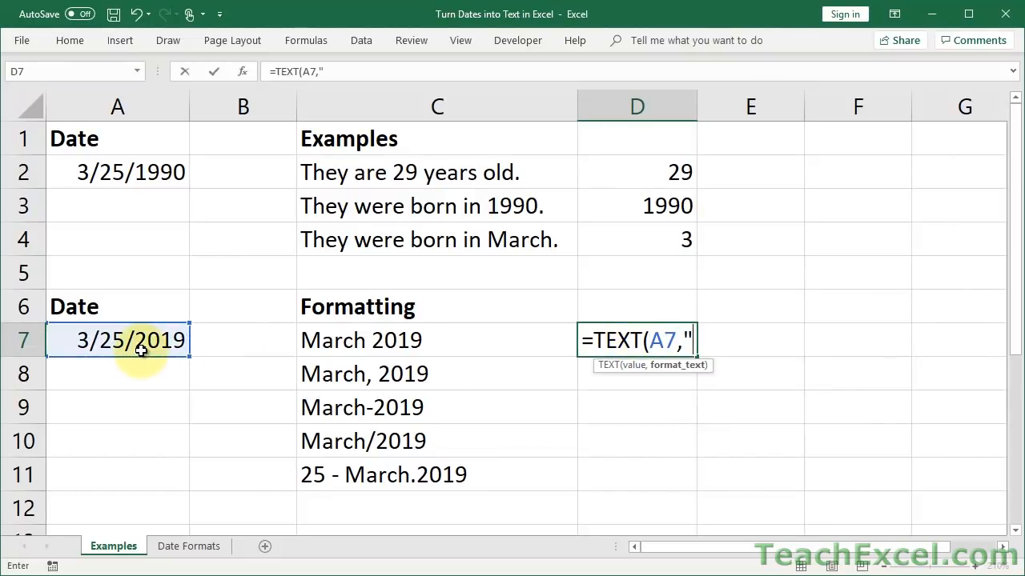
type("m/d/yyyy\")")
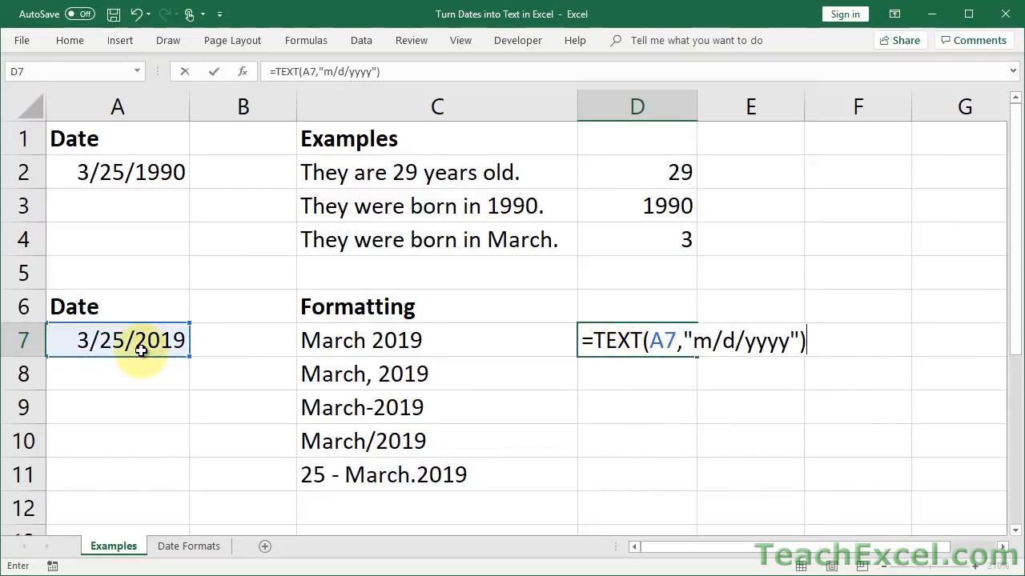
key("Enter")
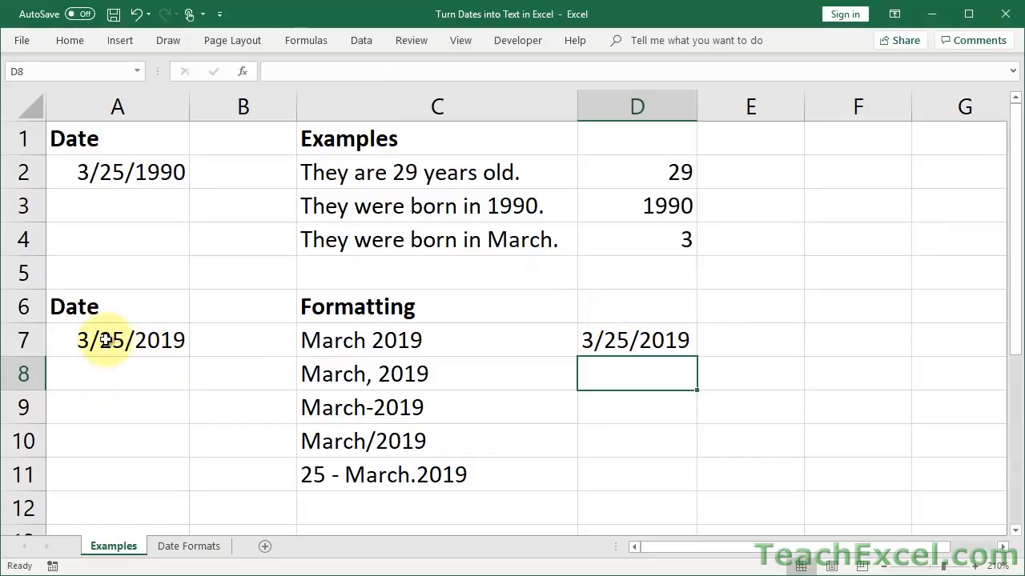
- Compare the number formats of the A7 date and the D7 TEXT result
left_click(70, 40)
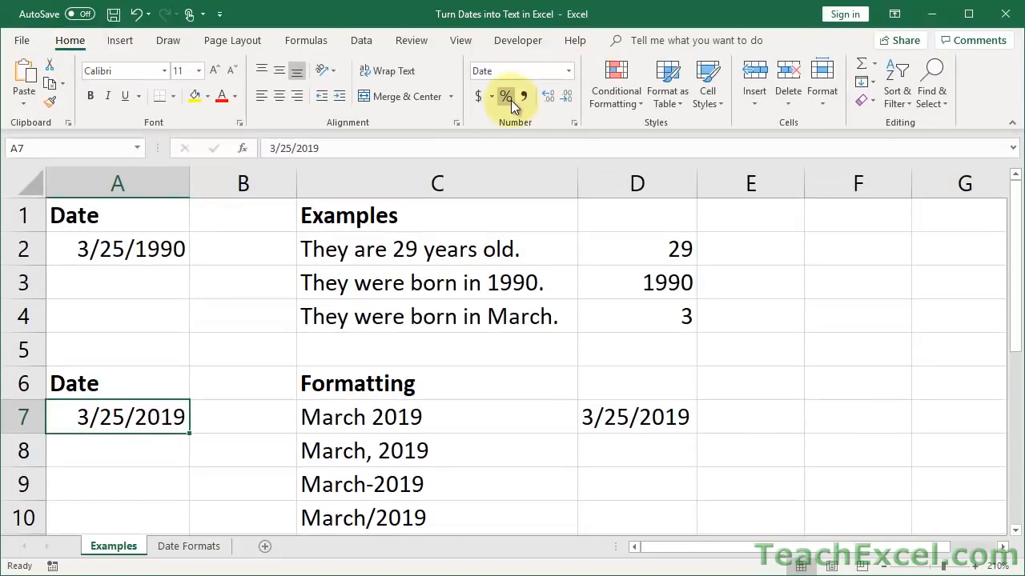
left_click(628, 417)
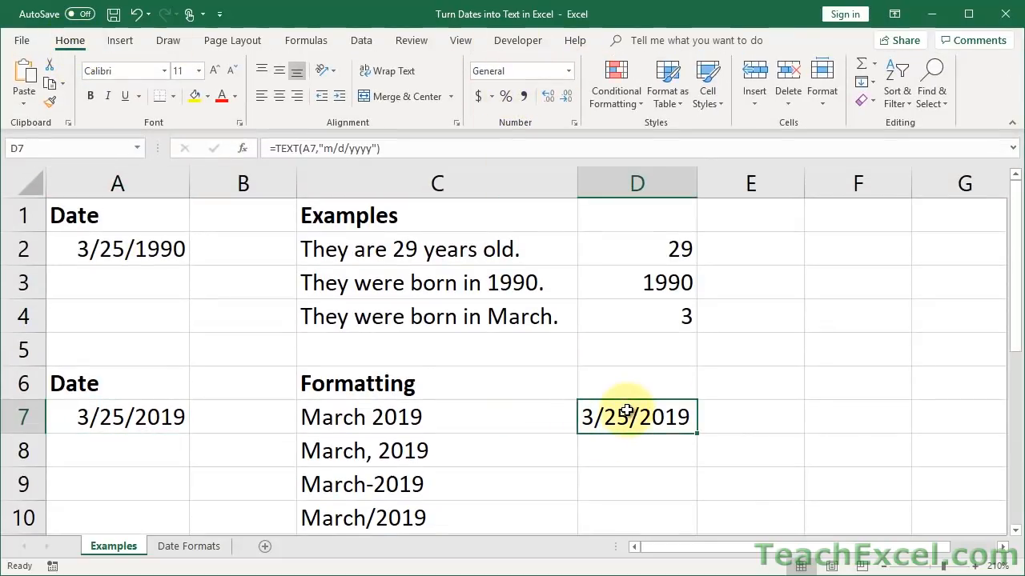
mouse_move(623, 424)
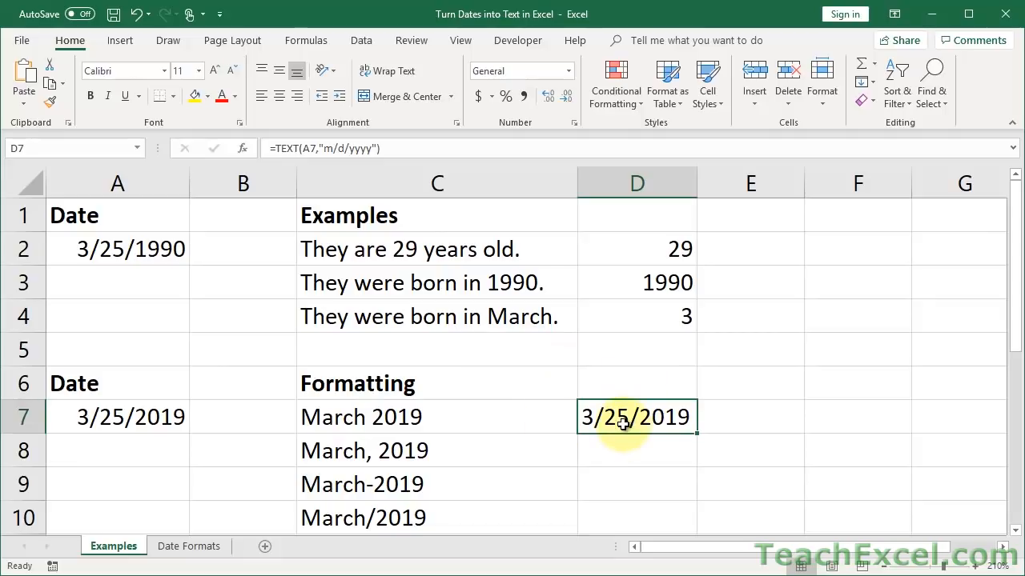
mouse_move(649, 354)
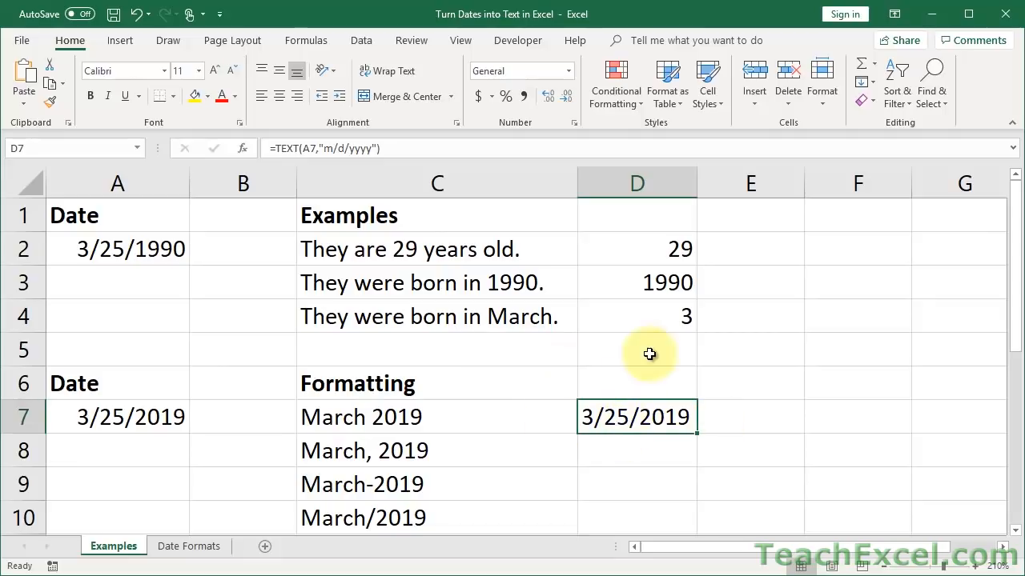
left_click(117, 417)
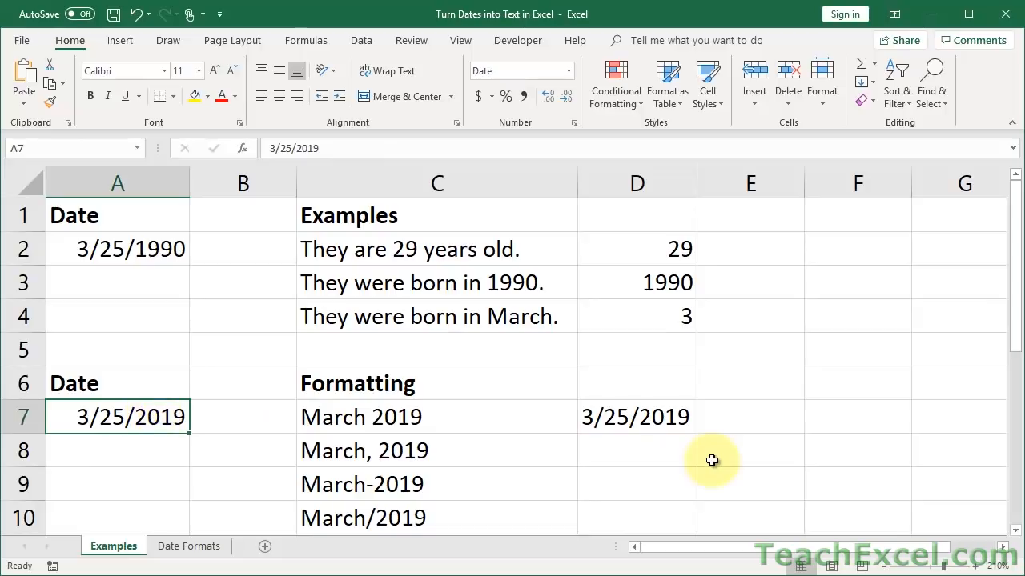
left_click(637, 417)
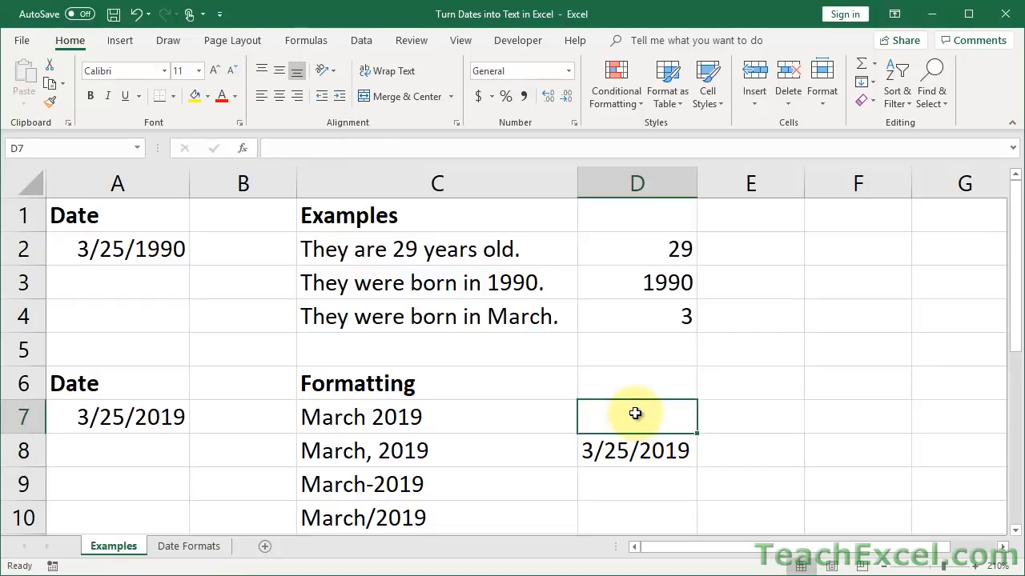
- Build the formula ="This is my date: " & A7 in D7
type("=\"This is m")
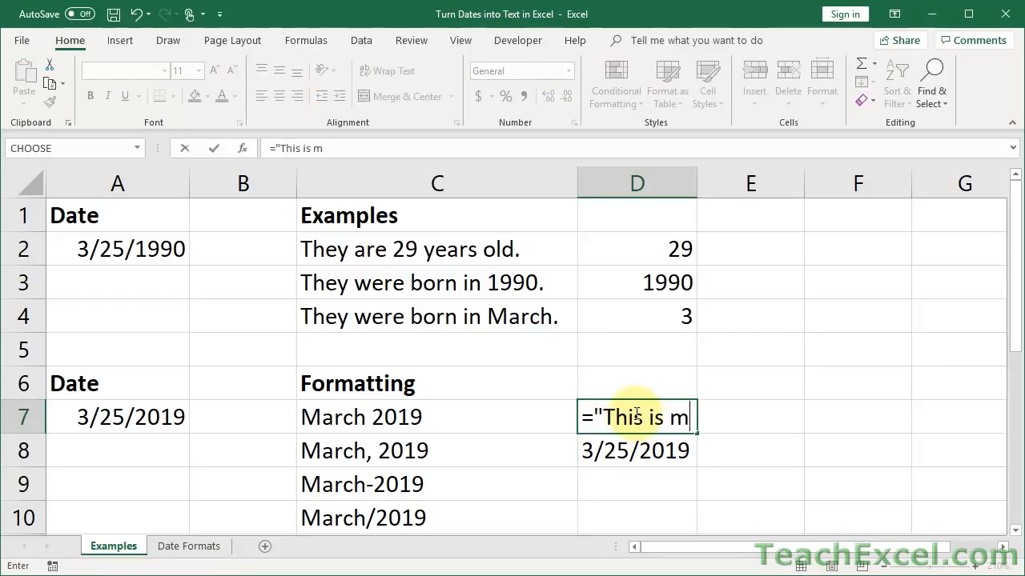
type("y date:")
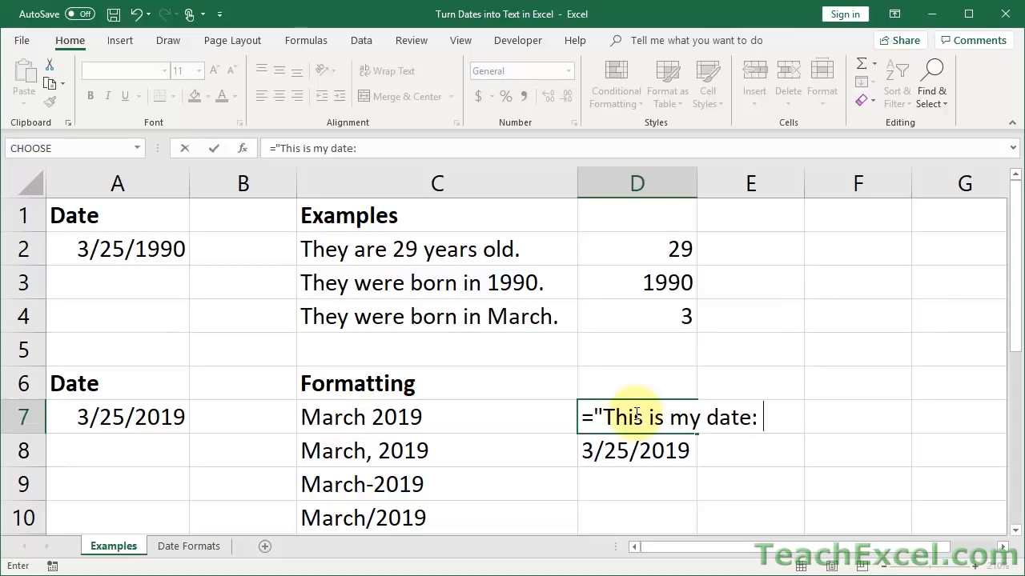
type("\" &")
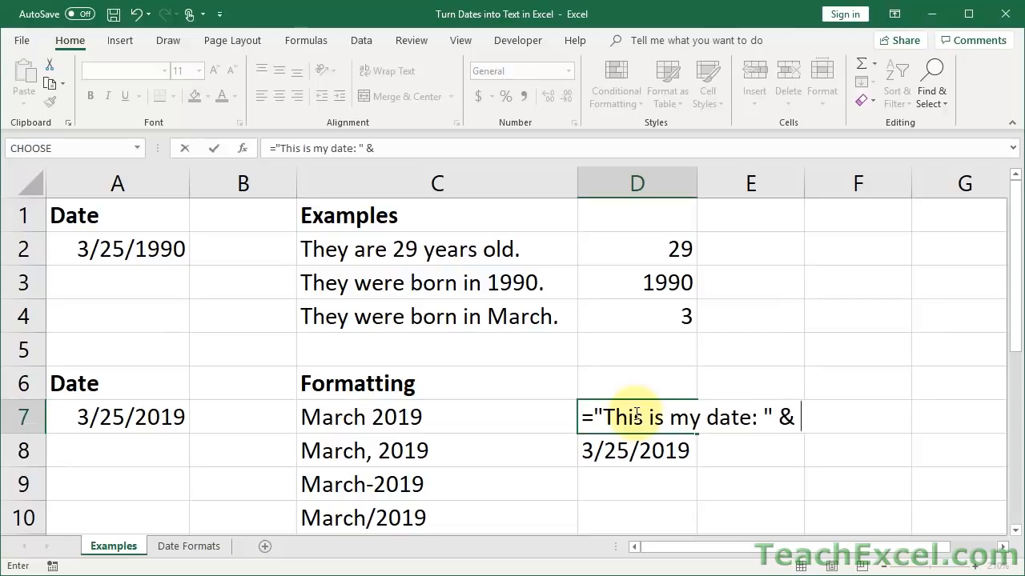
left_click(117, 417)
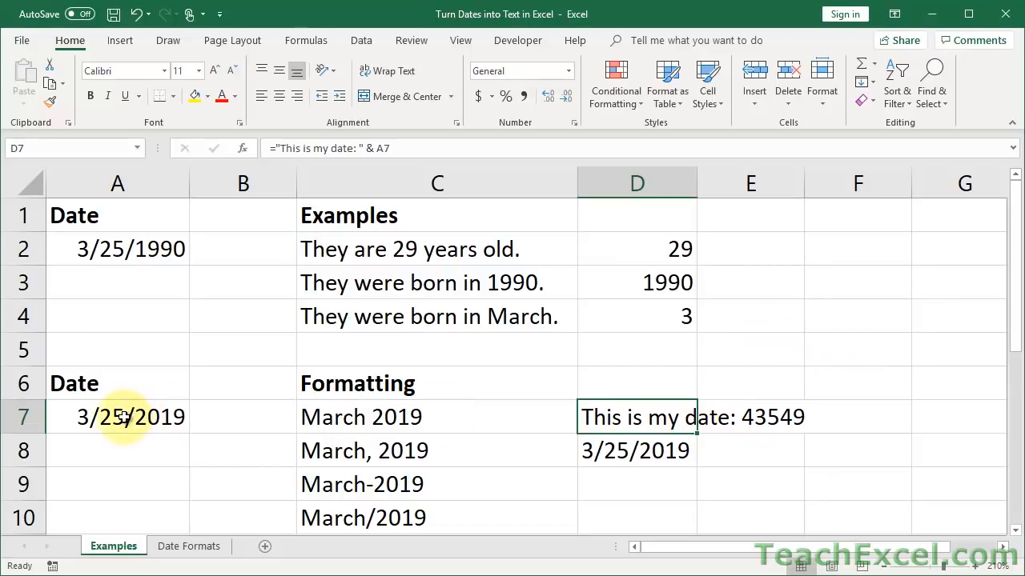
- Apply the Short Date number format to A7 so it reads 3/25/2019
left_click(570, 71)
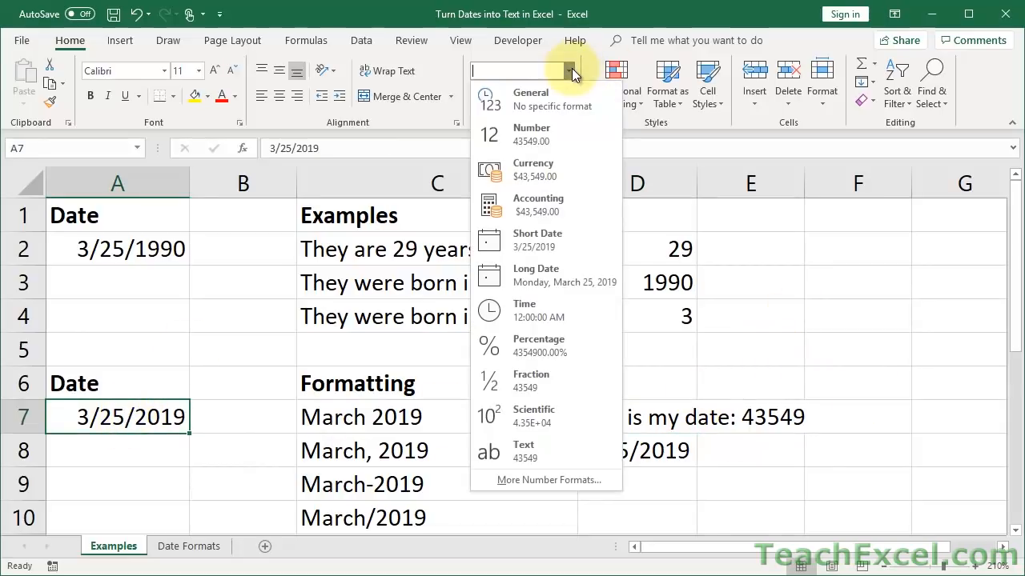
left_click(530, 98)
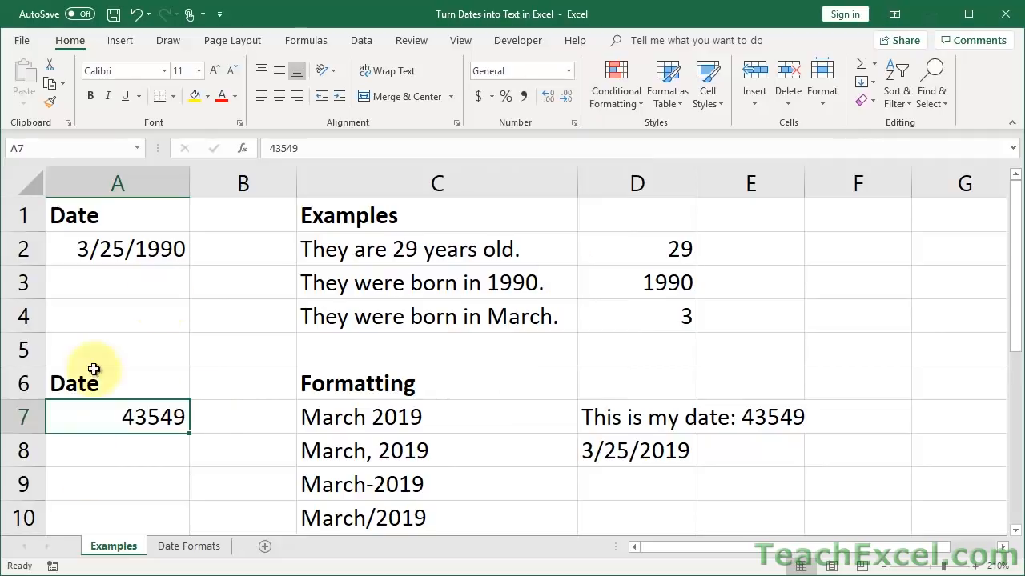
mouse_move(253, 344)
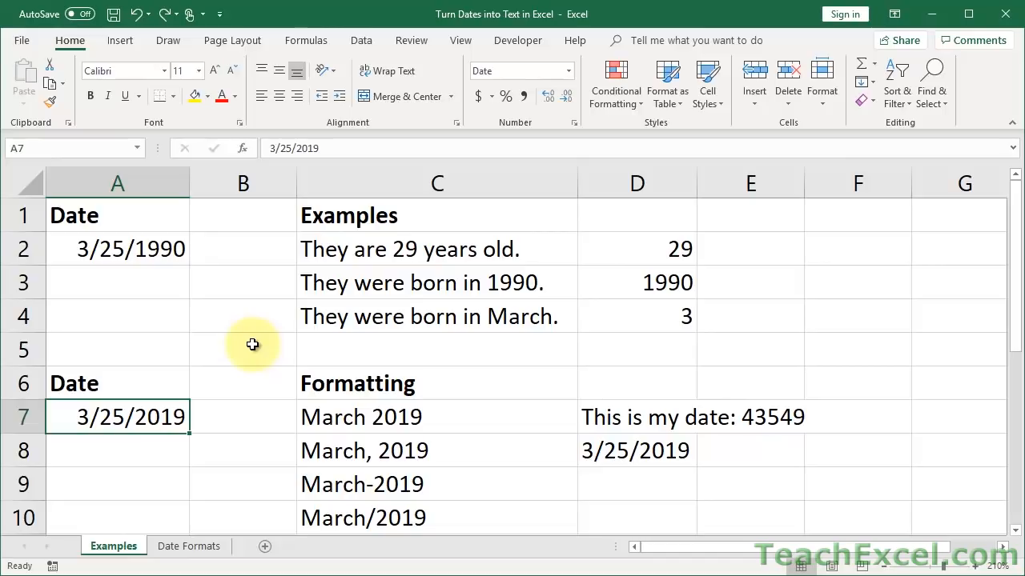
mouse_move(700, 450)
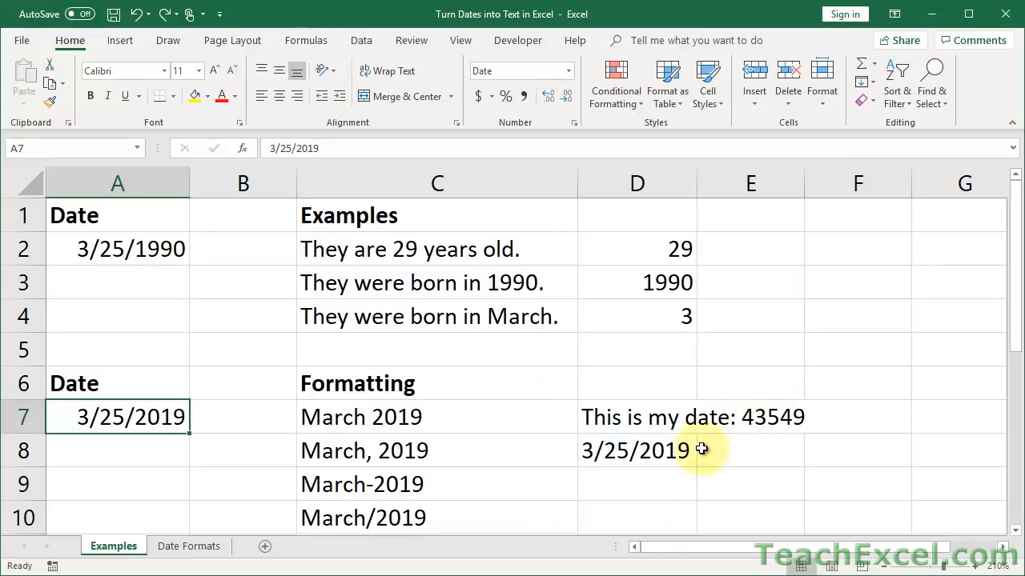
mouse_move(762, 339)
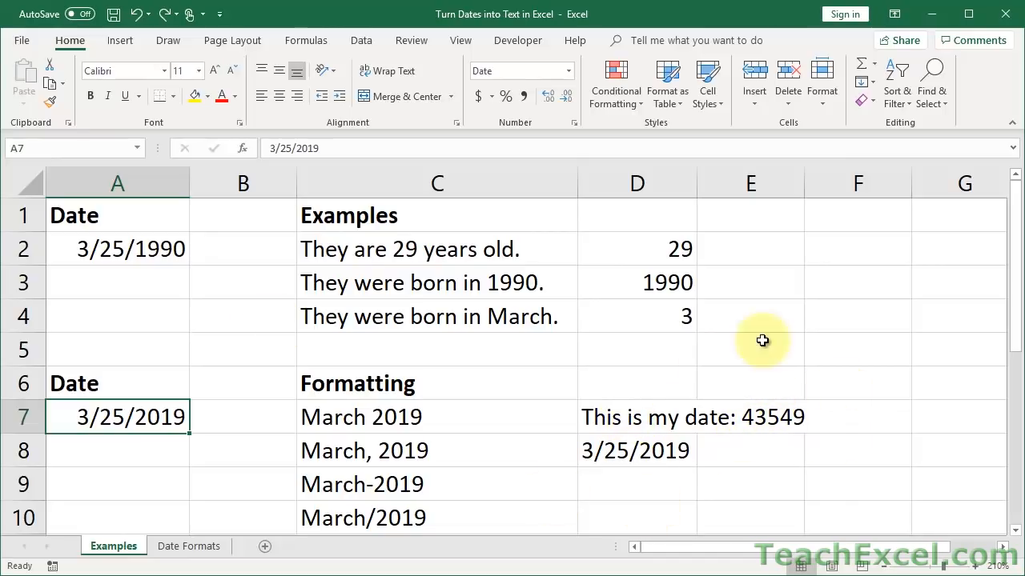
mouse_move(665, 409)
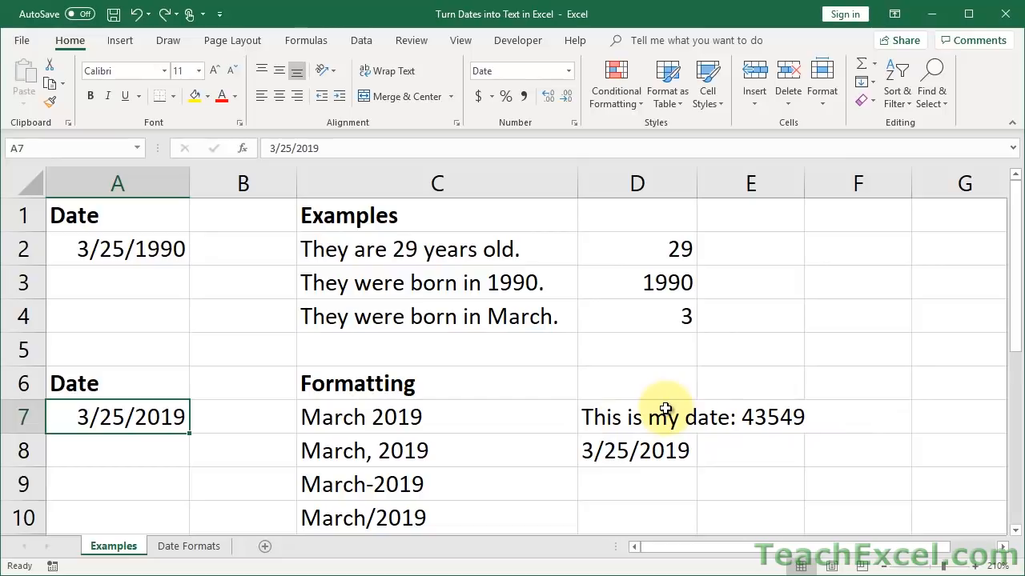
- Drag the TEXT date formula from D8 down to D9
left_click(635, 450)
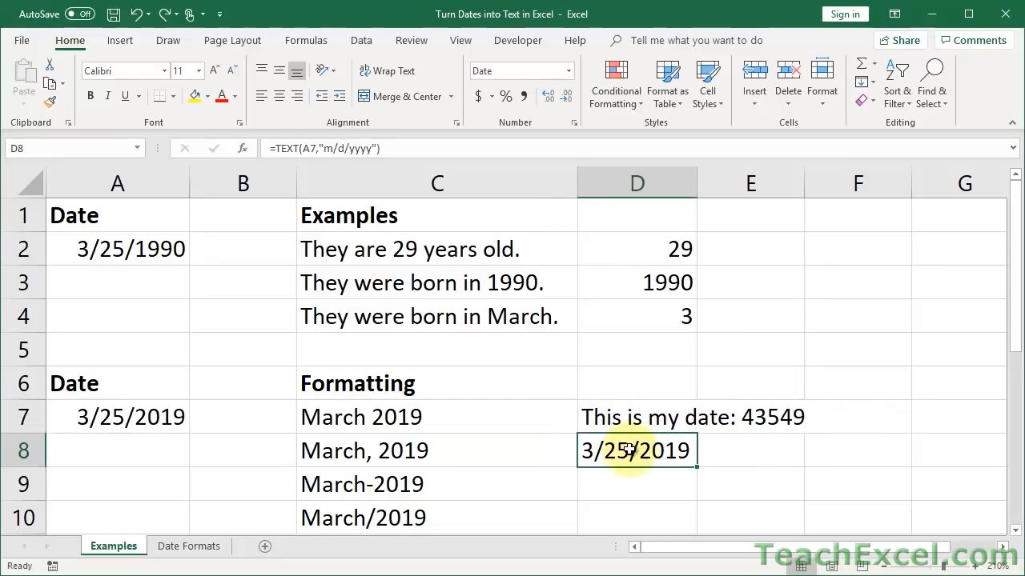
left_click(619, 490)
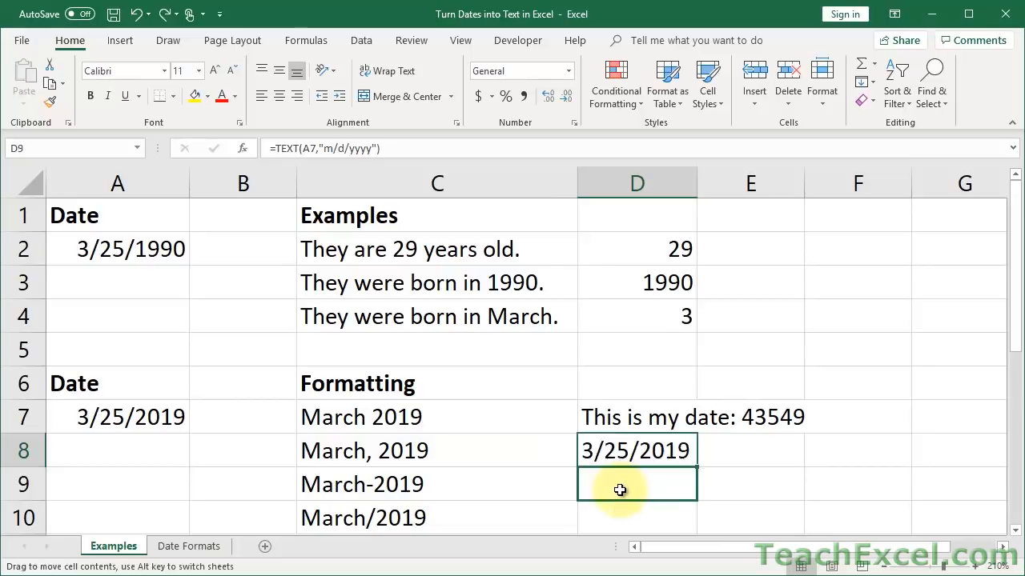
left_click_drag(635, 450, 635, 485)
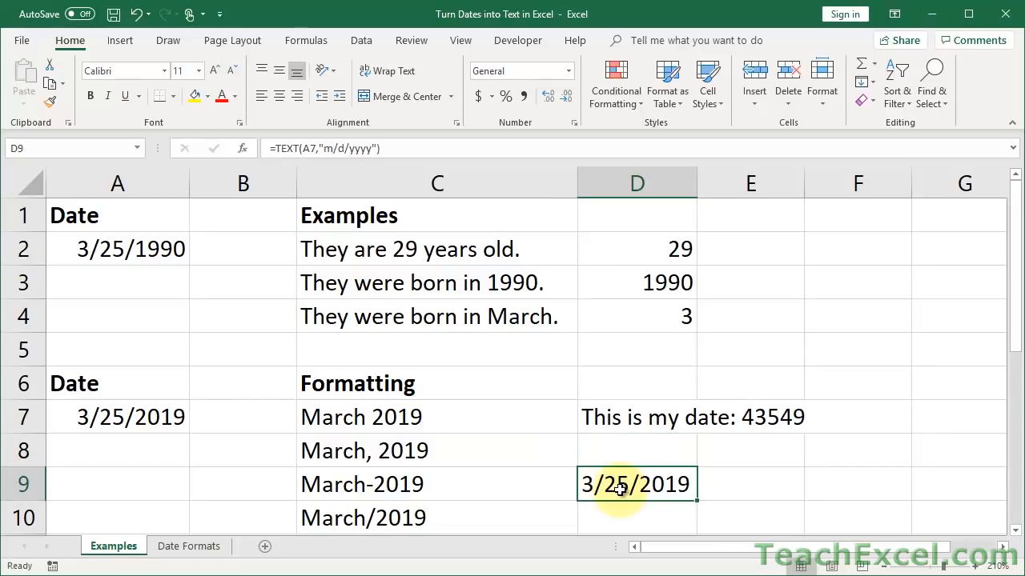
double_click(631, 484)
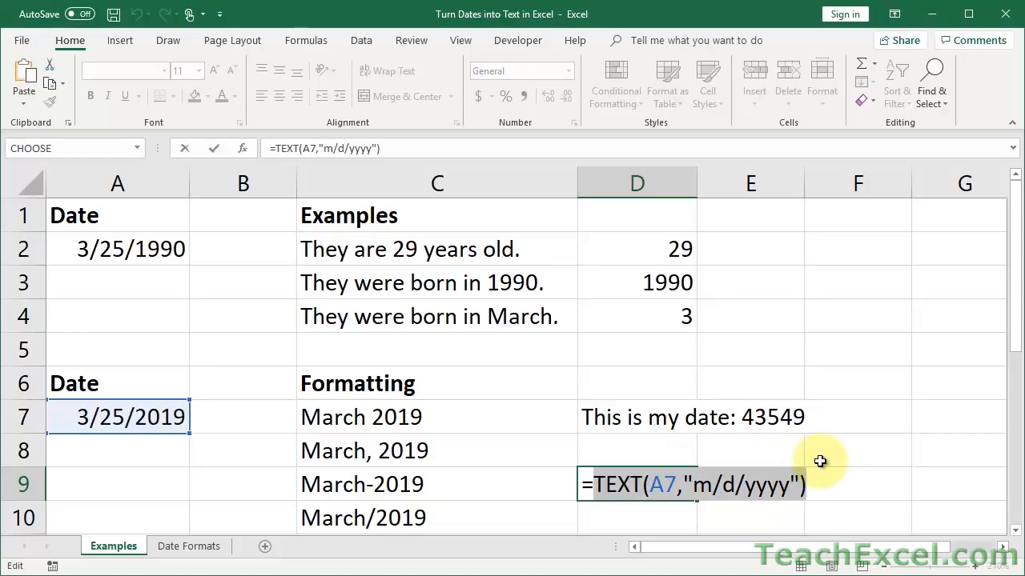
key("Enter")
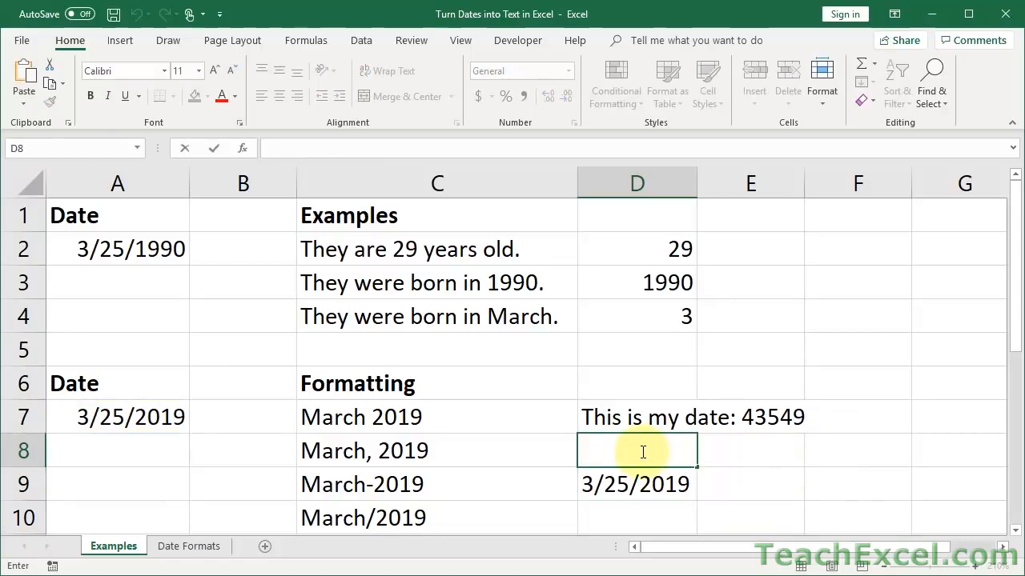
- Enter ="This is my date: " & TEXT(A7,"m/d/yyyy") in D8
type("=\"This")
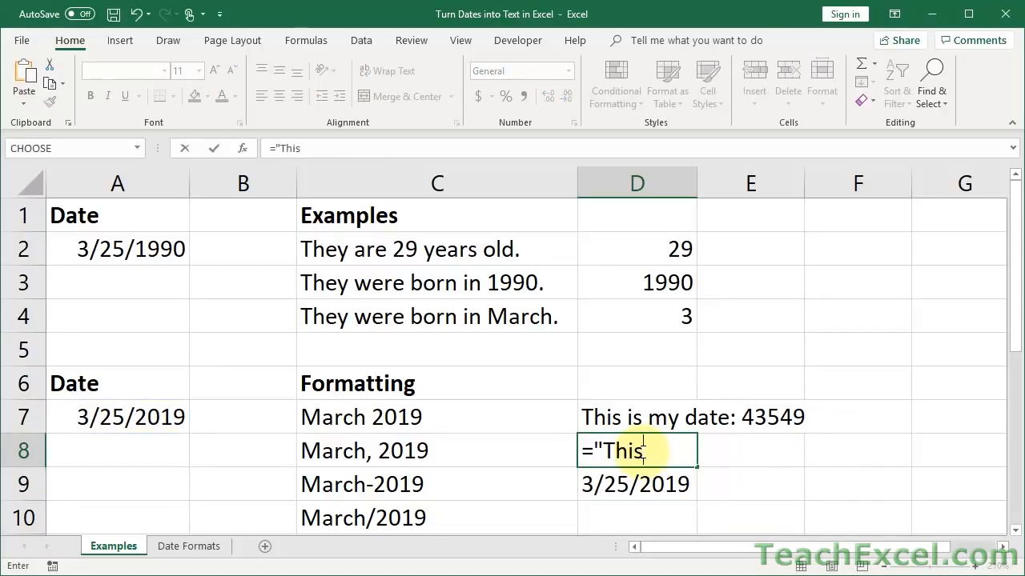
type("is my")
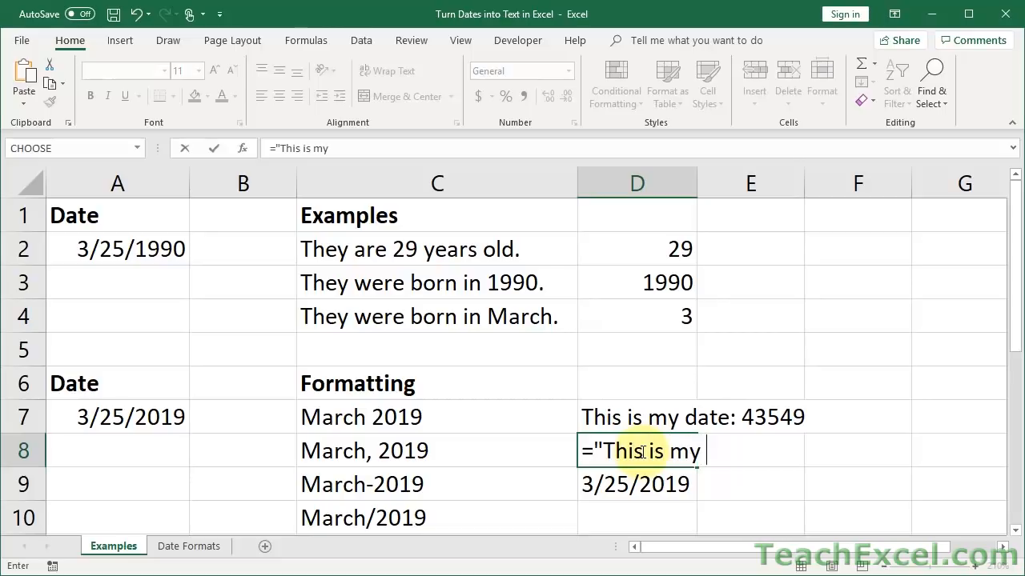
type("date: \" &")
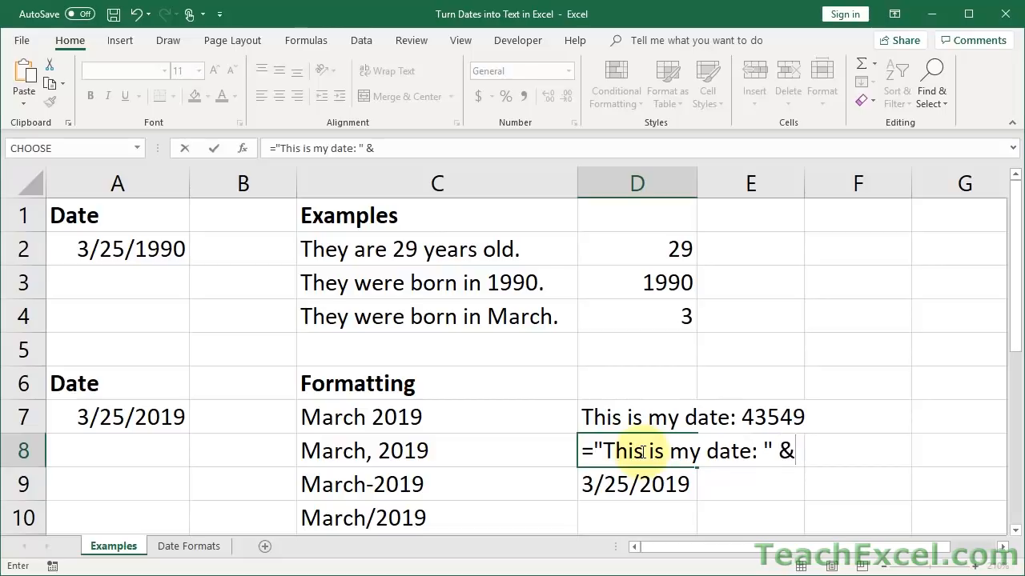
type("TEXT(A7,\"m/d/yyyy\")")
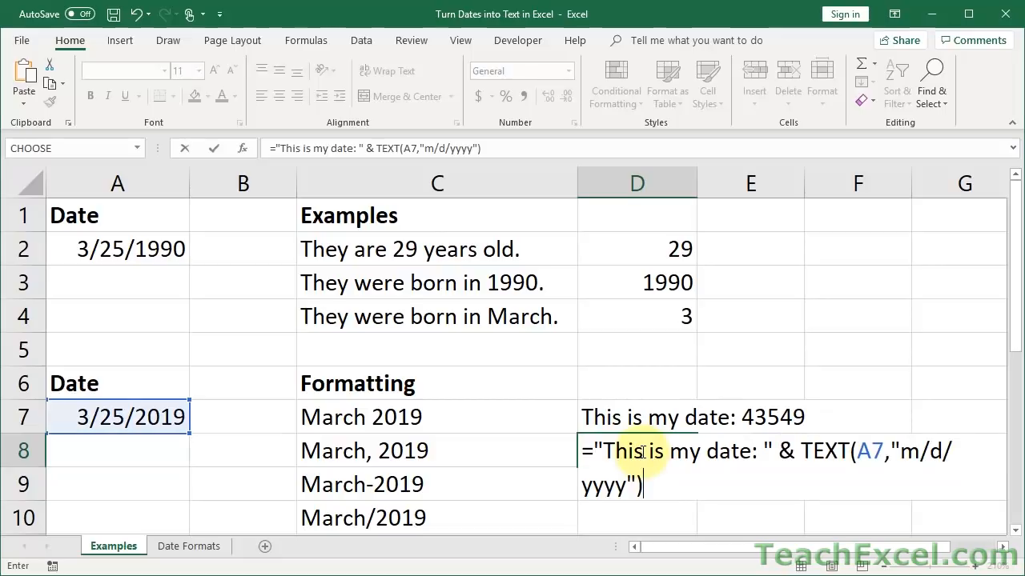
key("Enter")
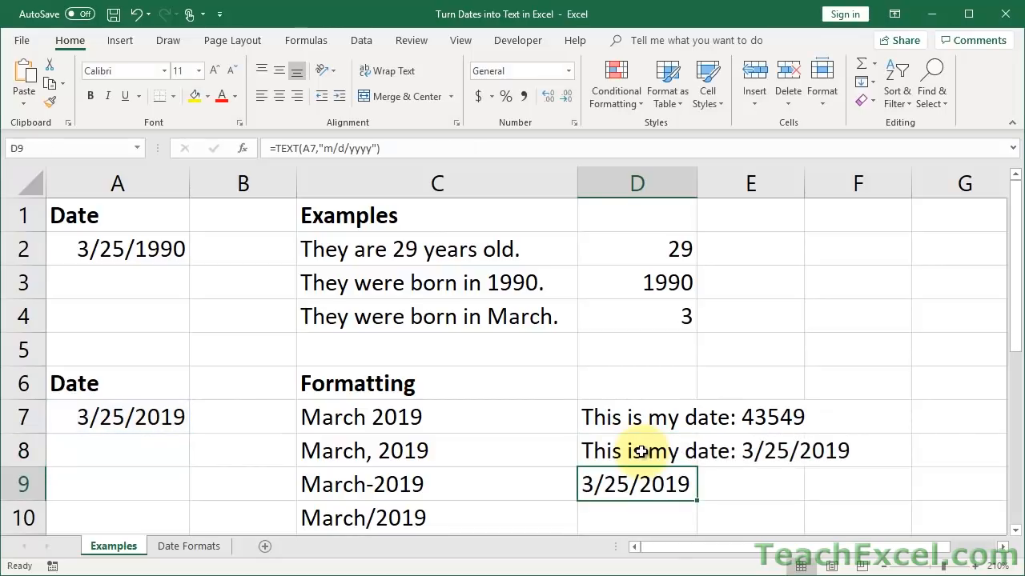
mouse_move(674, 374)
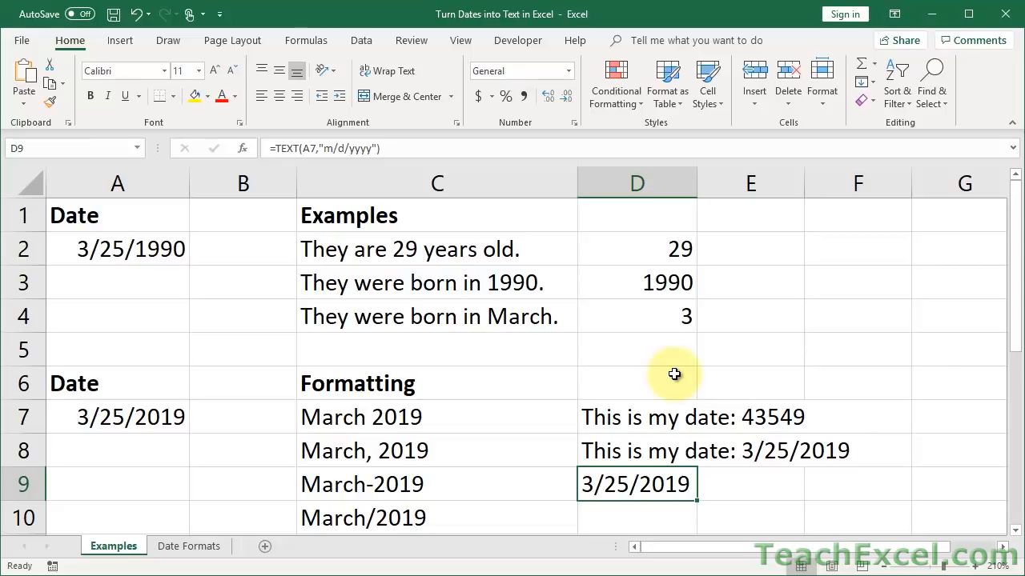
mouse_move(612, 455)
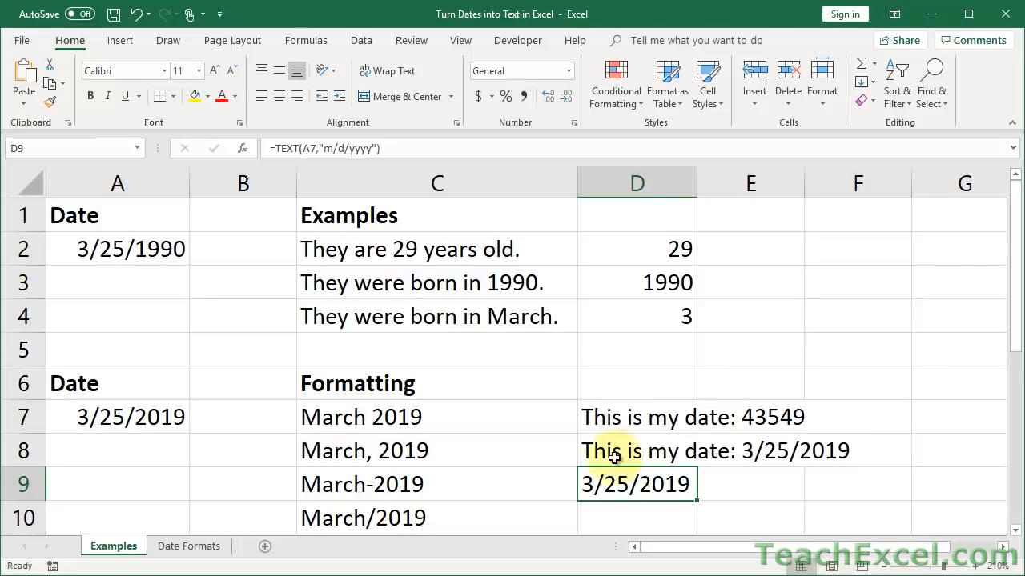
- Reopen the TEXT formula, then switch to the Date Formats sheet of format codes
left_click(636, 450)
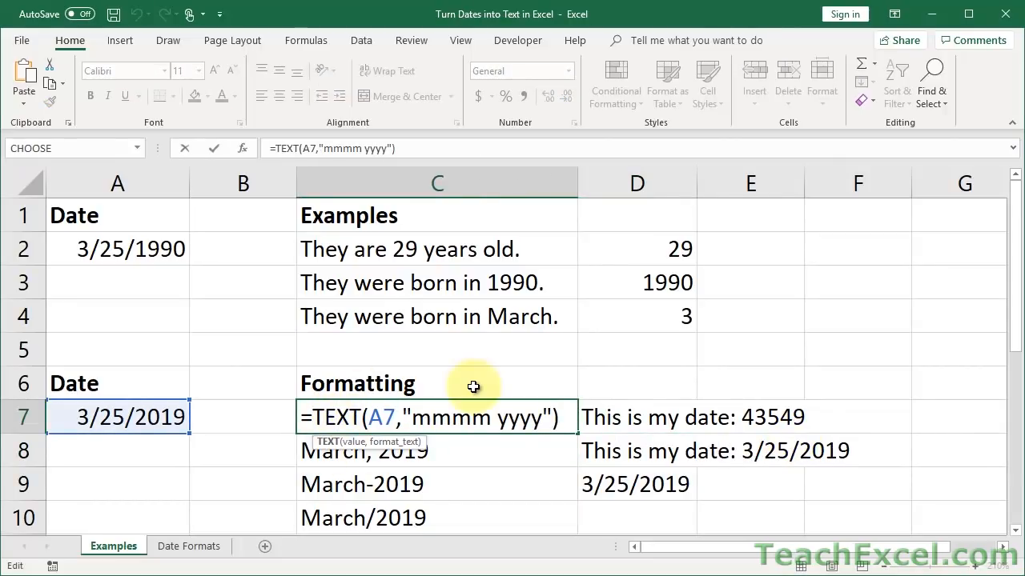
left_click(189, 546)
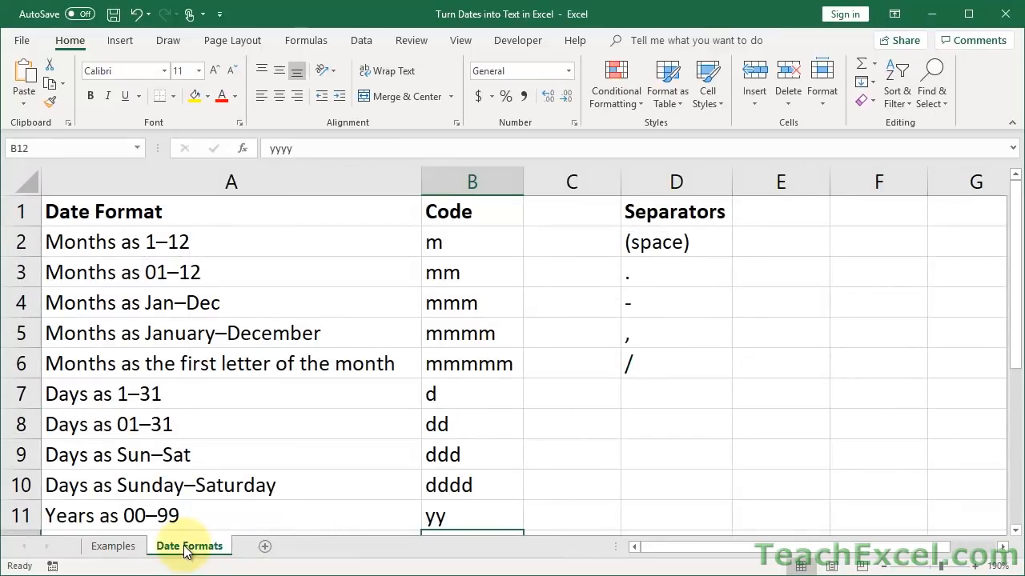
- On Examples, preview custom formats like d-mmm for A7, then cancel
left_click(114, 546)
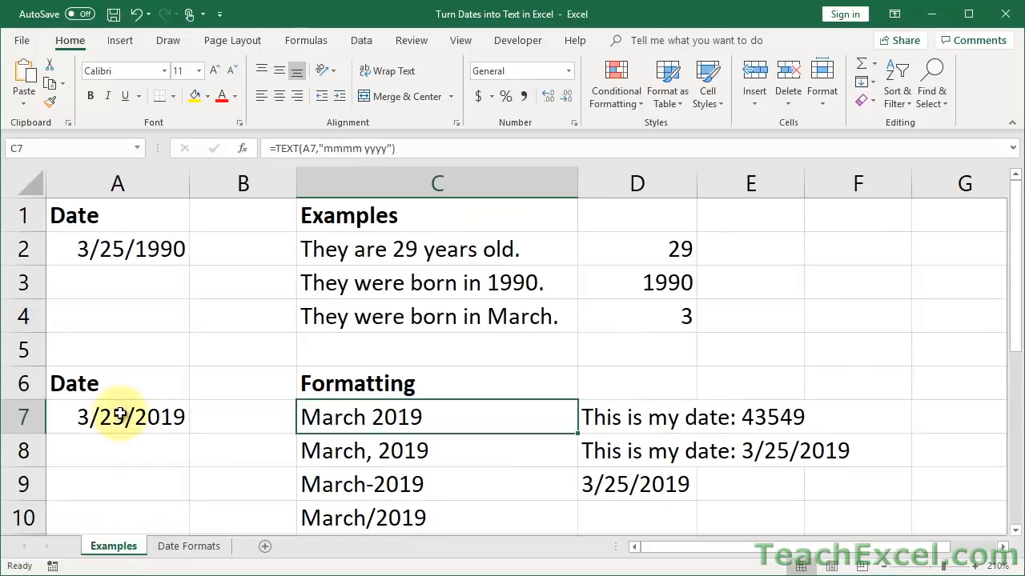
right_click(116, 417)
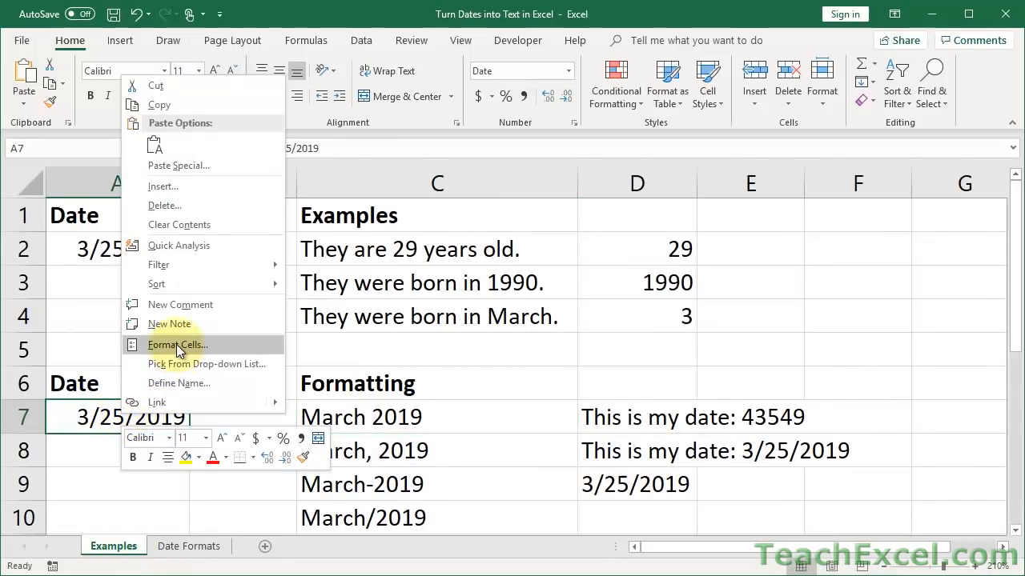
left_click(177, 345)
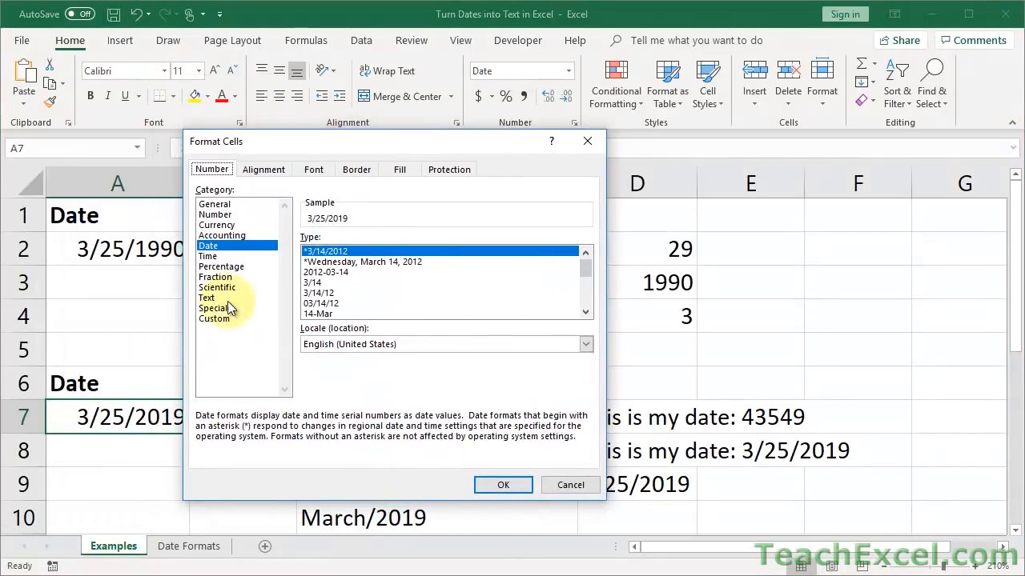
left_click(214, 319)
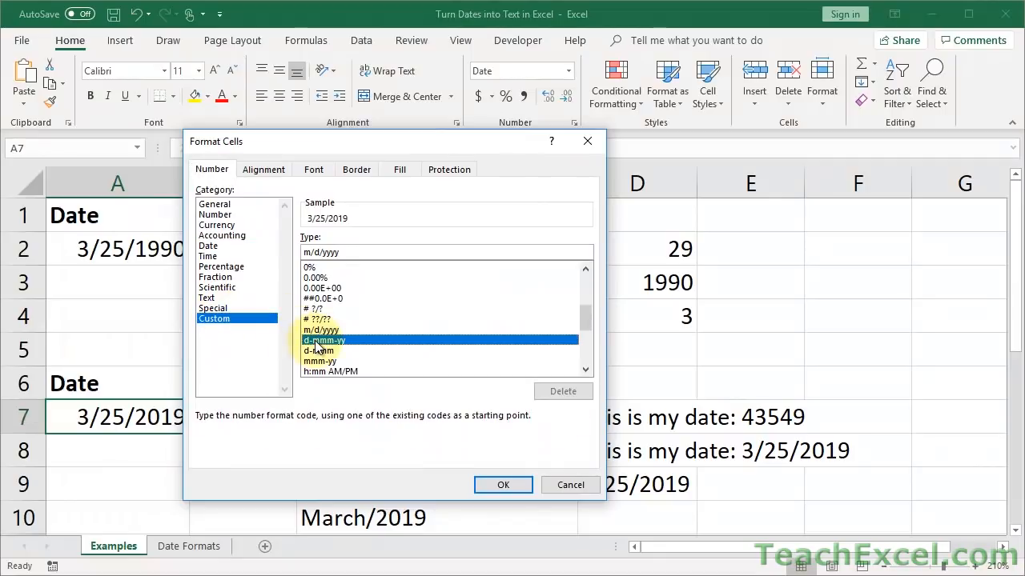
left_click(322, 340)
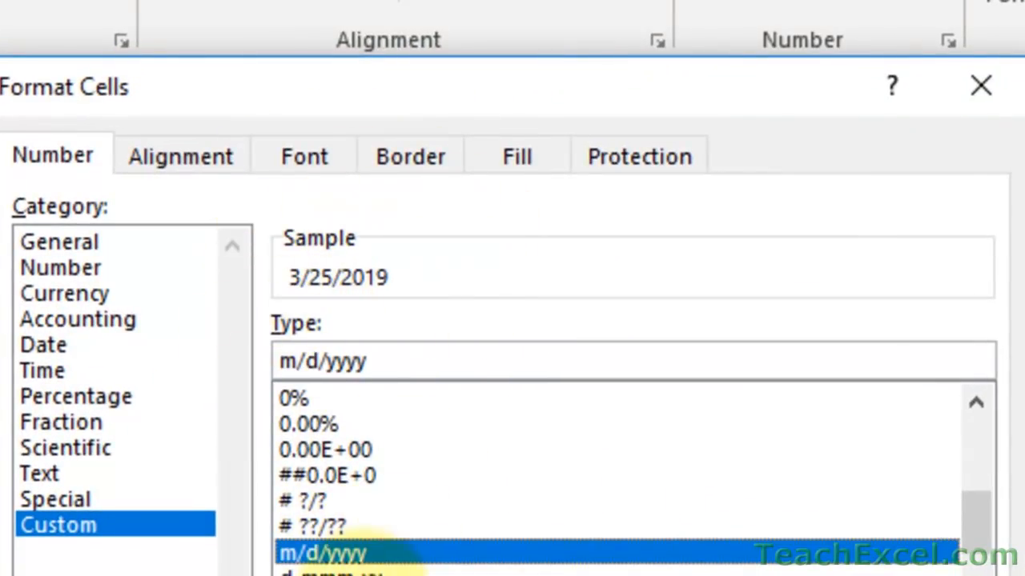
left_click(344, 575)
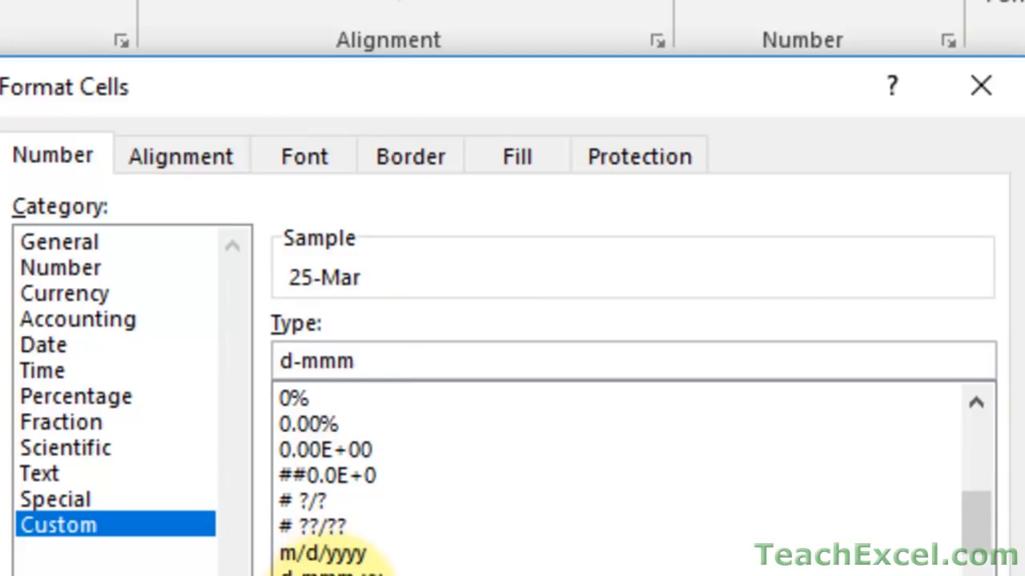
left_click(324, 390)
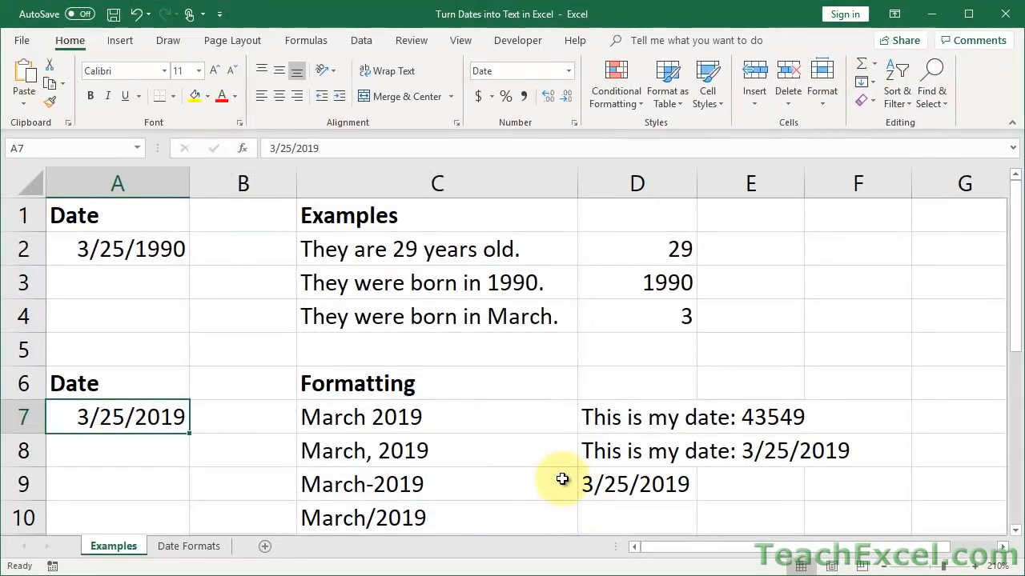
- Scroll to row 15 and inspect the A15 date and C15's ordinal formula
scroll("down", 3)
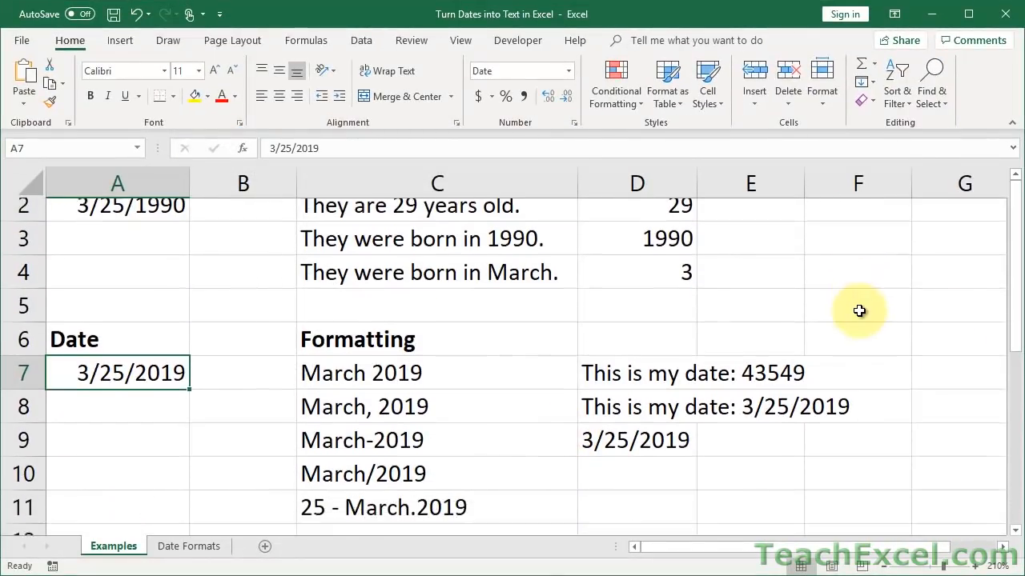
scroll("down", 3)
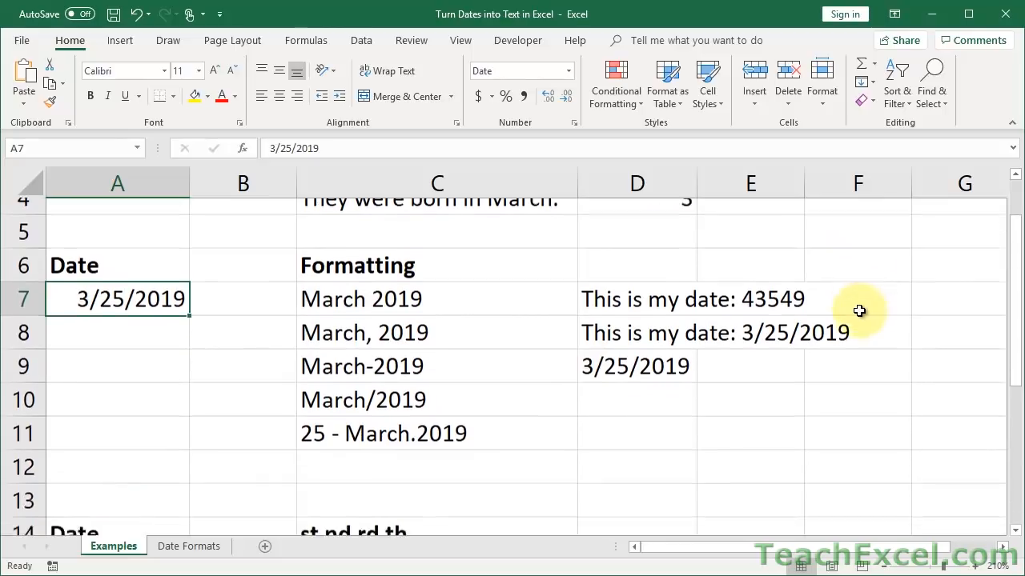
scroll("down", 3)
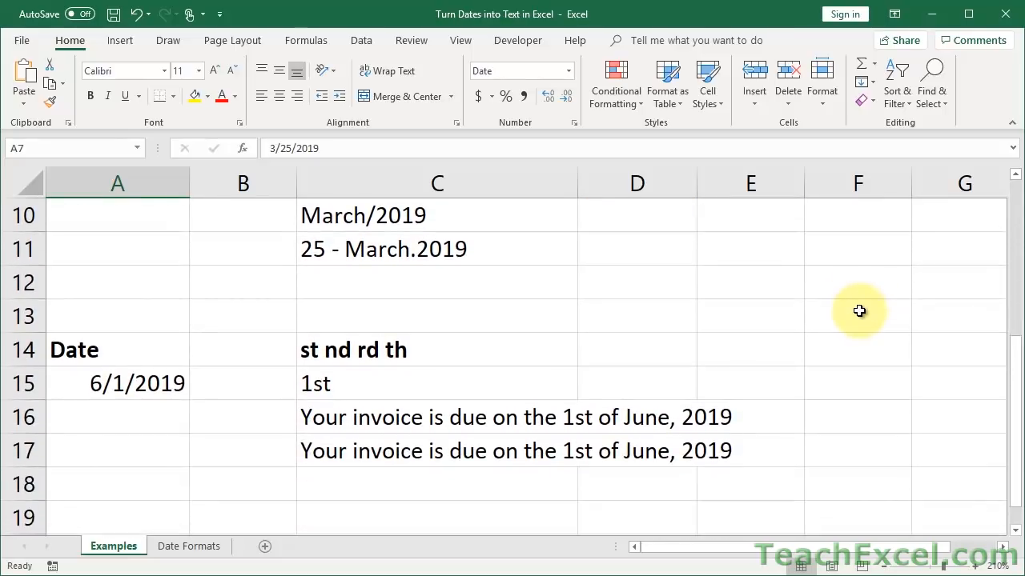
scroll("down", 3)
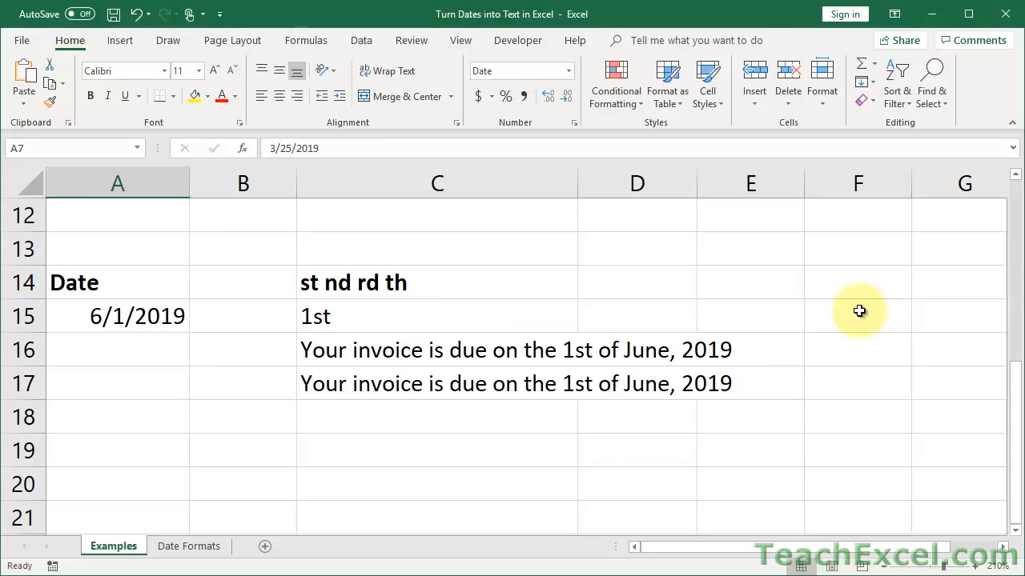
mouse_move(561, 333)
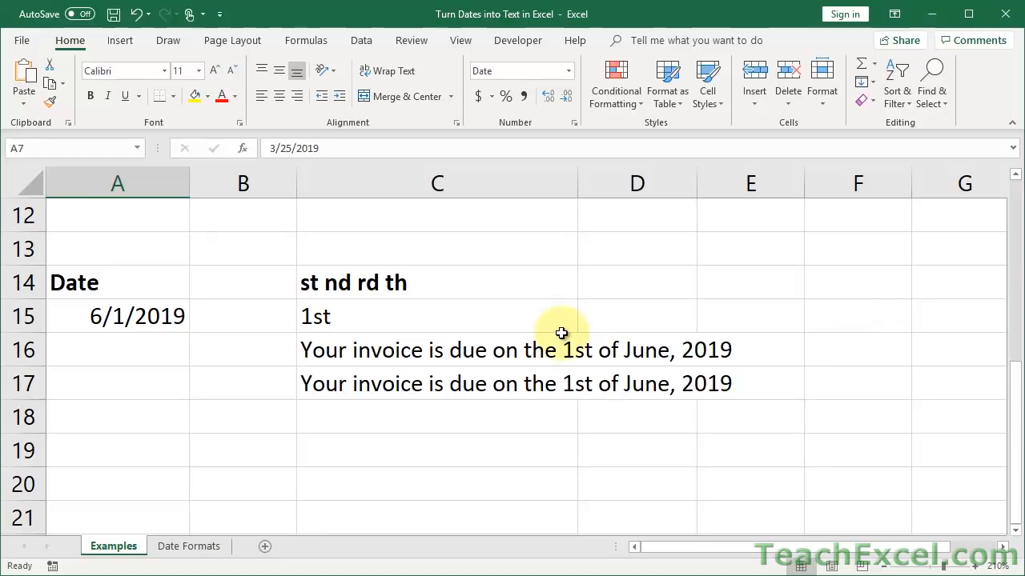
mouse_move(172, 321)
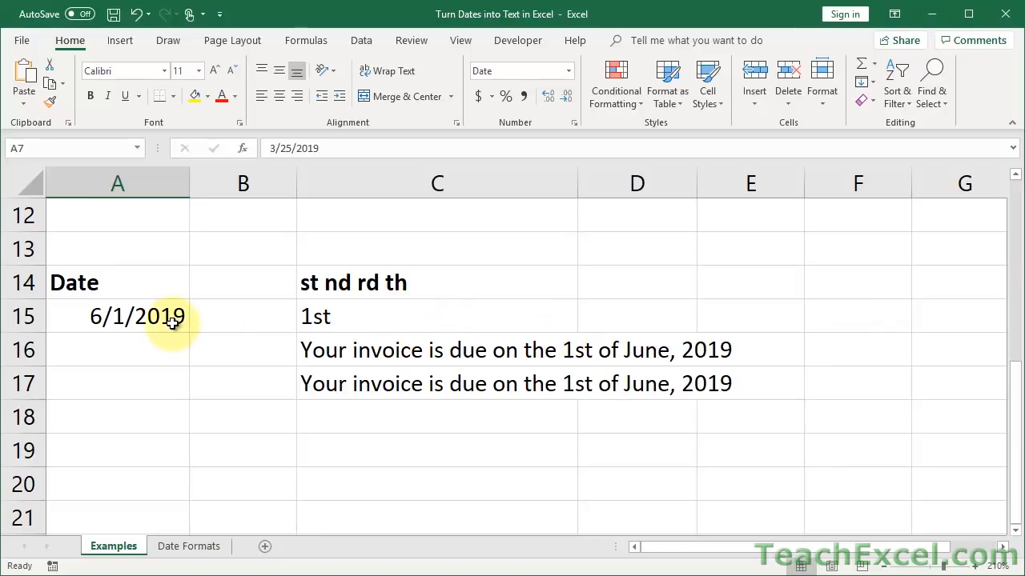
left_click(117, 317)
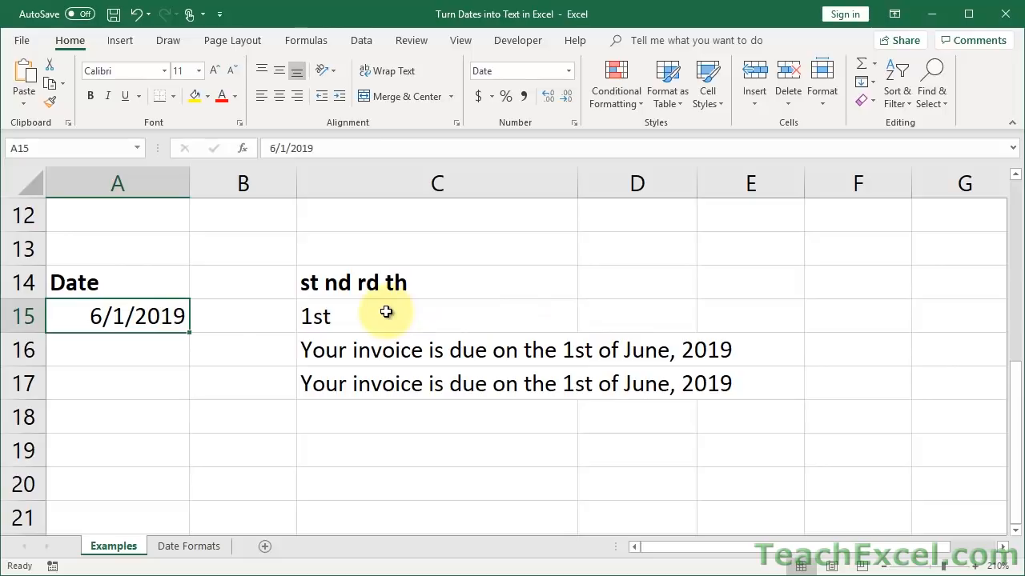
left_click(387, 315)
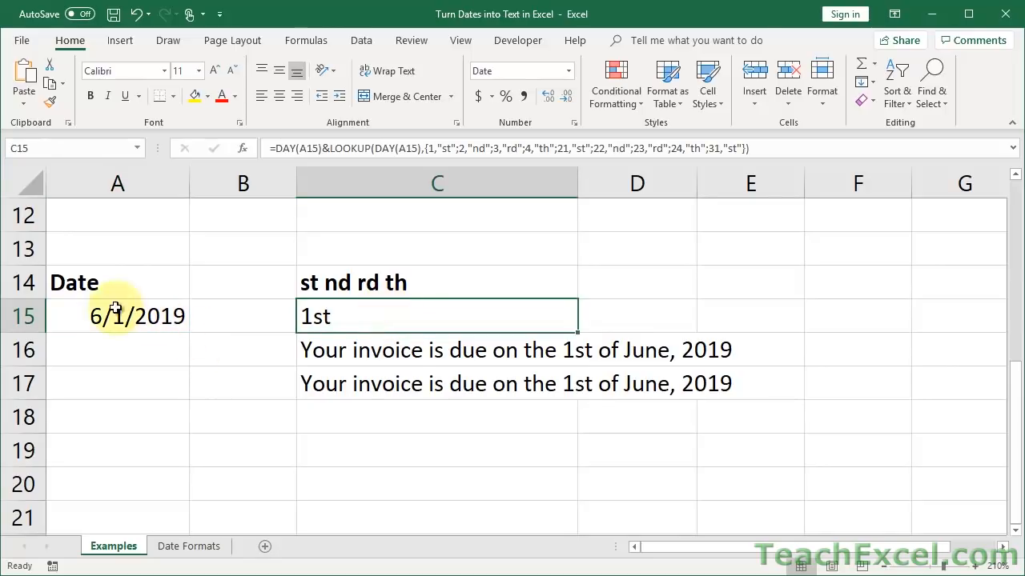
- Open C15's DAY/LOOKUP formula for editing and scroll through its suffix list
double_click(436, 316)
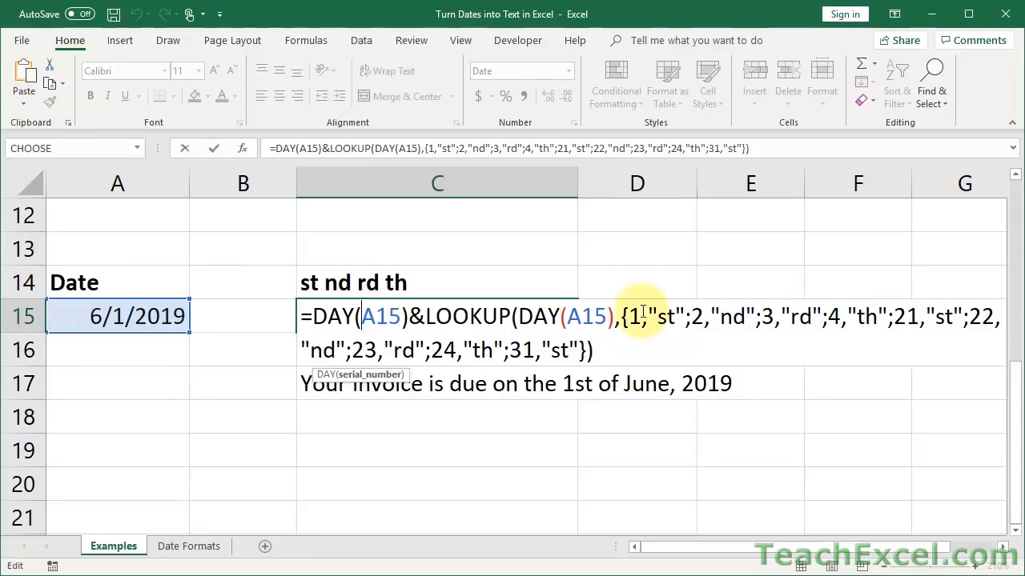
scroll("right", 3)
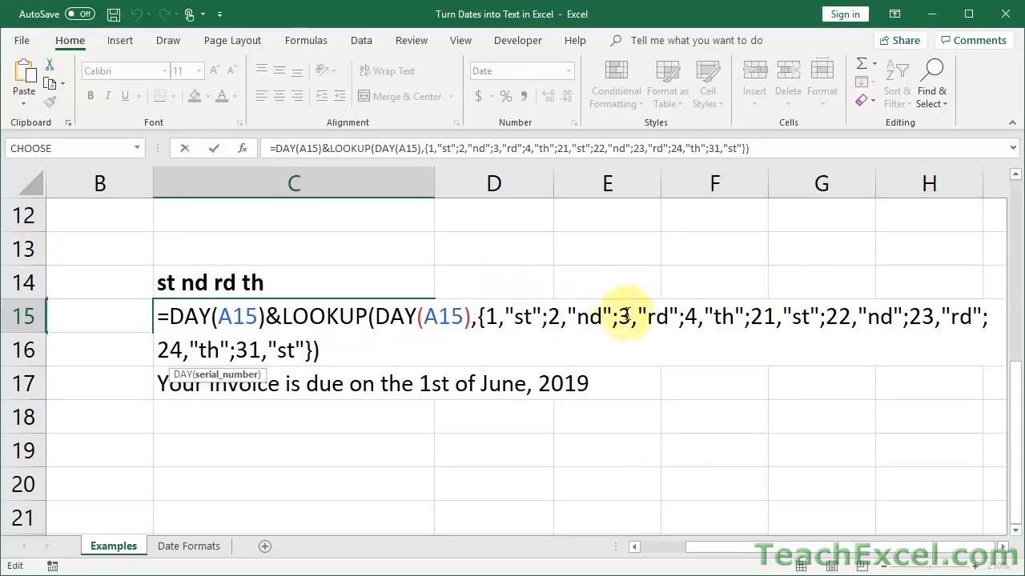
mouse_move(745, 296)
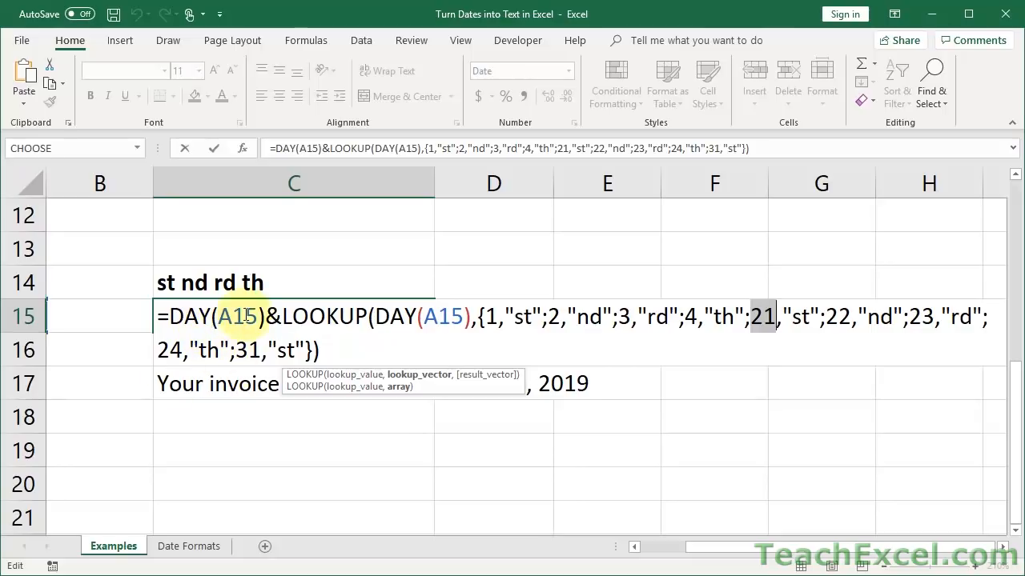
mouse_move(184, 349)
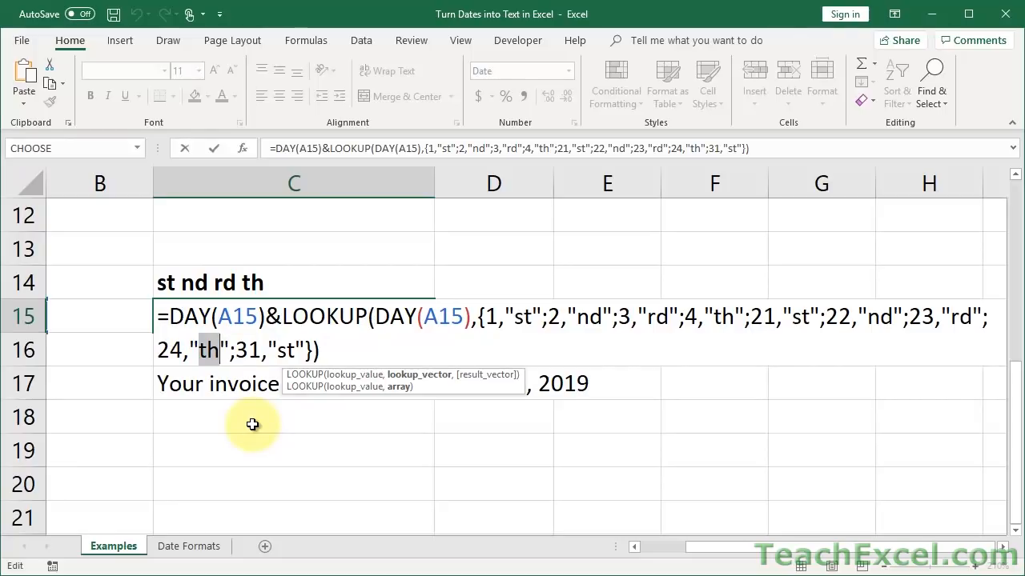
- Leave the formula, then change A15 to 6/25, 6/24, and finally 6/23/2019
key("Enter")
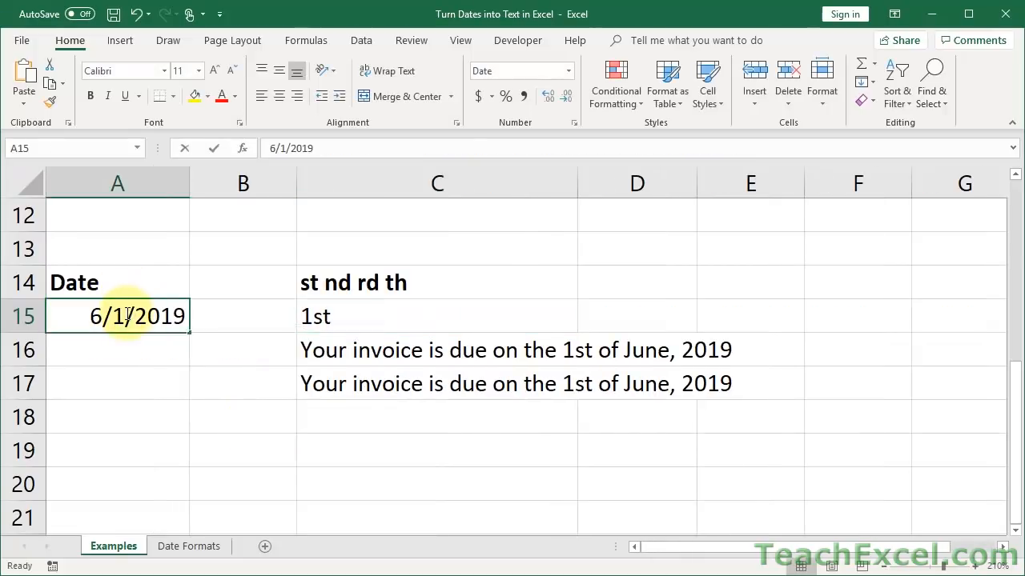
double_click(124, 316)
type("25")
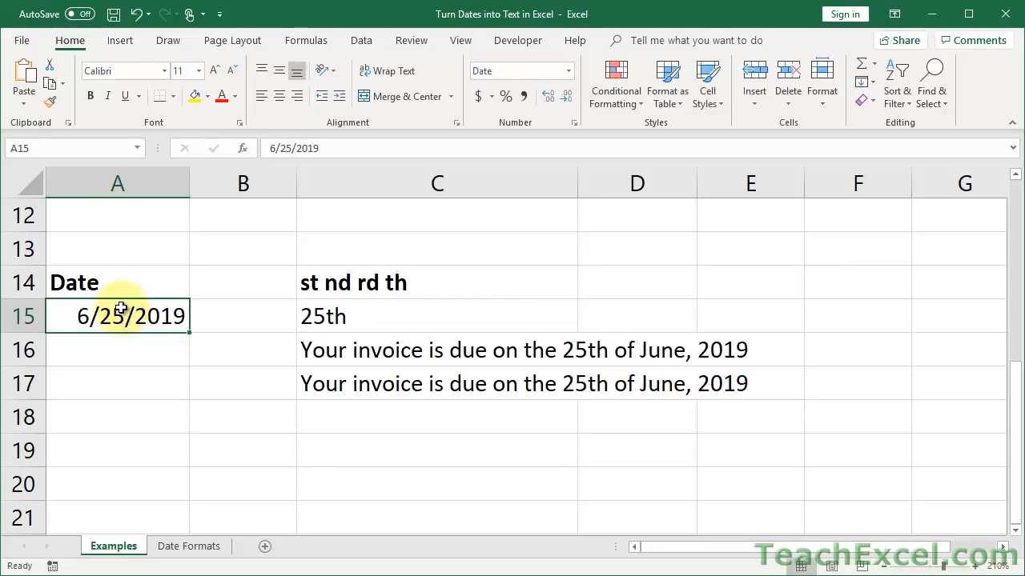
double_click(120, 316)
type("4")
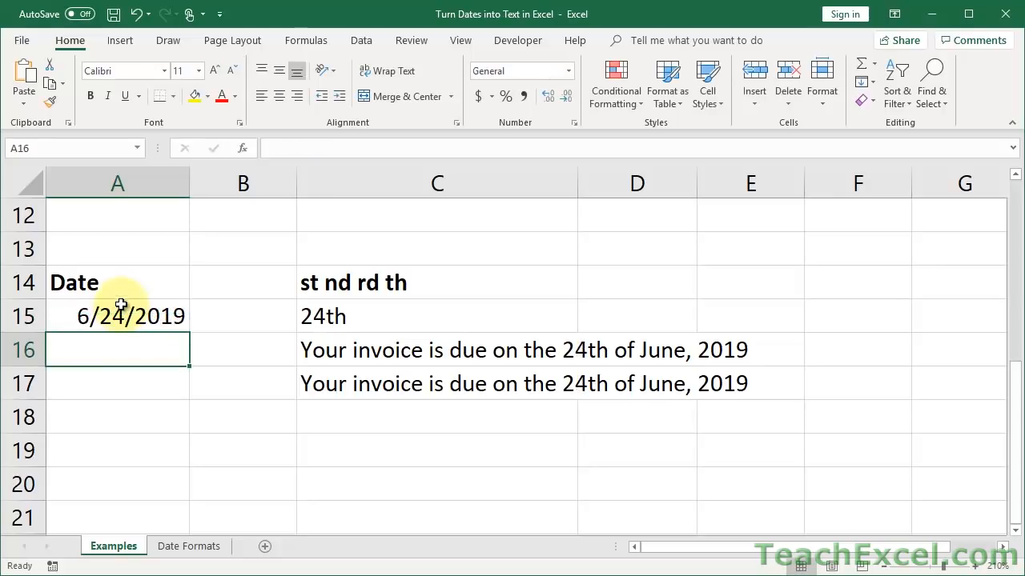
double_click(104, 316)
type("3")
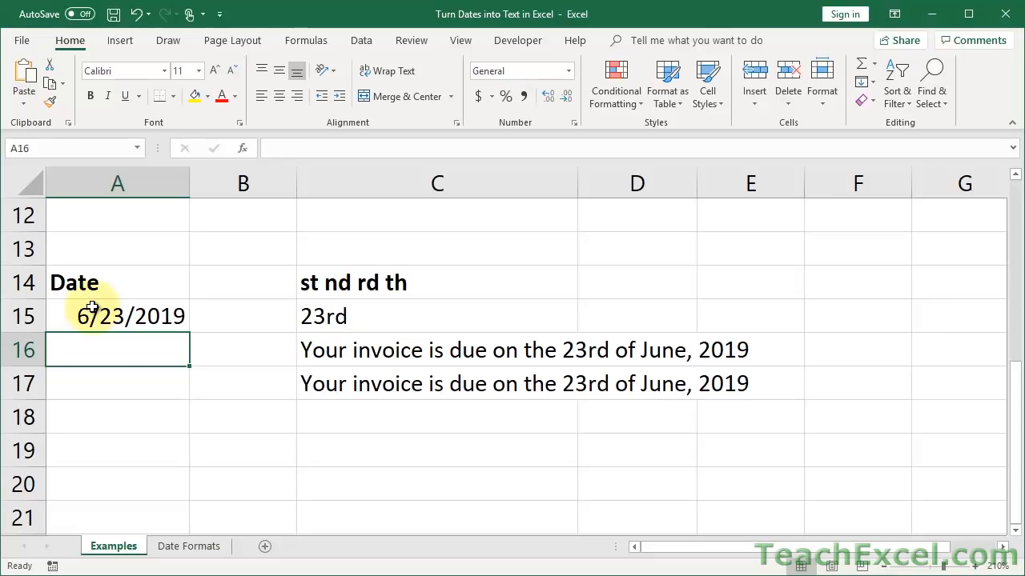
mouse_move(375, 349)
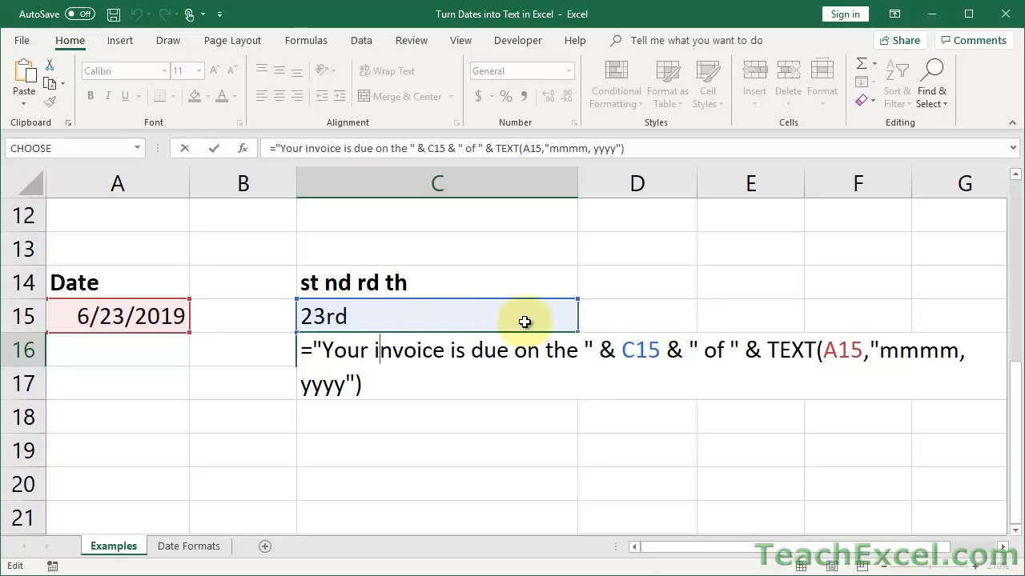
mouse_move(520, 324)
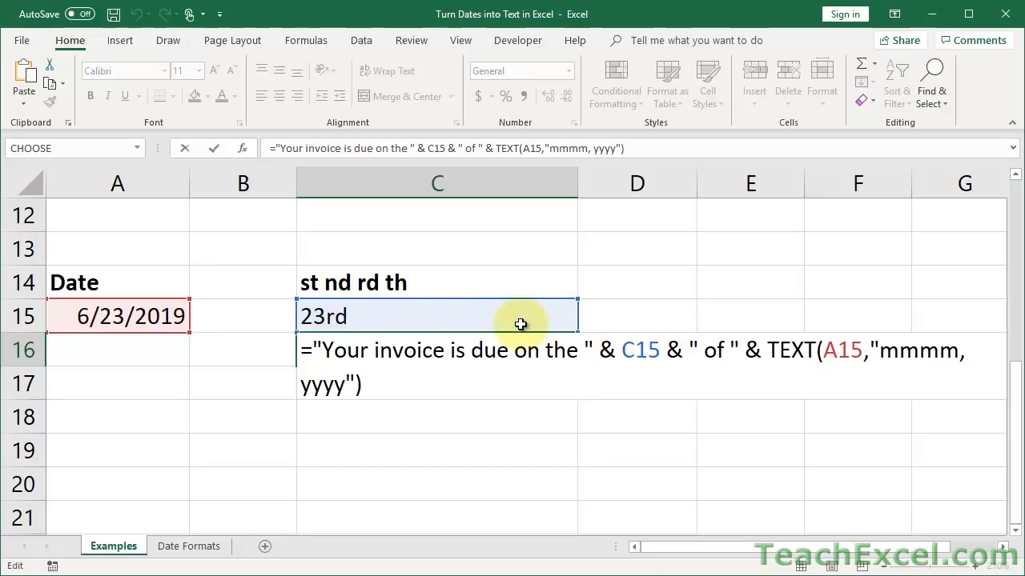
mouse_move(533, 325)
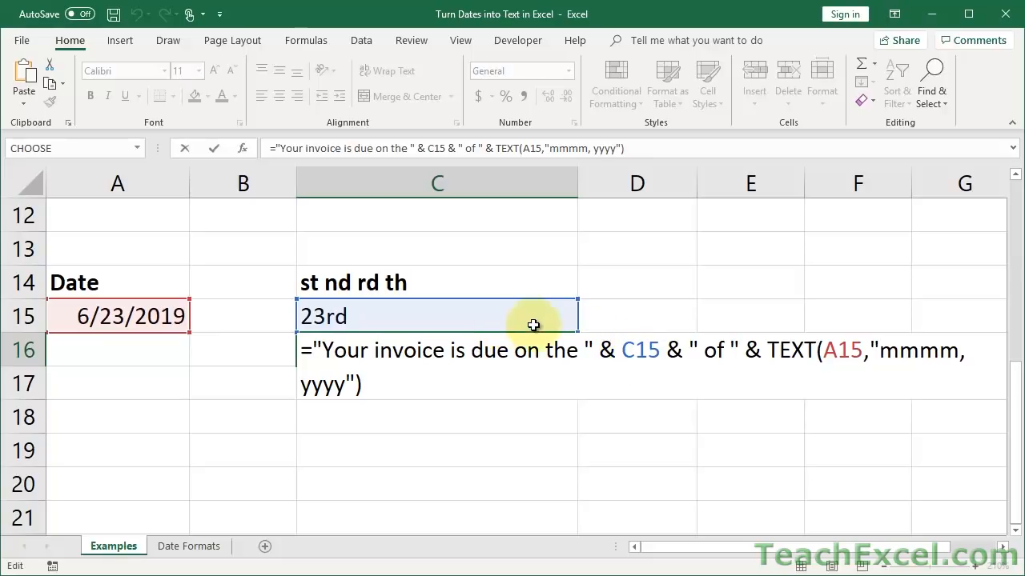
mouse_move(730, 343)
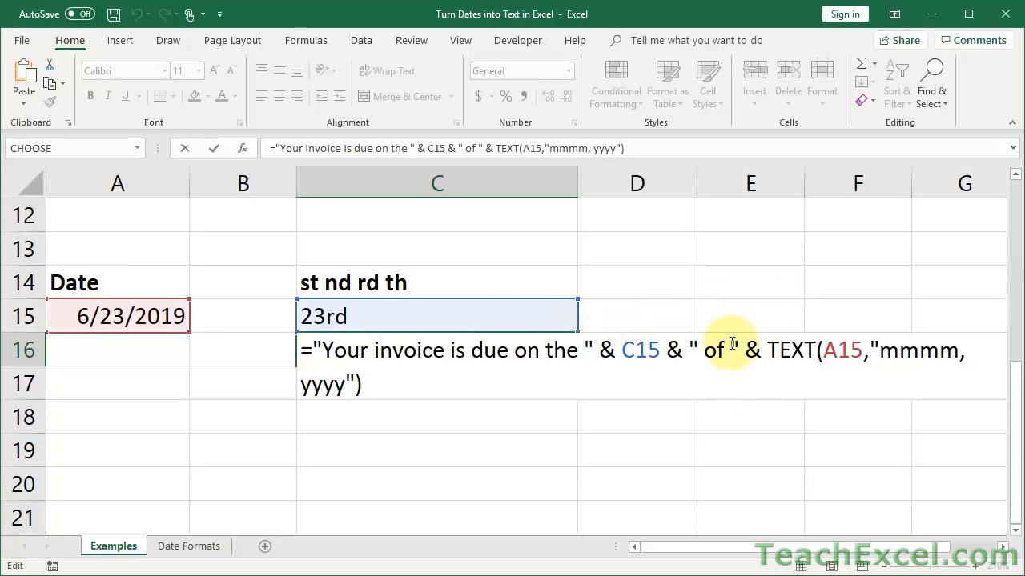
double_click(711, 350)
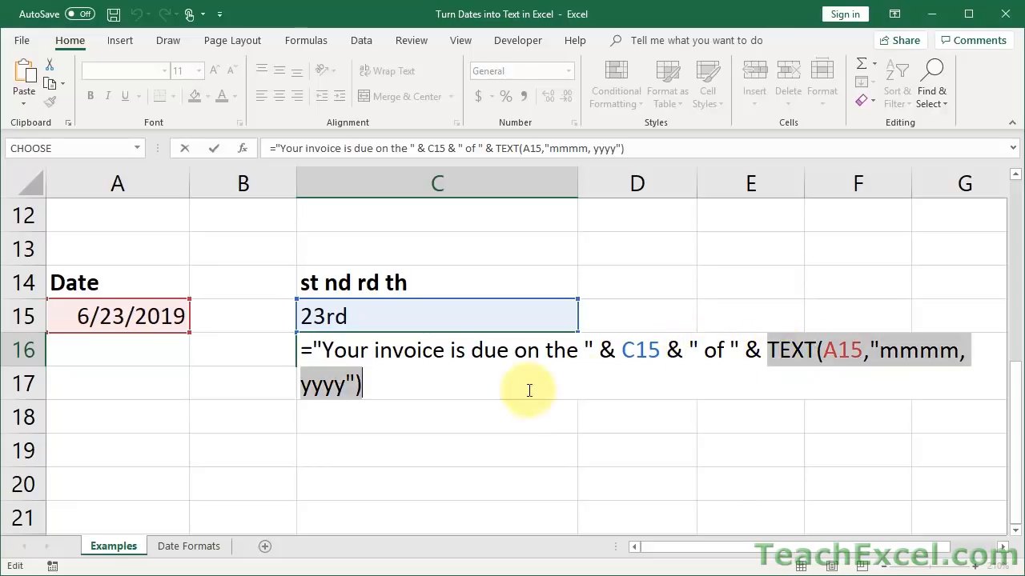
mouse_move(524, 392)
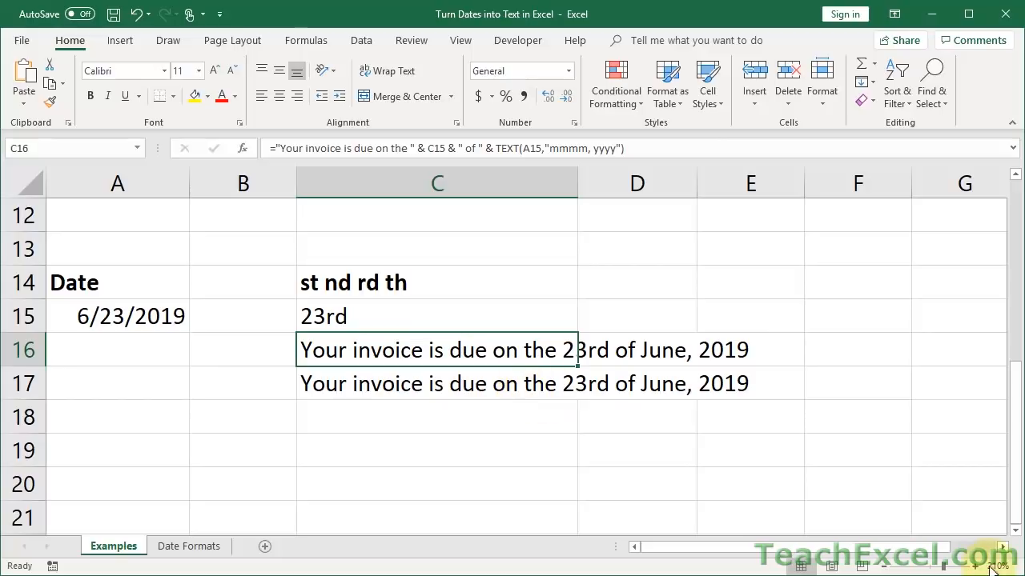
- Inspect C17's combined DAY-and-LOOKUP invoice formula, then reopen a date formatting formula
scroll("right", 3)
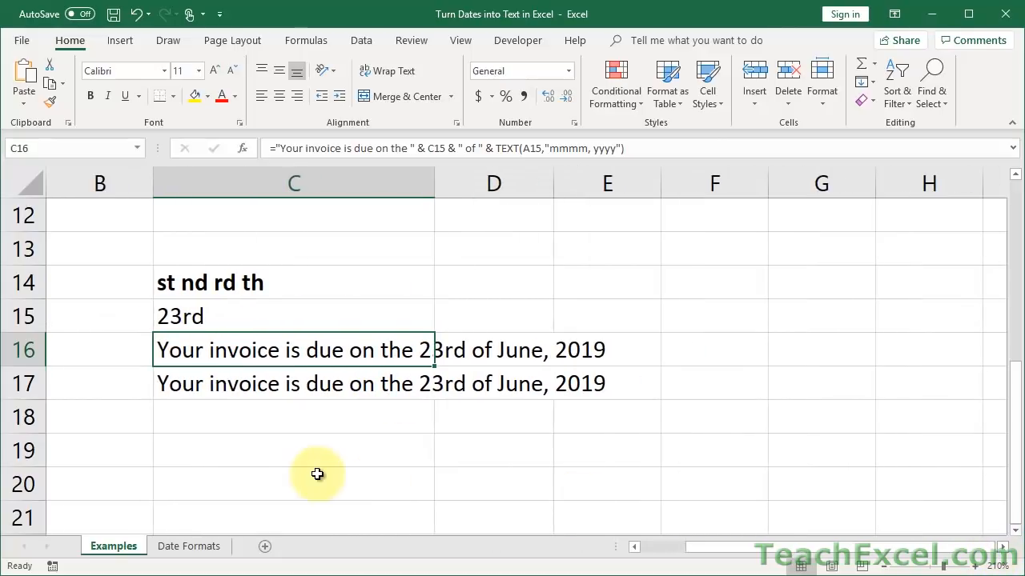
double_click(293, 383)
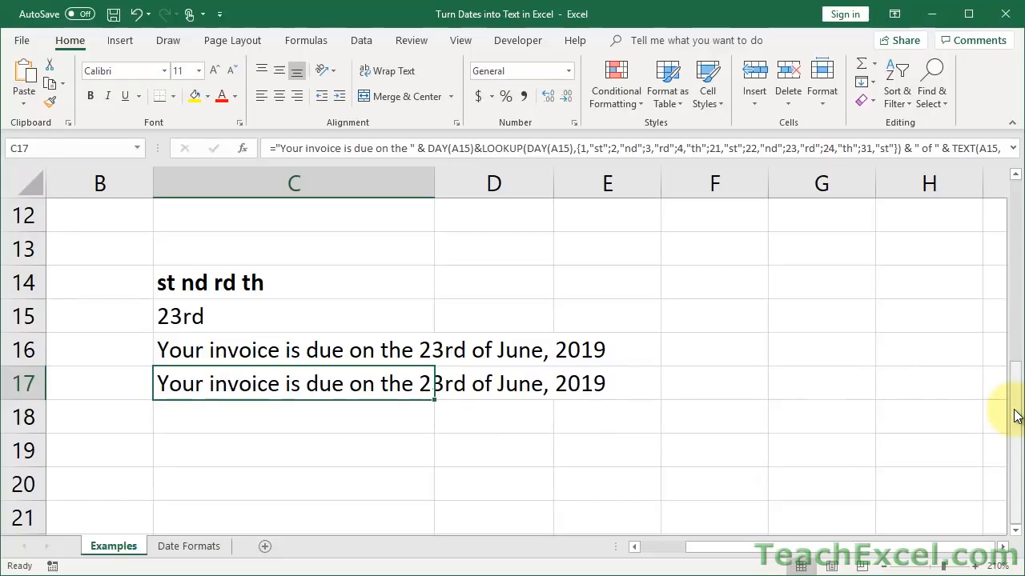
mouse_move(668, 549)
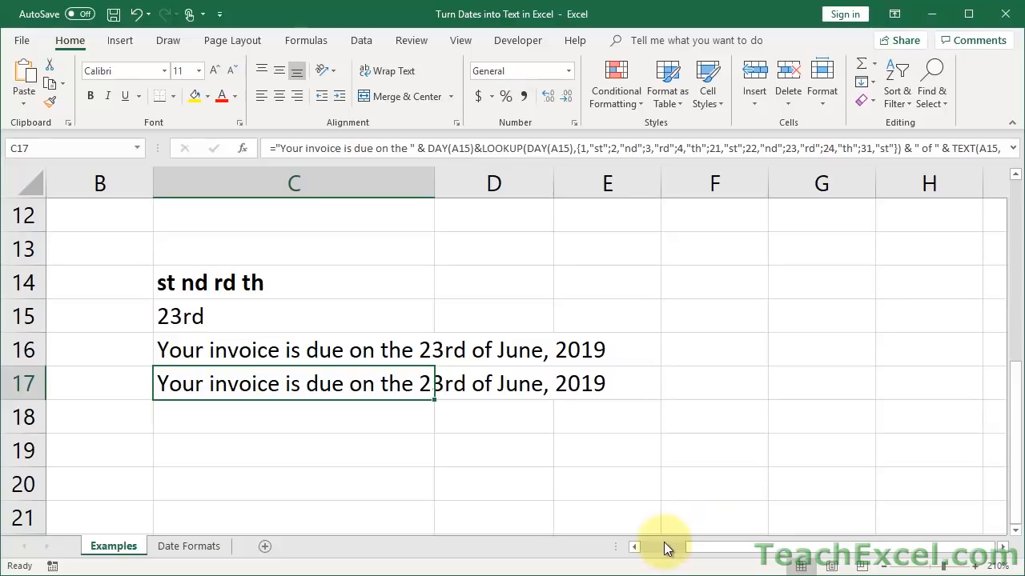
scroll("left", 3)
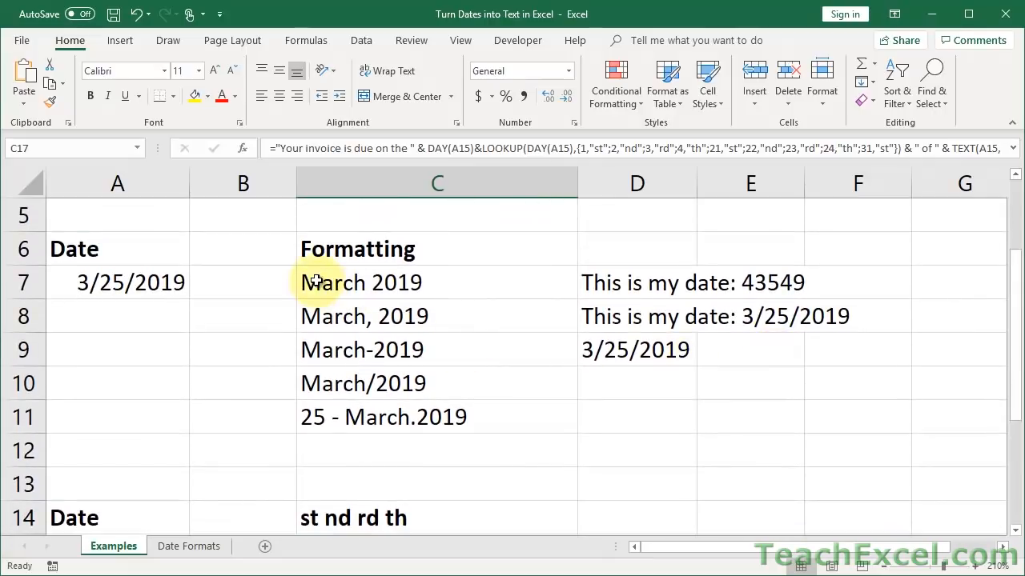
double_click(380, 283)
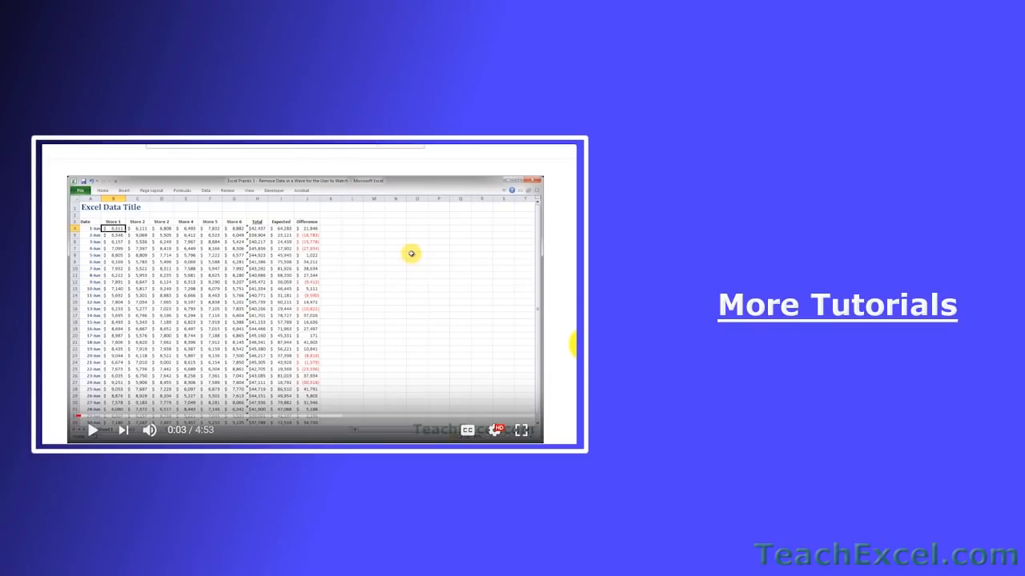
- Like the Excel Pranks 4 video, bringing it to 12 likes, and subscribe to the channel
scroll("down", 3)
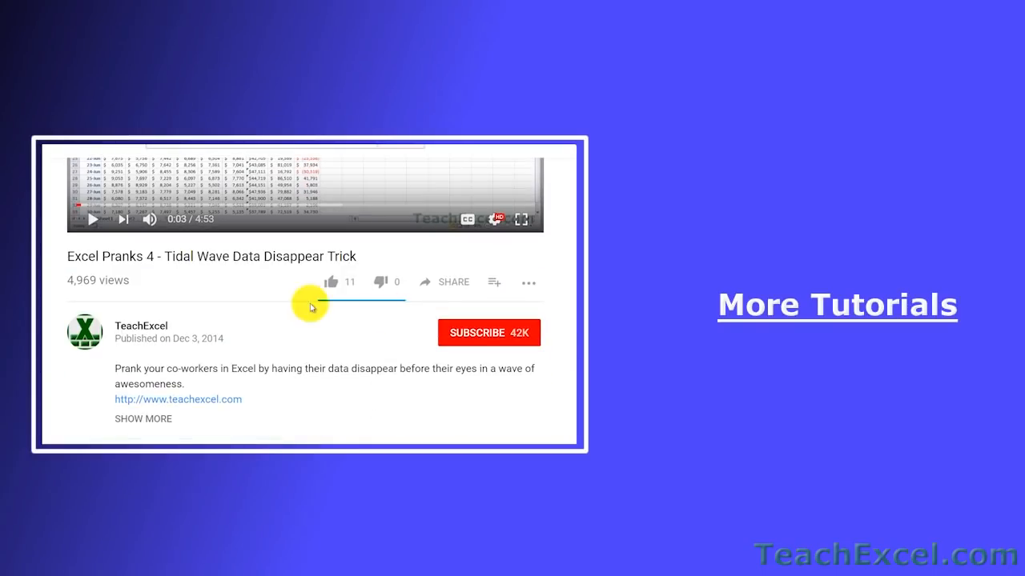
left_click(328, 282)
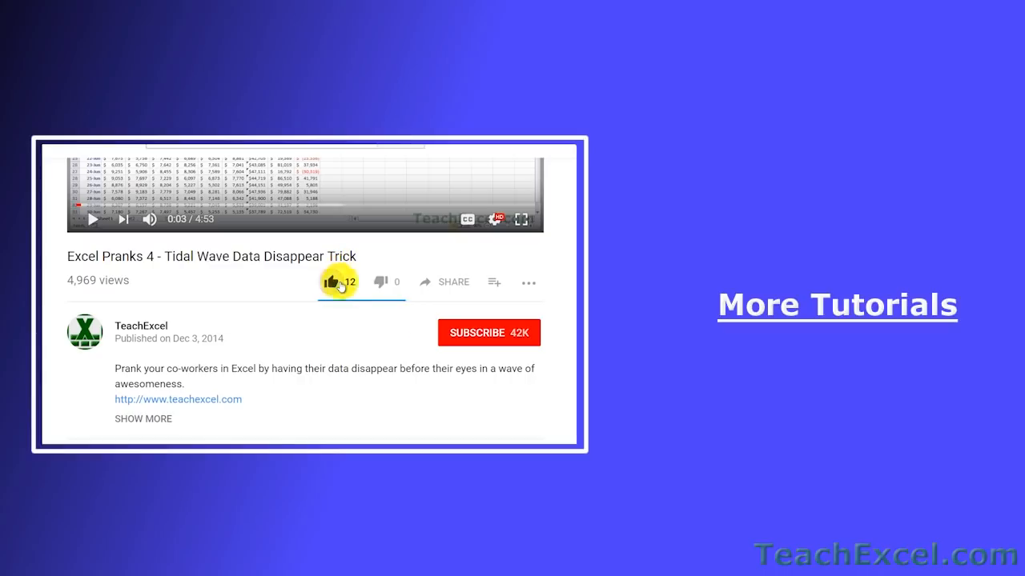
left_click(489, 332)
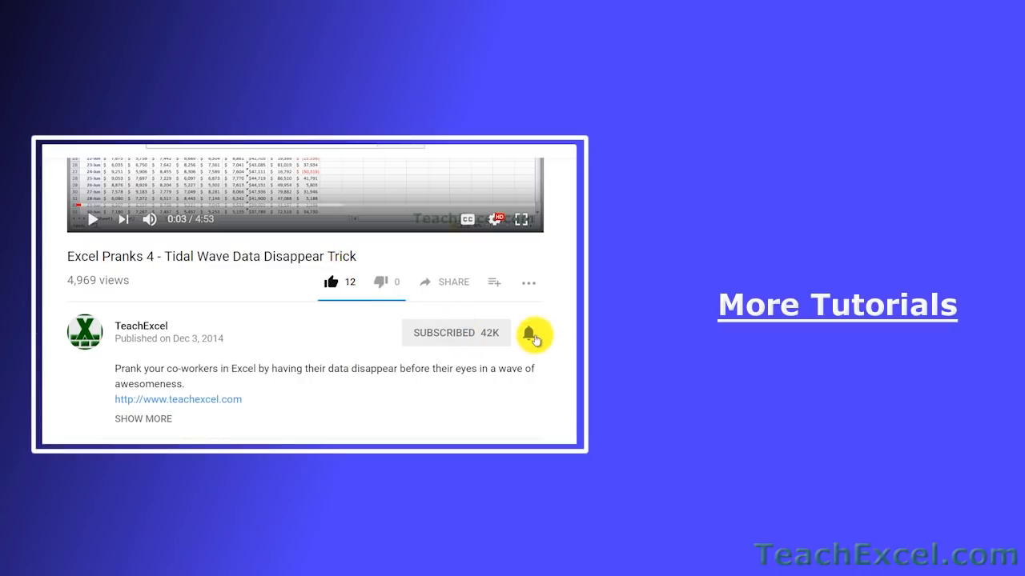